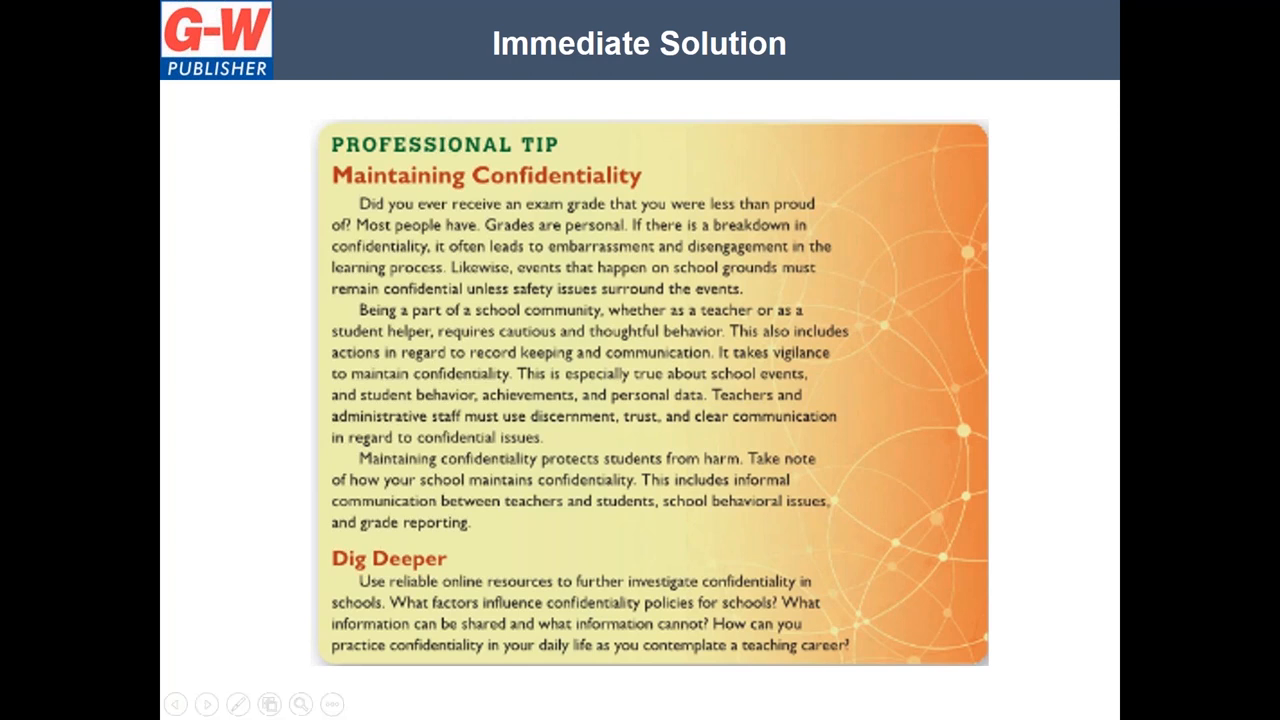
pyautogui.moveTo(422, 595)
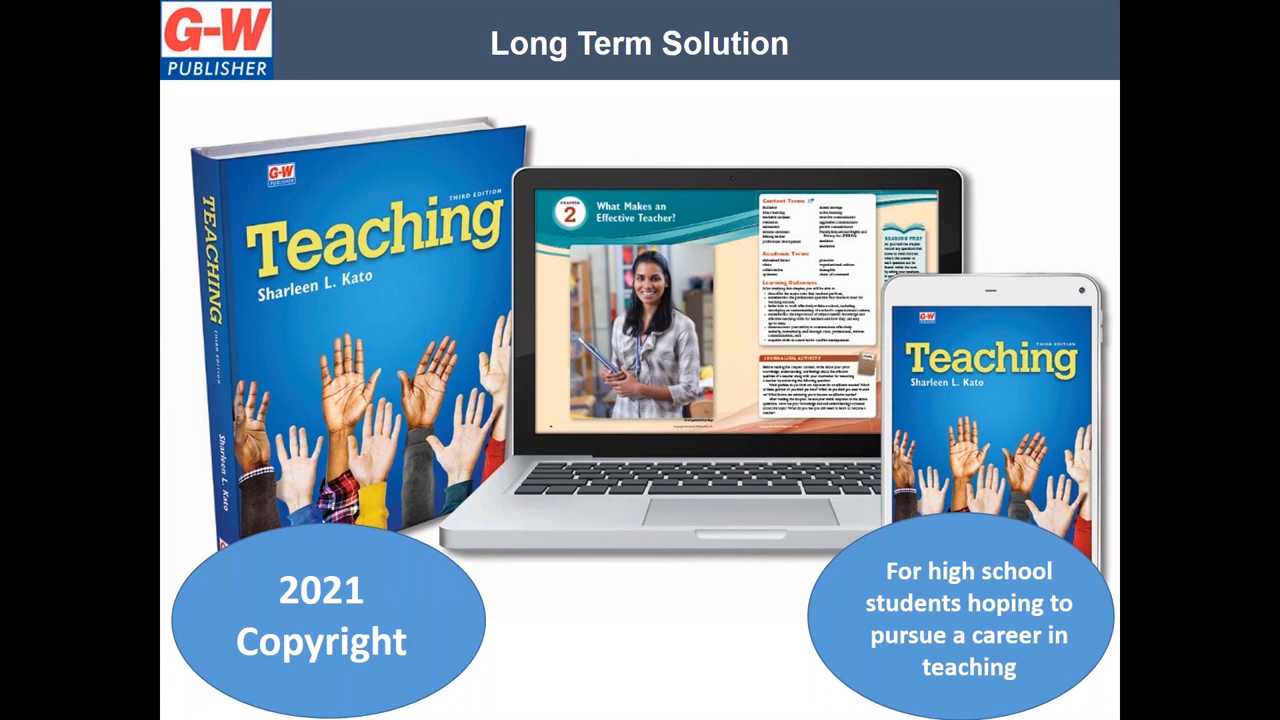
# Advance the slideshow from the Long Term Solution slide to the Companion Website slide.
pyautogui.press('Right')
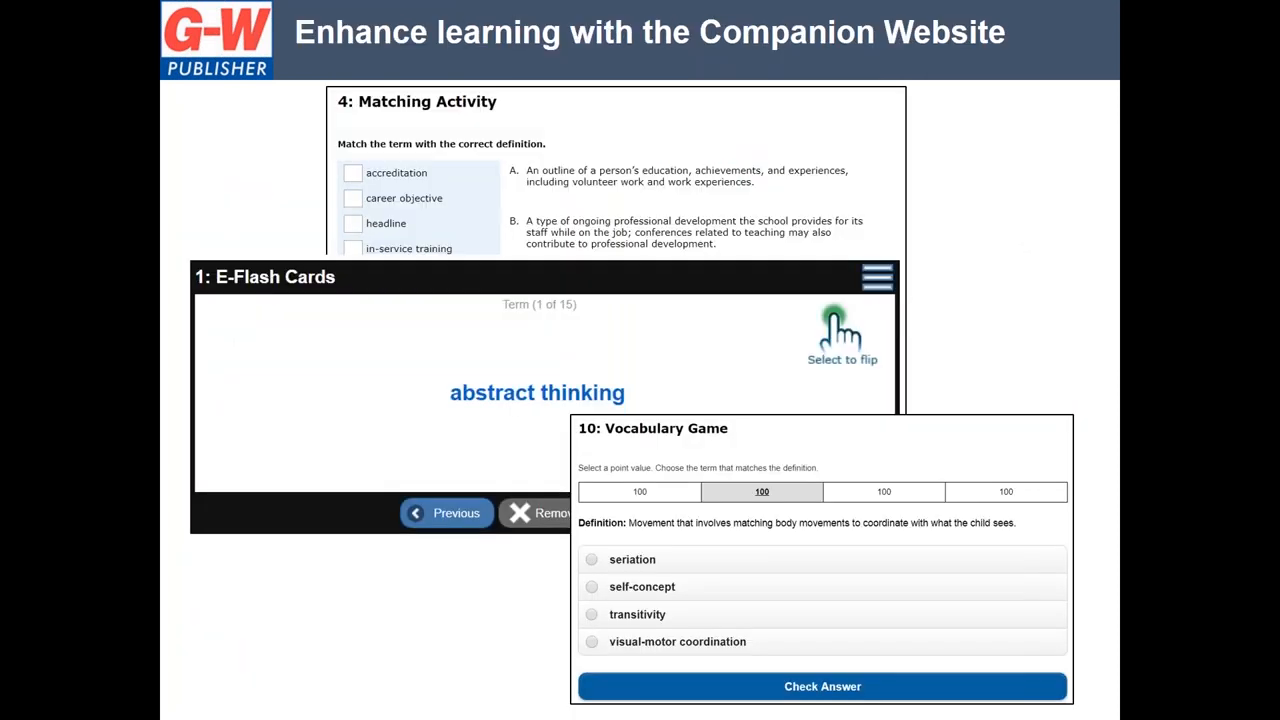
# Switch to Chrome and open the Teaching, 3rd Edition Online Instructor Resources Suite.
pyautogui.click(513, 703)
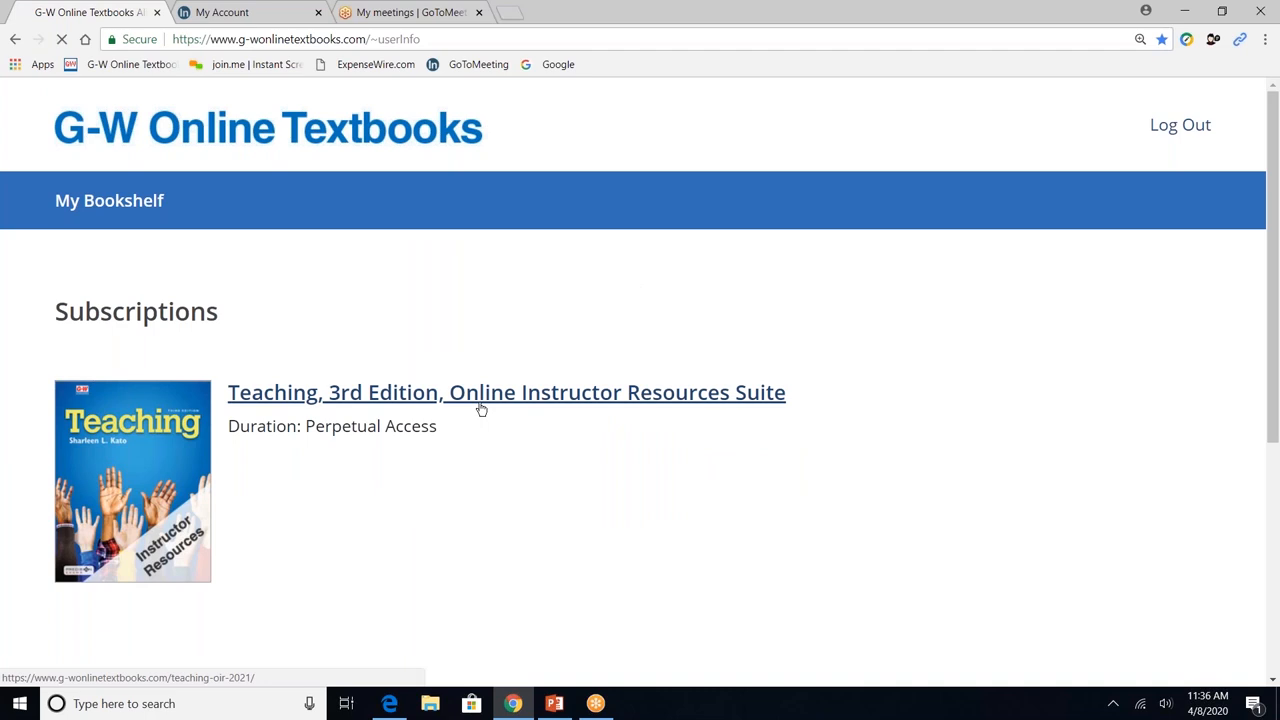
pyautogui.click(506, 392)
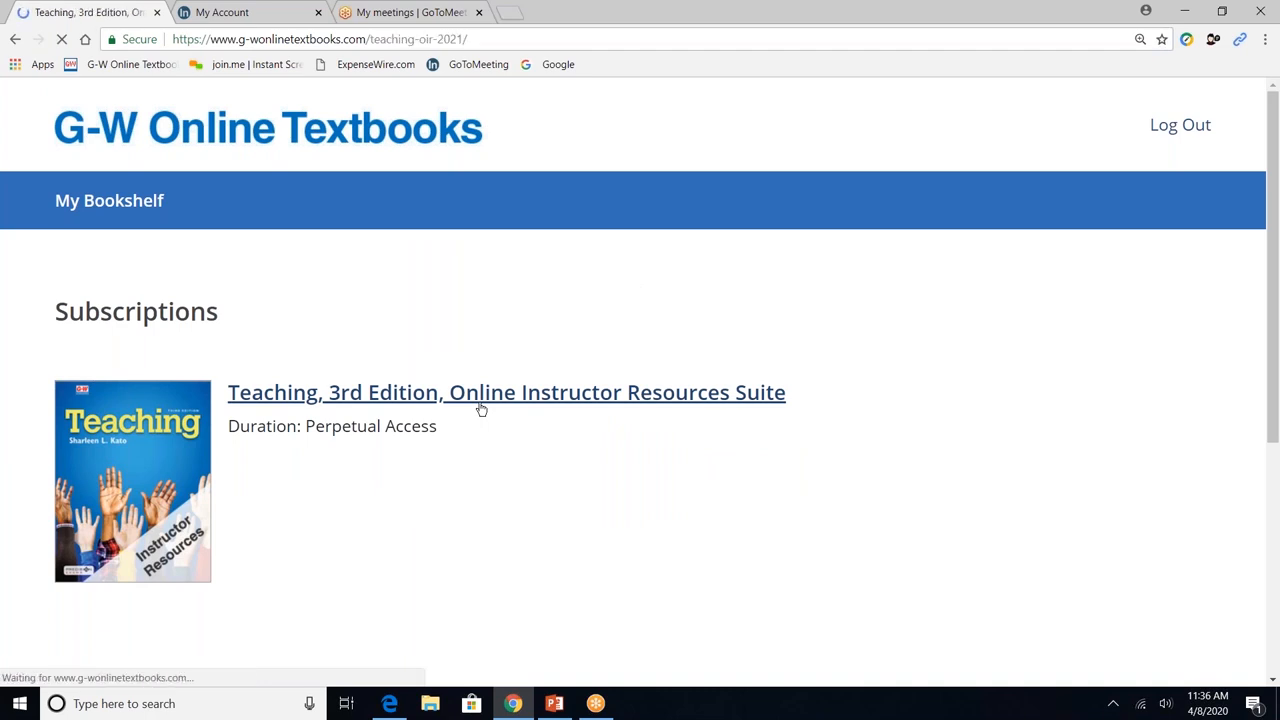
pyautogui.click(506, 392)
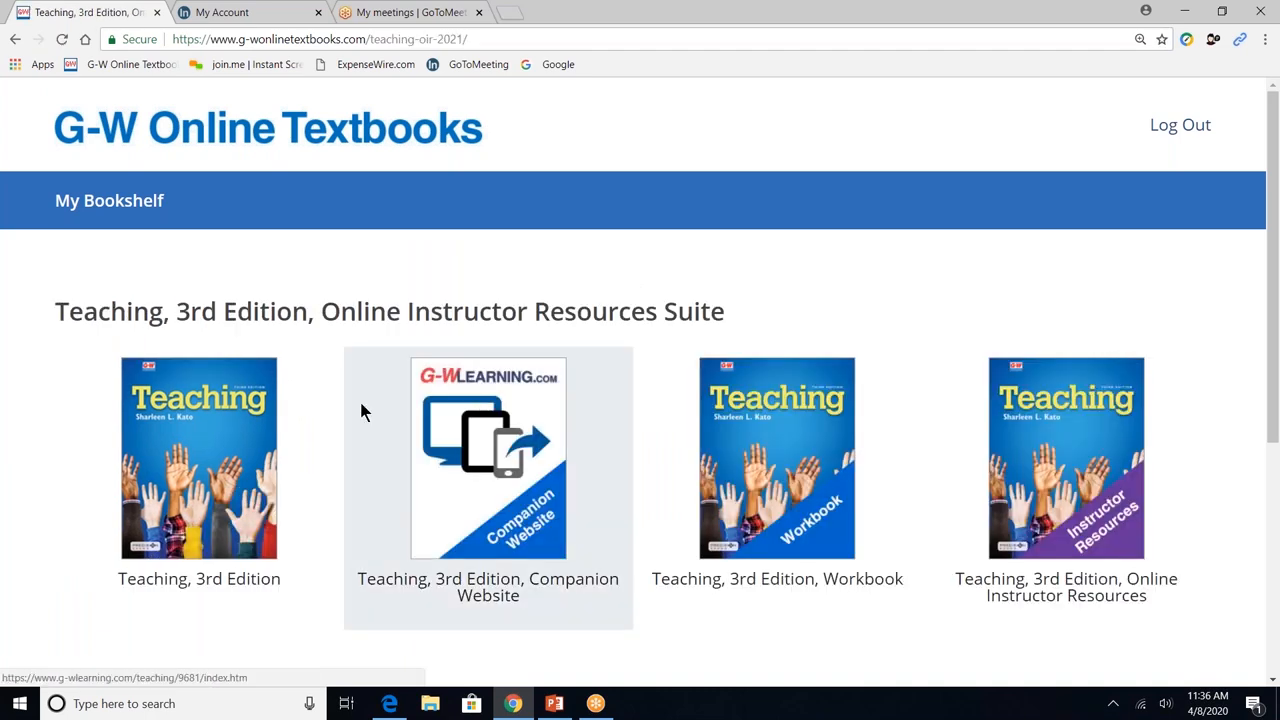
pyautogui.moveTo(199, 457)
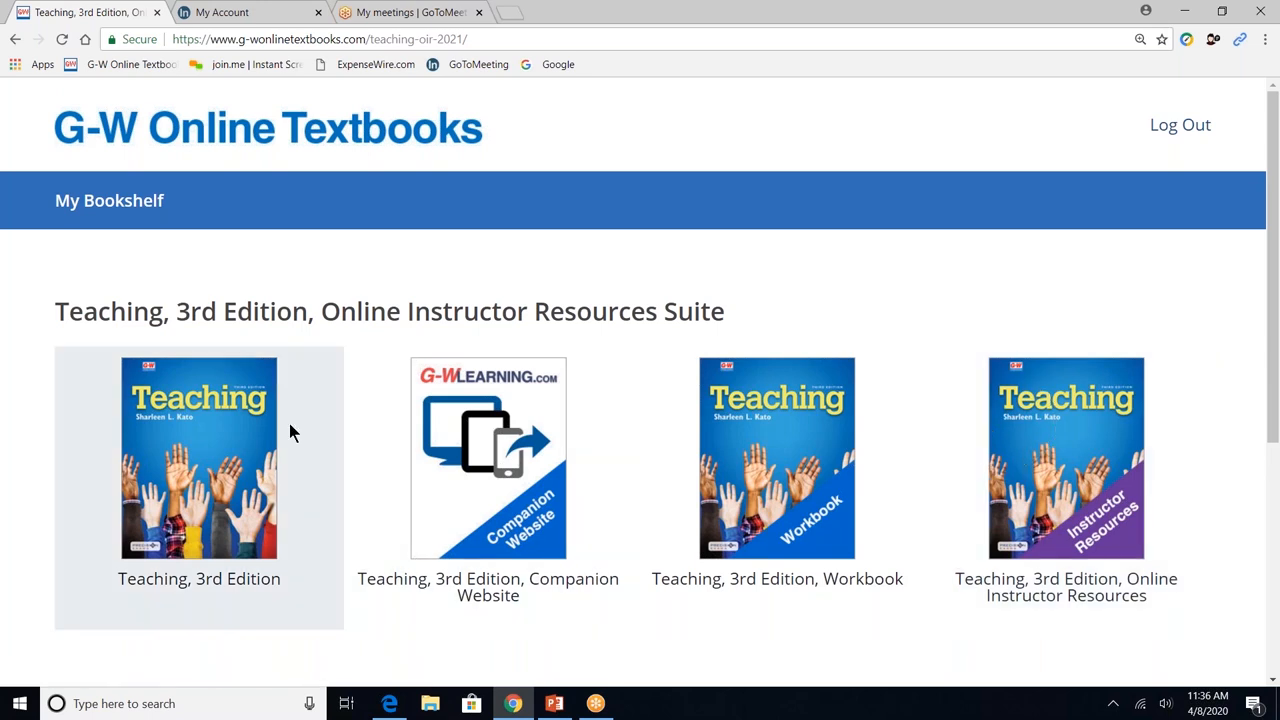
# Open the Teaching ebook at Chapter 2, page 32, and show its Contents and Resources panels.
pyautogui.click(199, 457)
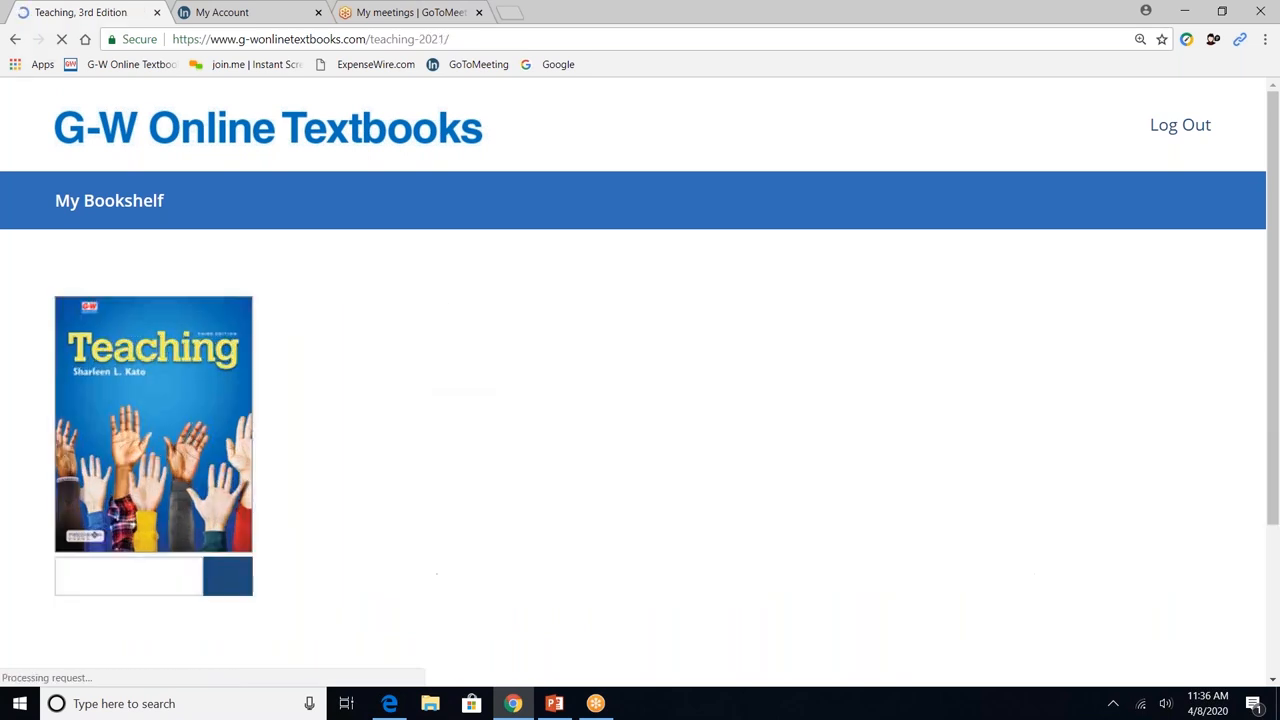
pyautogui.click(153, 423)
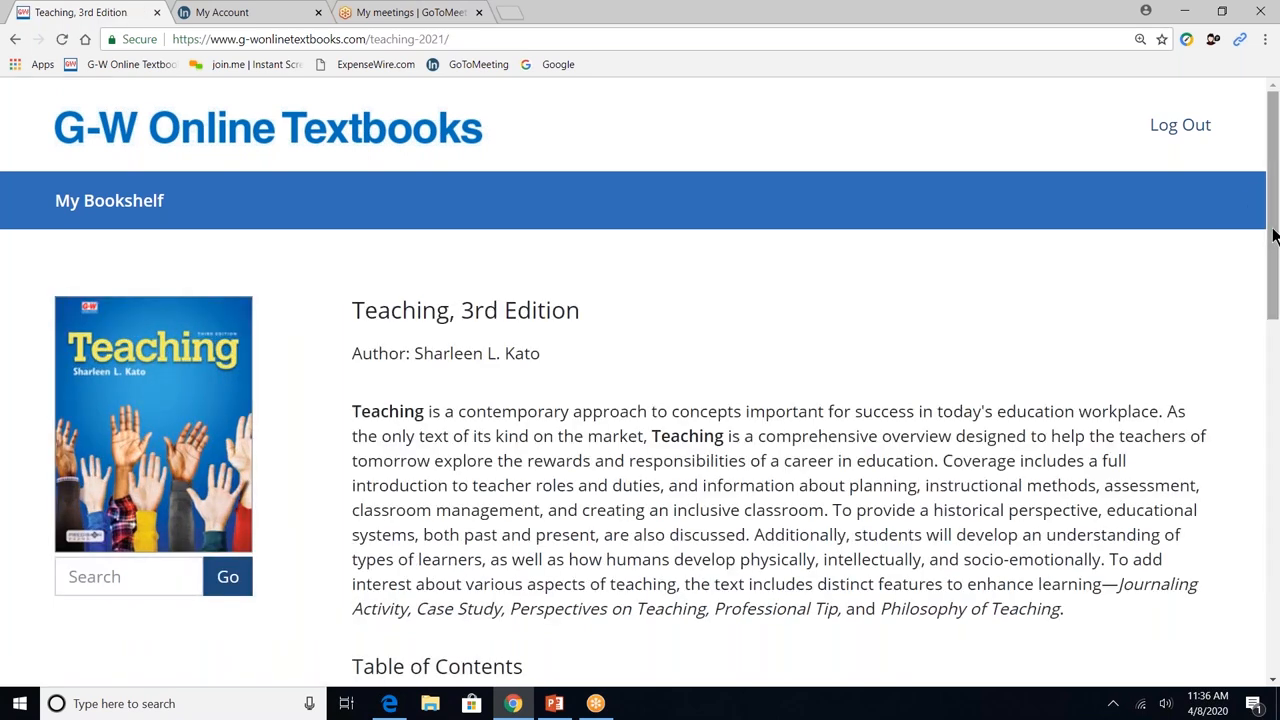
pyautogui.scroll(-3)
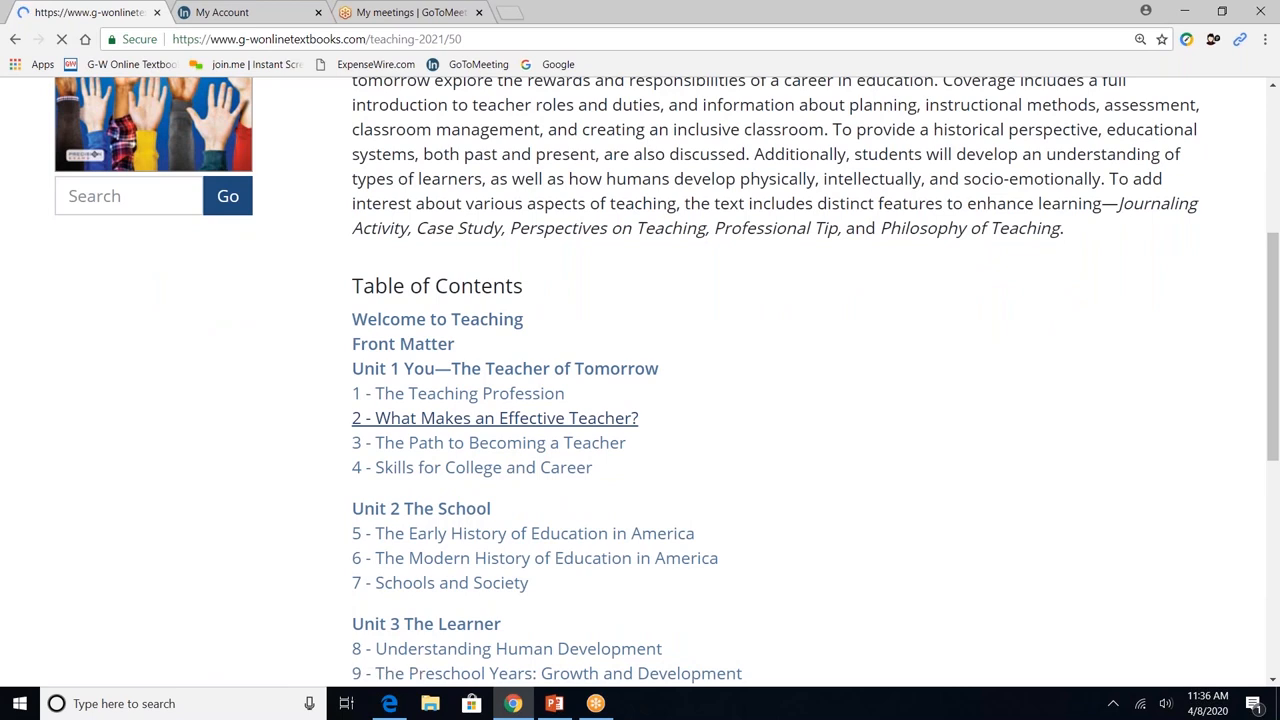
pyautogui.click(494, 417)
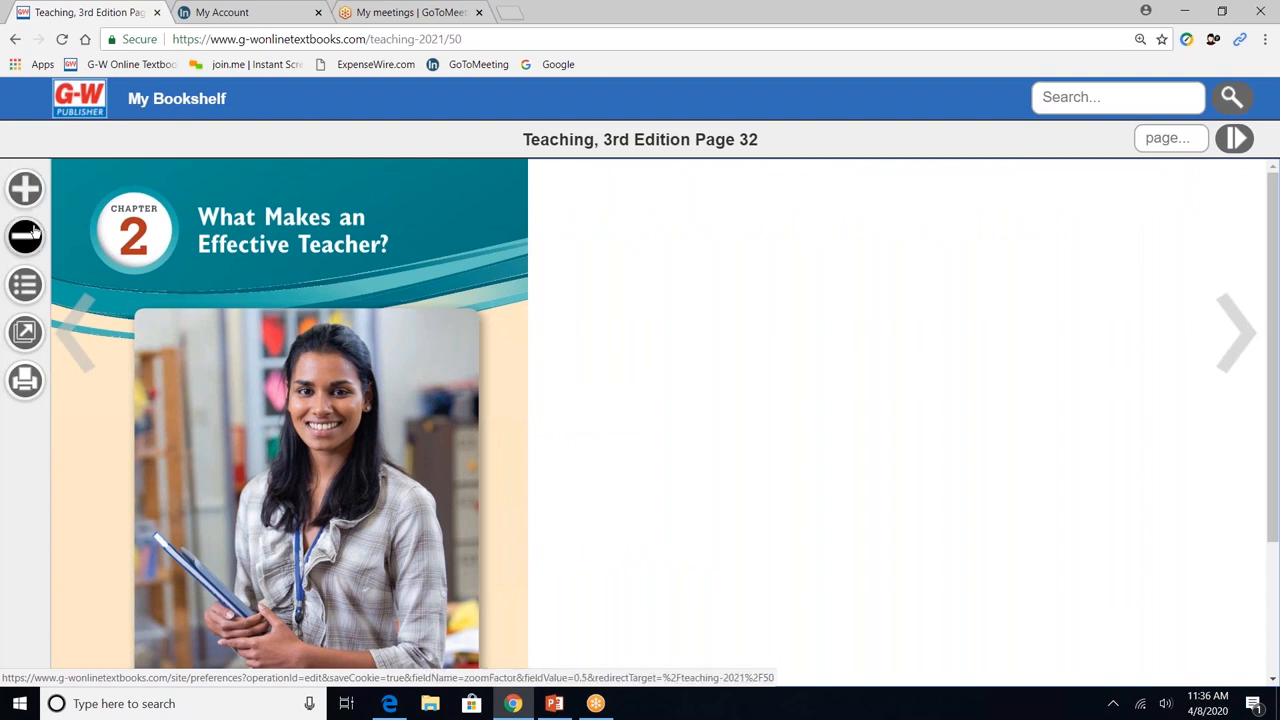
pyautogui.moveTo(25, 284)
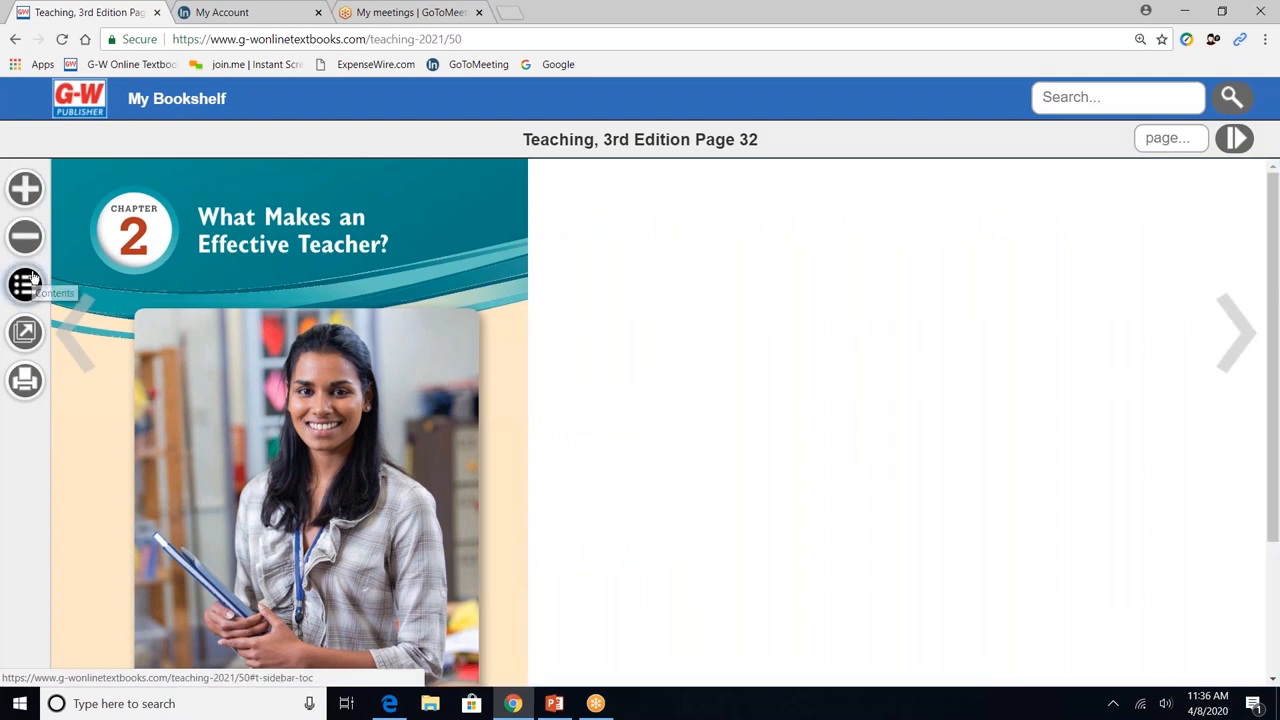
pyautogui.click(24, 284)
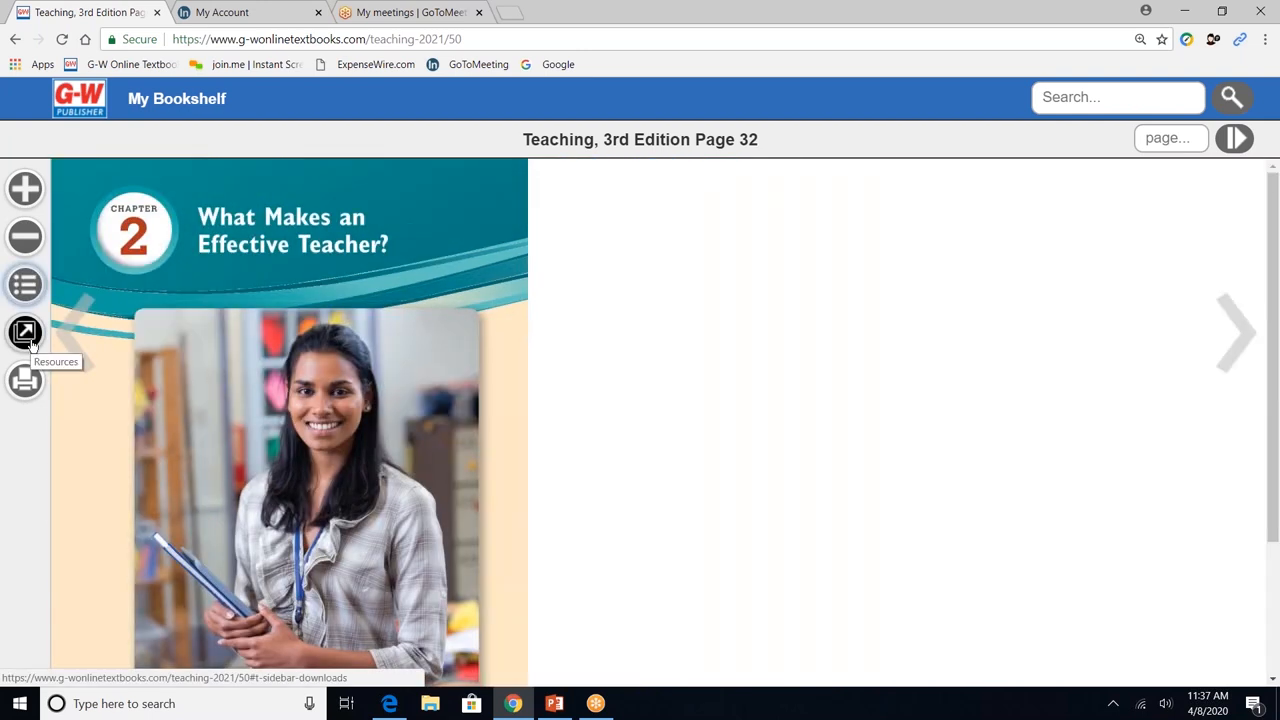
pyautogui.click(24, 332)
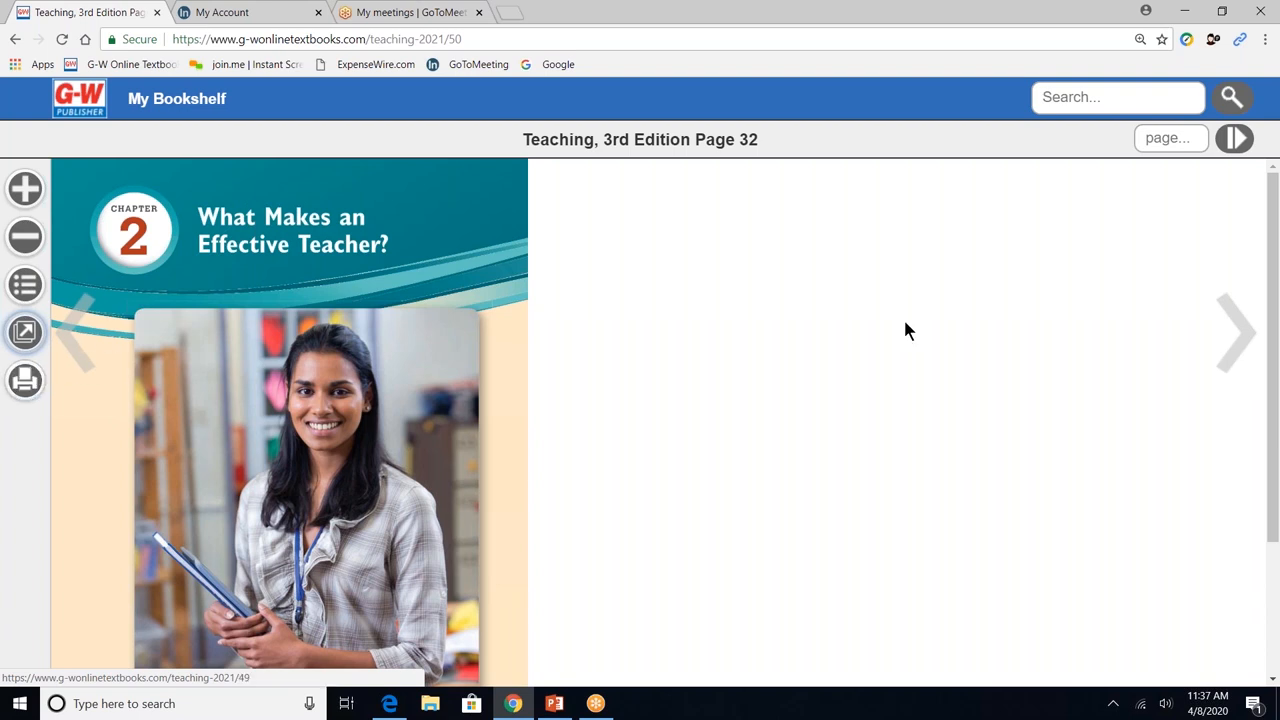
# Turn to page 33 of Chapter 2, showing content terms and learning outcomes.
pyautogui.click(1235, 333)
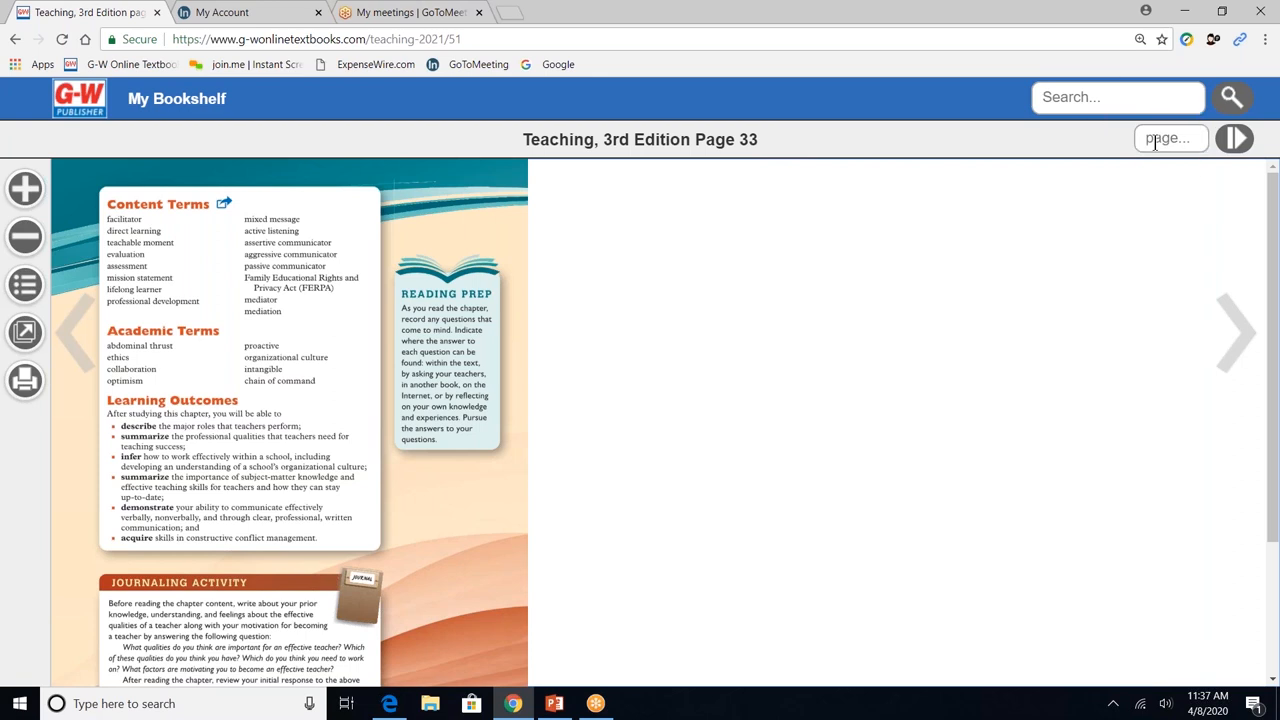
pyautogui.moveTo(1205, 143)
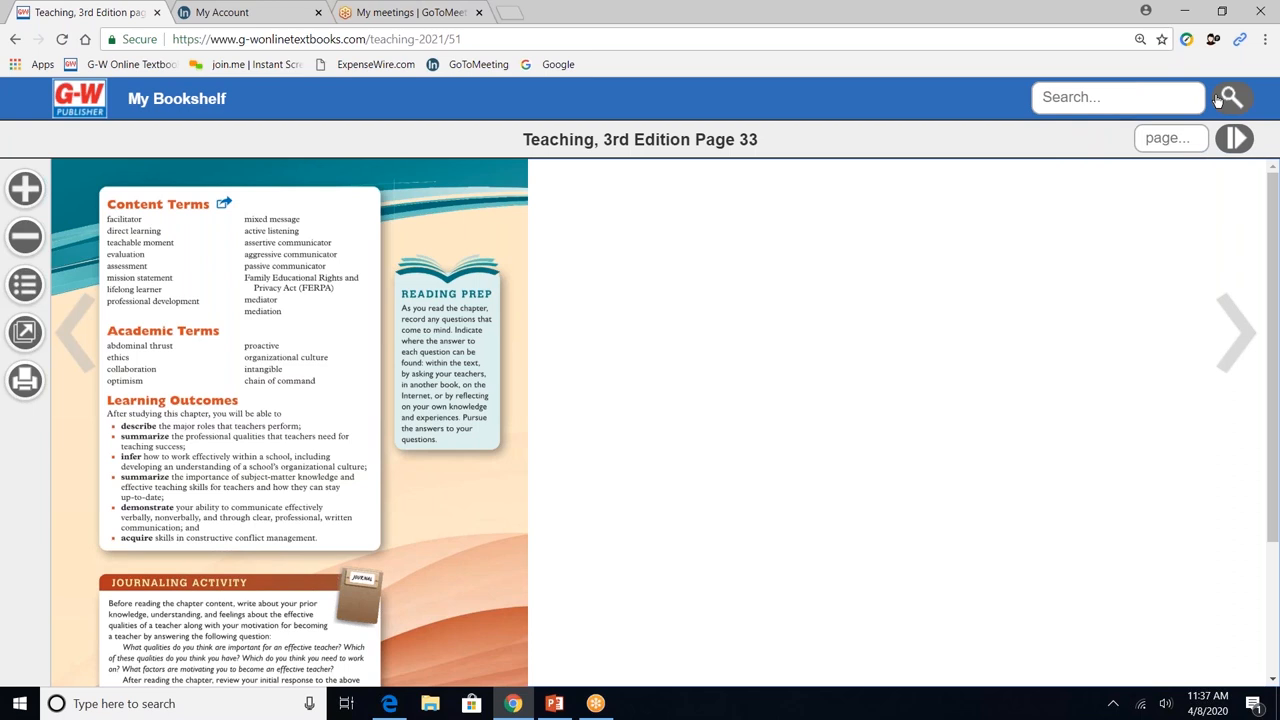
pyautogui.moveTo(515, 218)
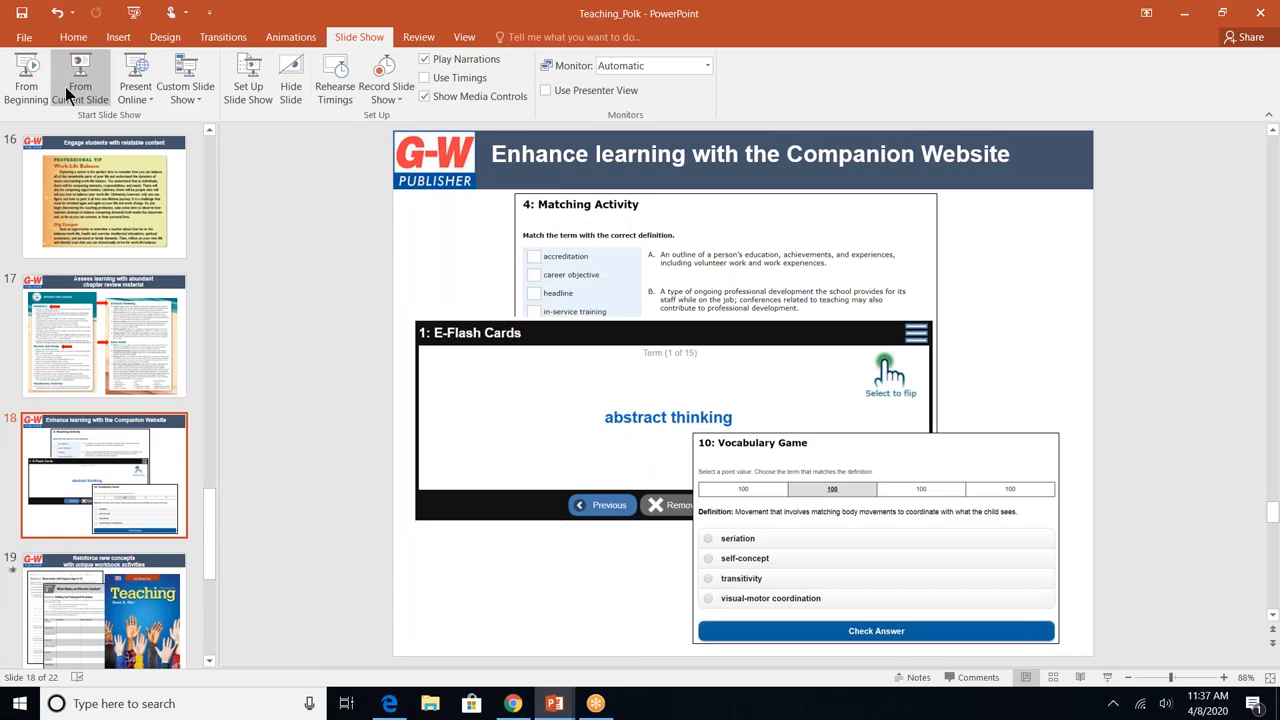
# Start the slideshow full screen from the Companion Website slide.
pyautogui.click(79, 75)
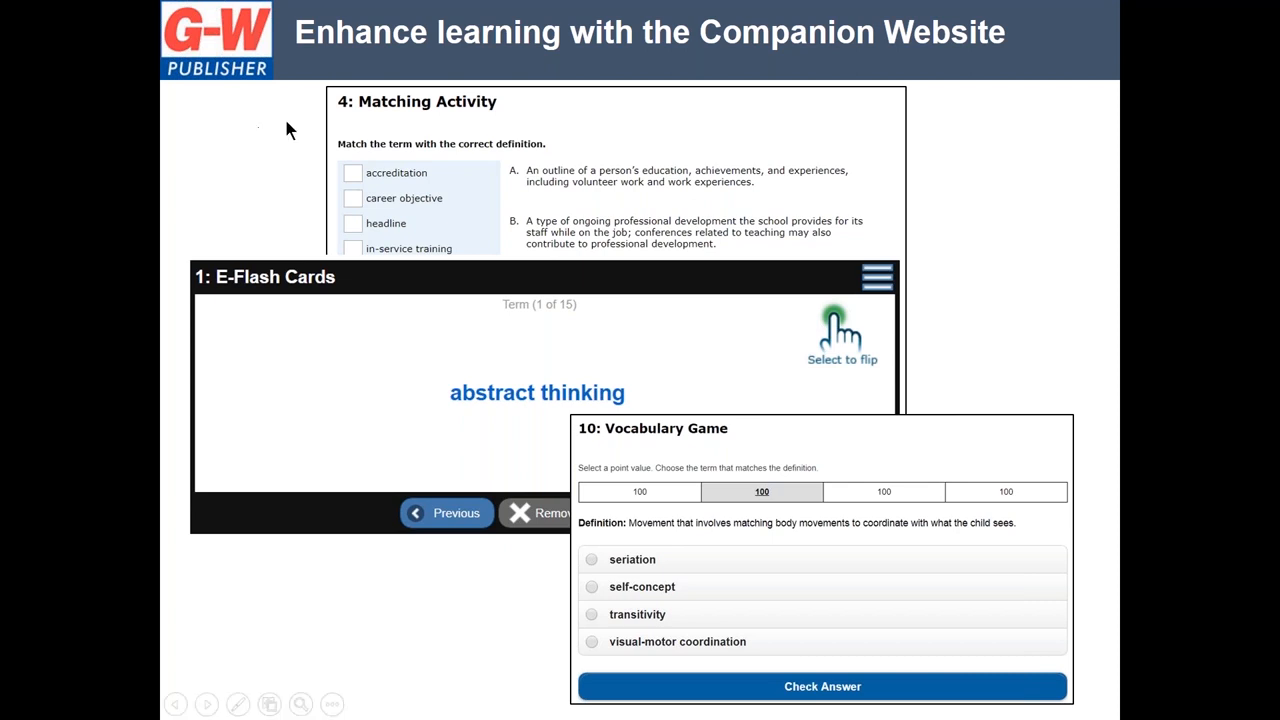
pyautogui.moveTo(312, 186)
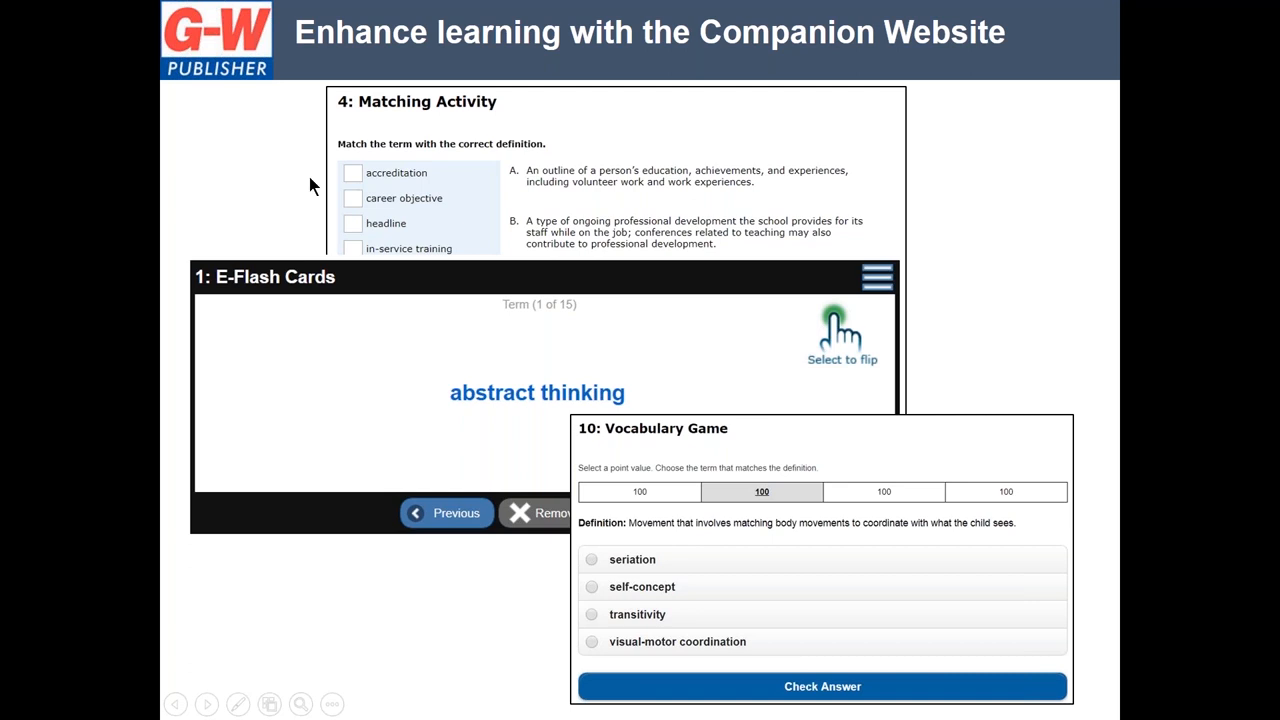
pyautogui.moveTo(332, 380)
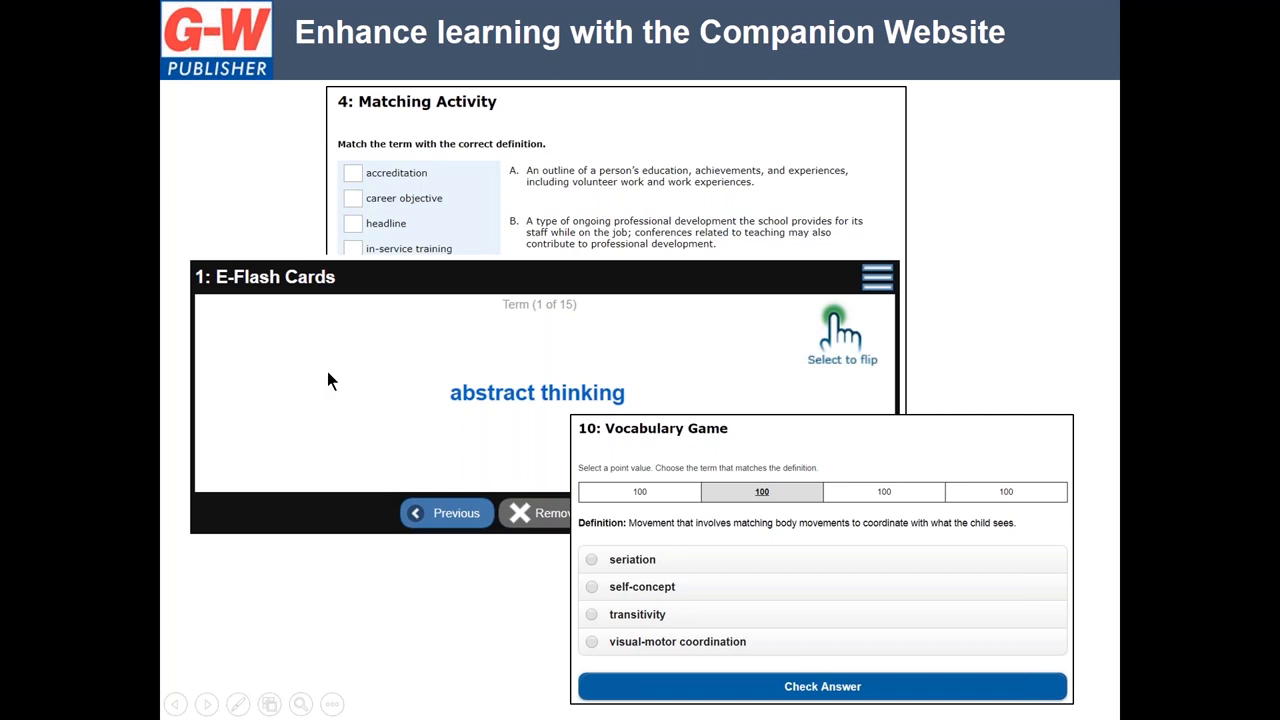
pyautogui.moveTo(703, 449)
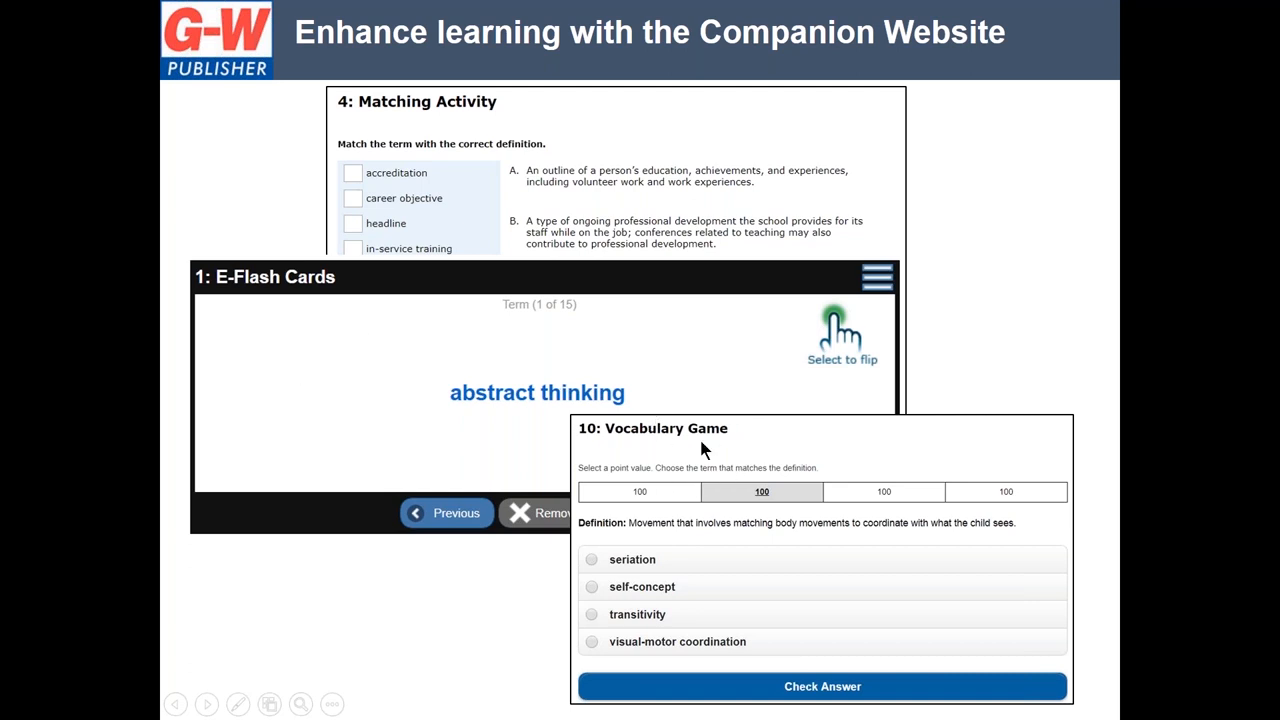
pyautogui.moveTo(703, 448)
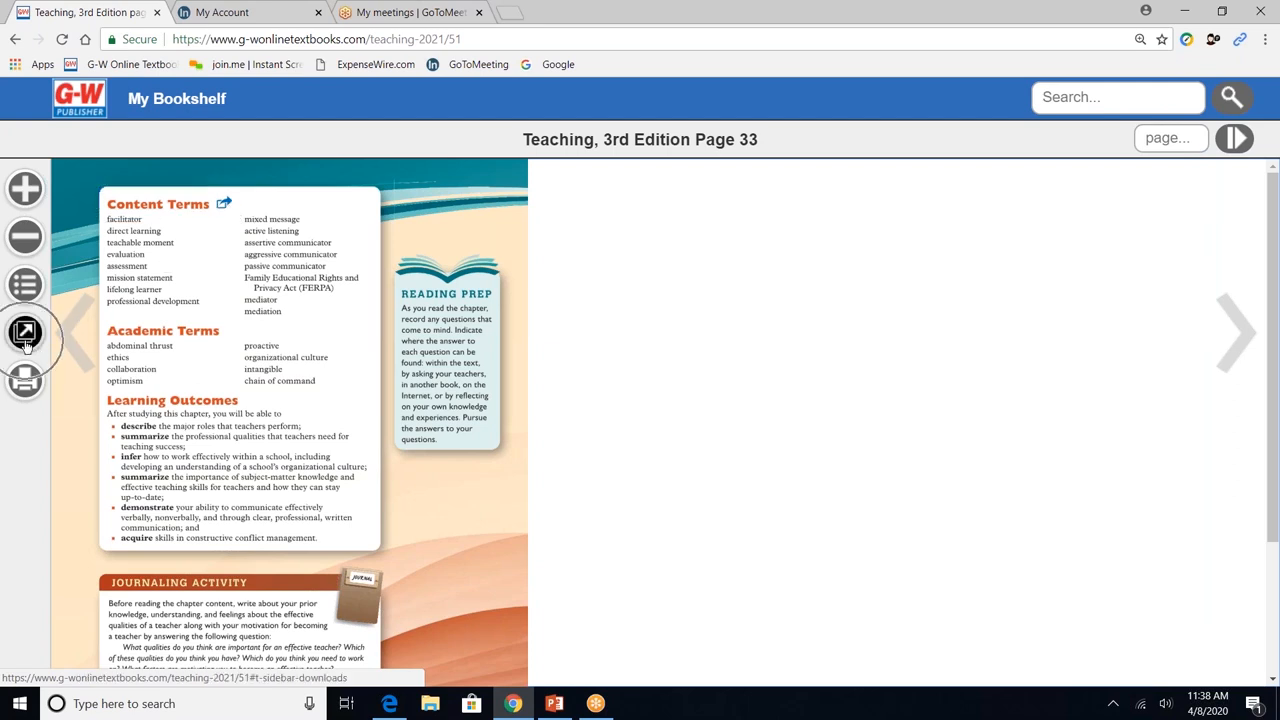
# Return to the bookshelf and open the Teaching, 3rd Edition Companion Website from the suite.
pyautogui.click(25, 332)
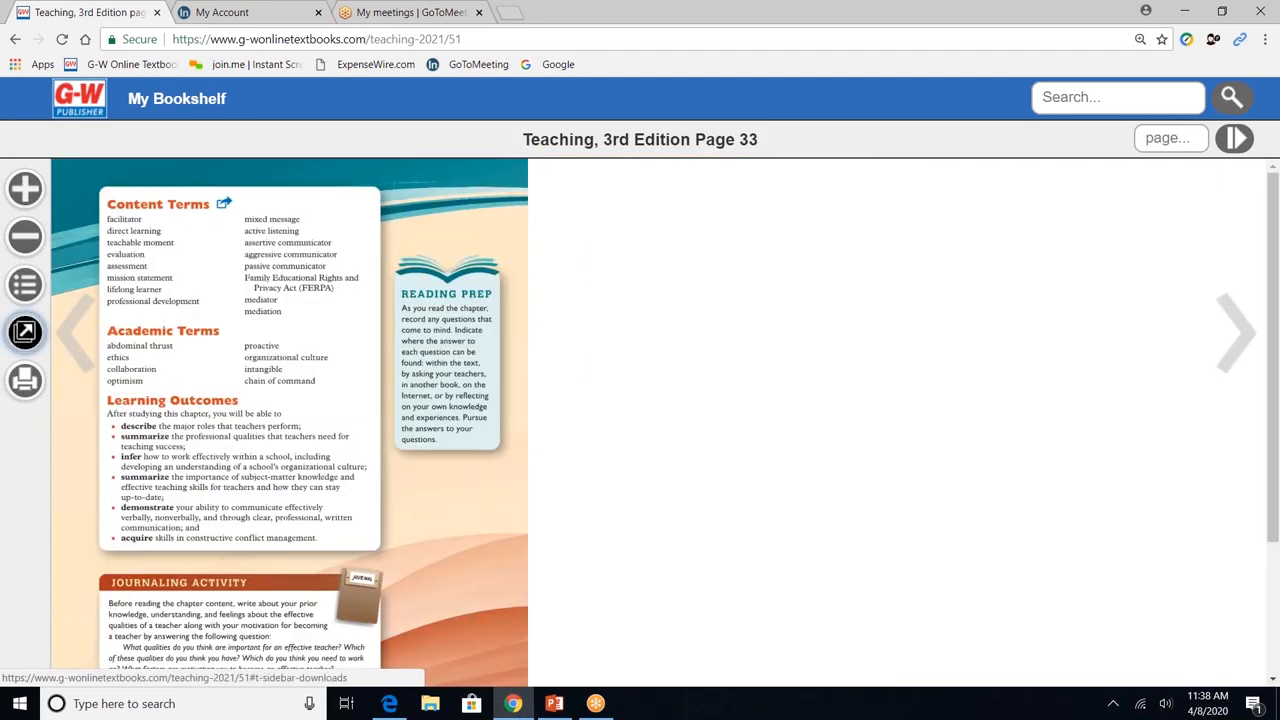
pyautogui.click(176, 98)
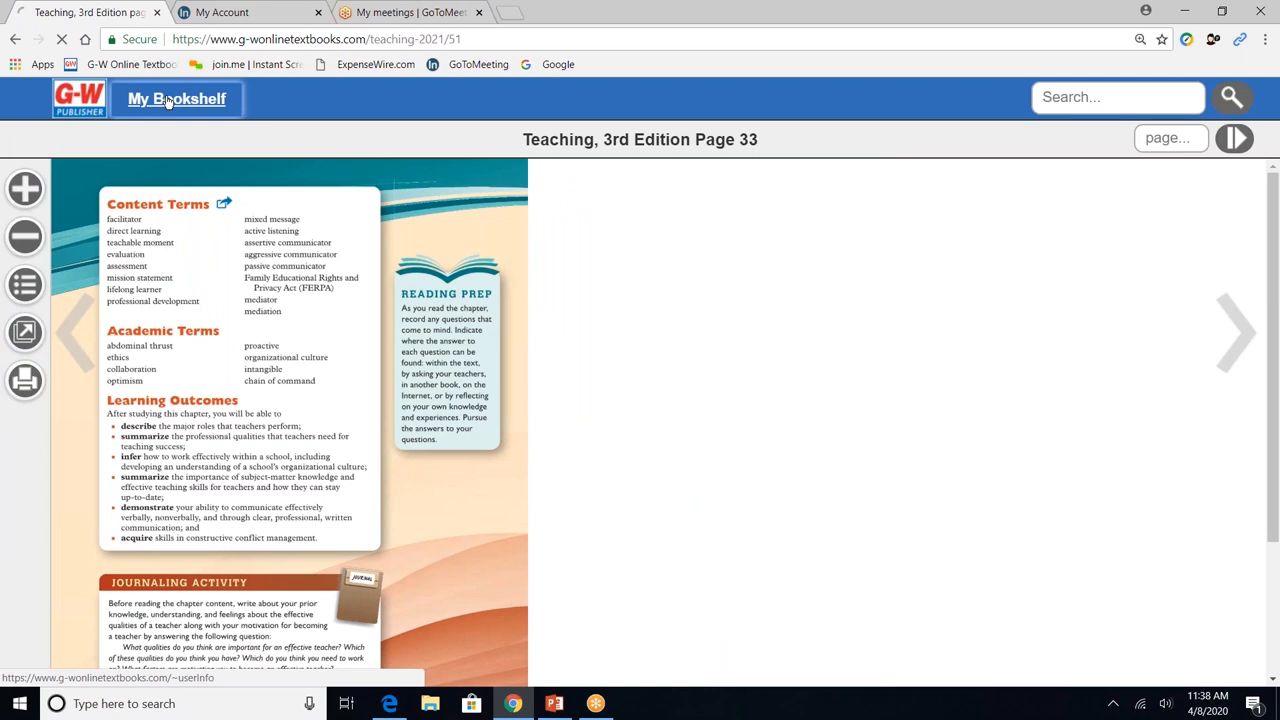
pyautogui.click(176, 98)
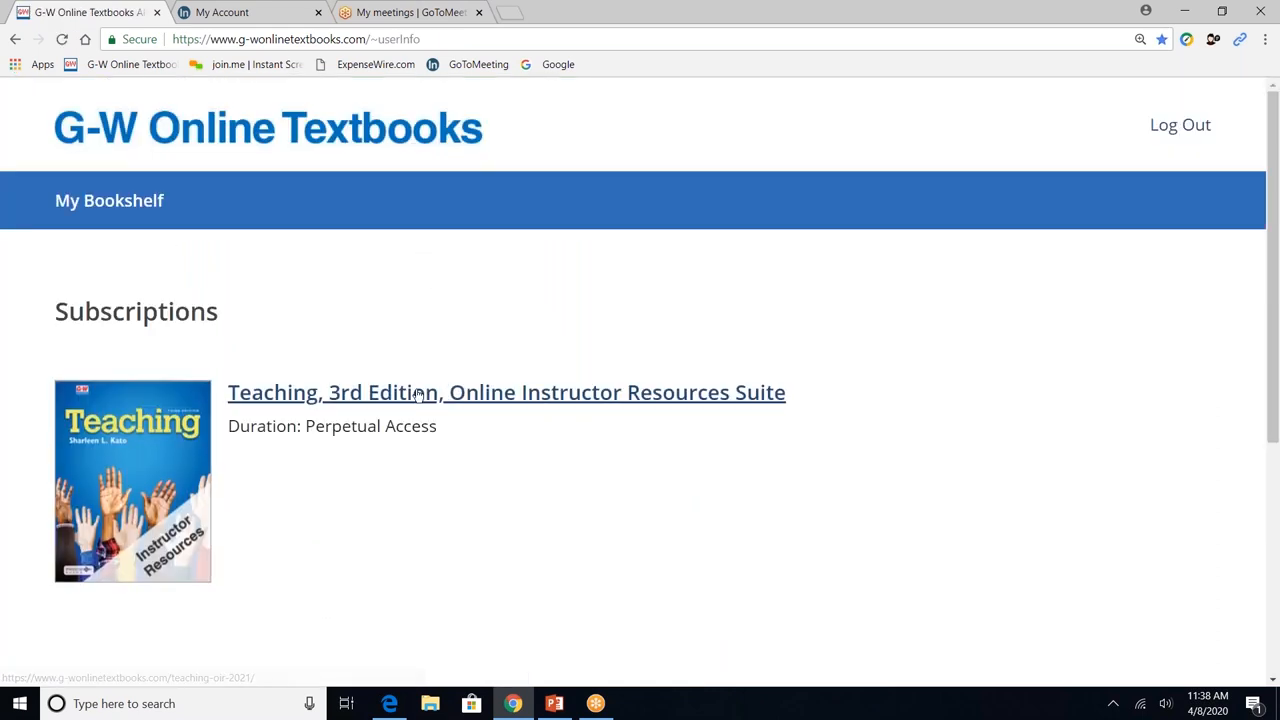
pyautogui.click(506, 392)
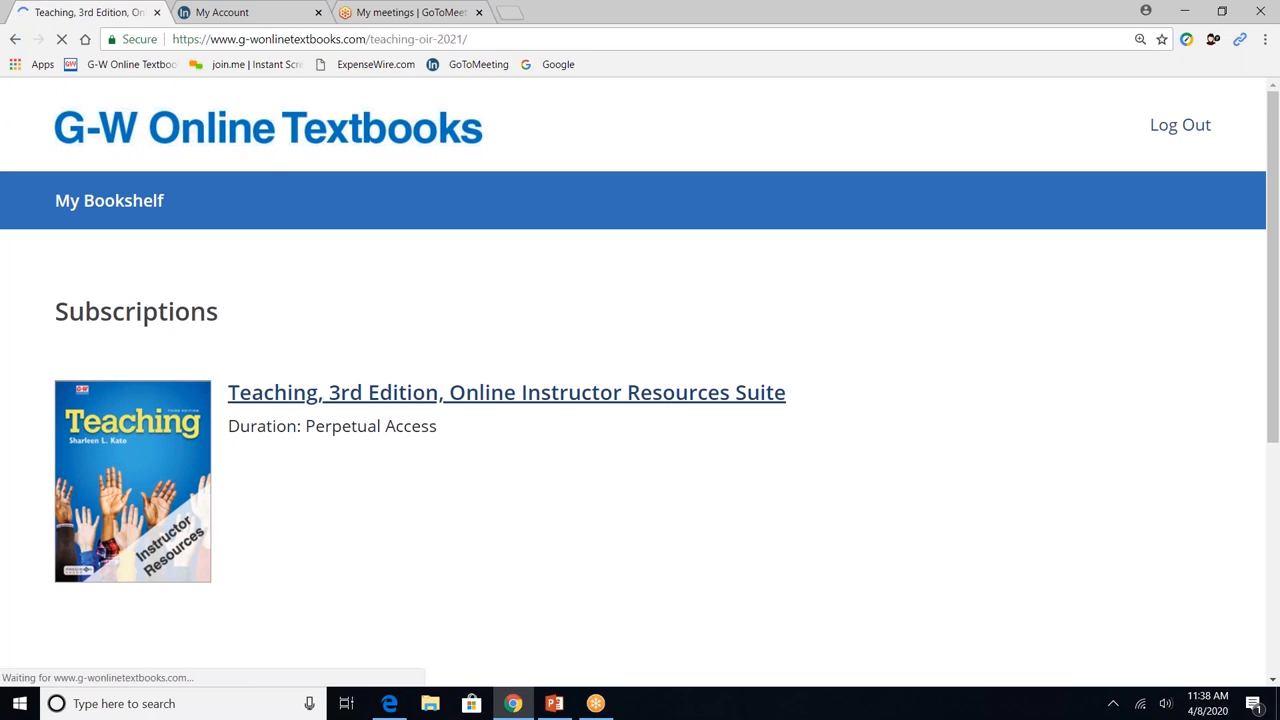
pyautogui.click(506, 392)
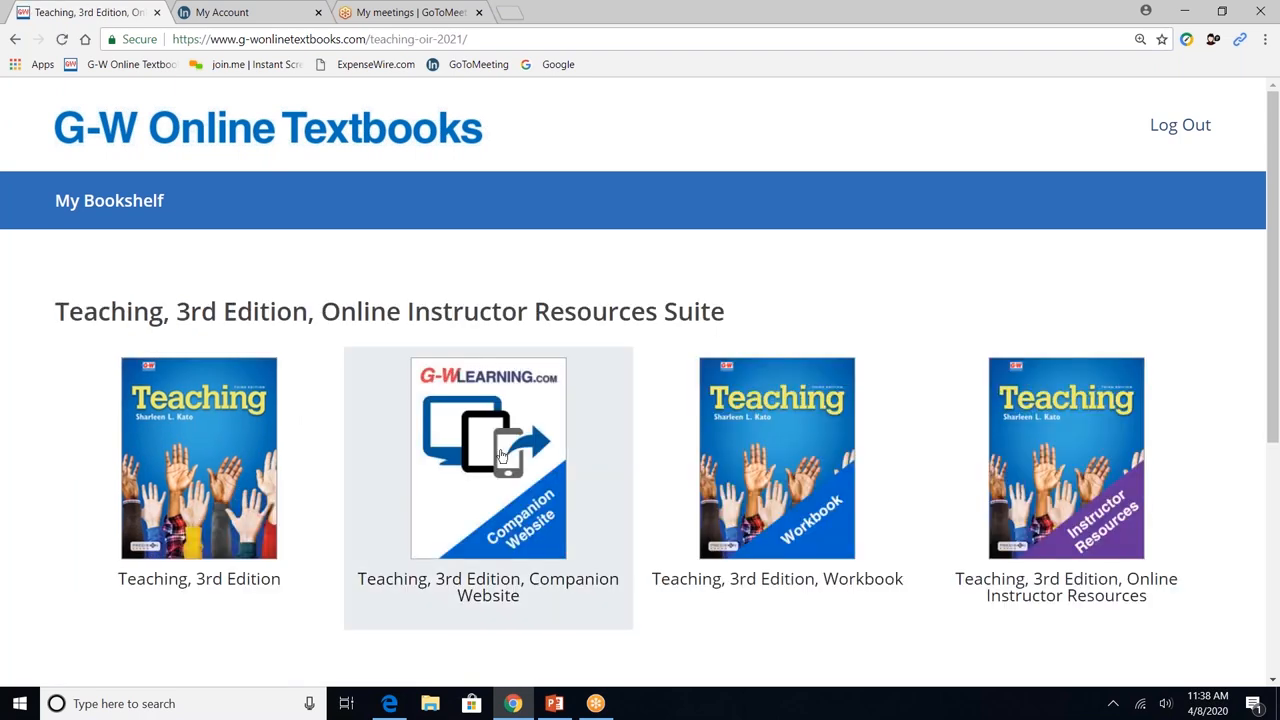
pyautogui.click(488, 457)
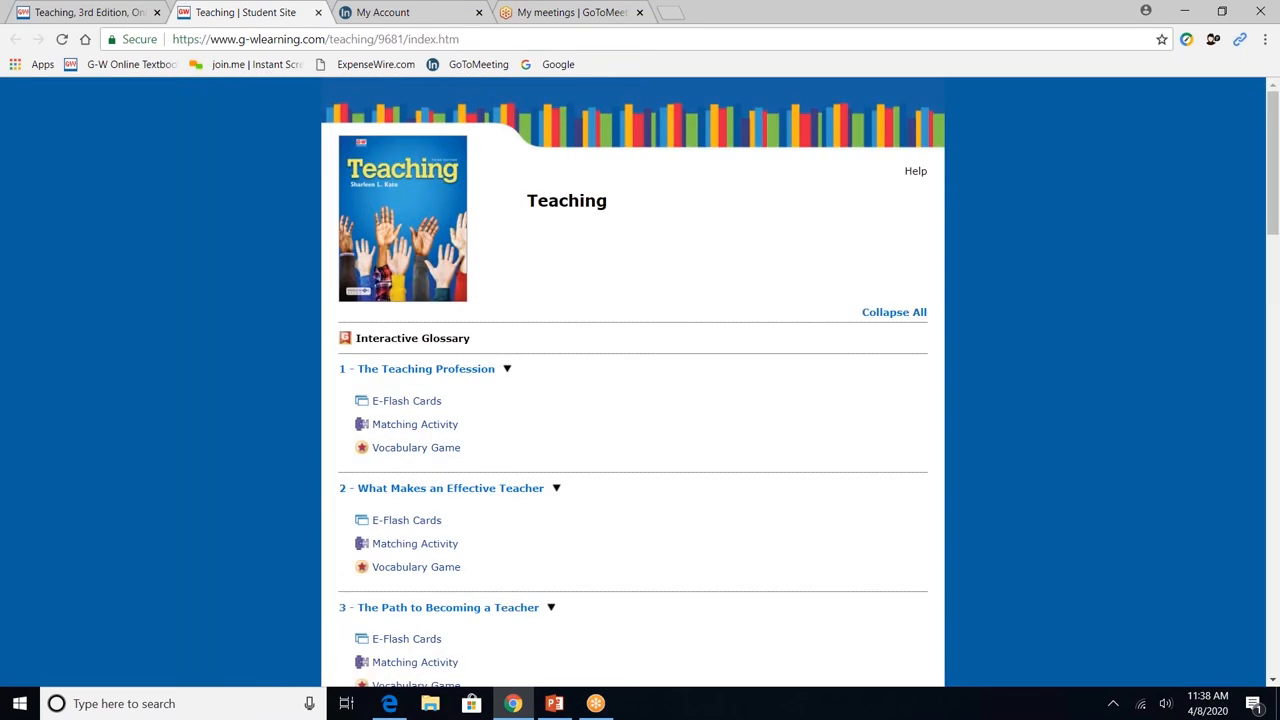
pyautogui.moveTo(538, 375)
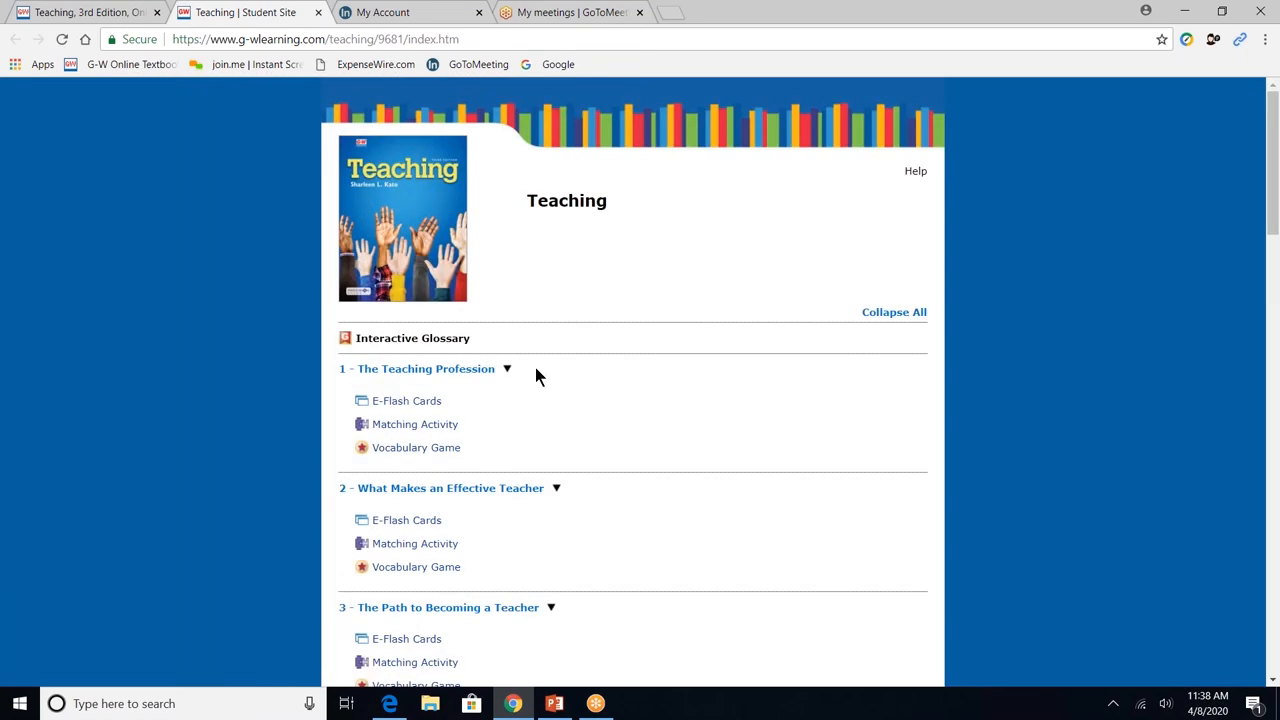
pyautogui.moveTo(597, 505)
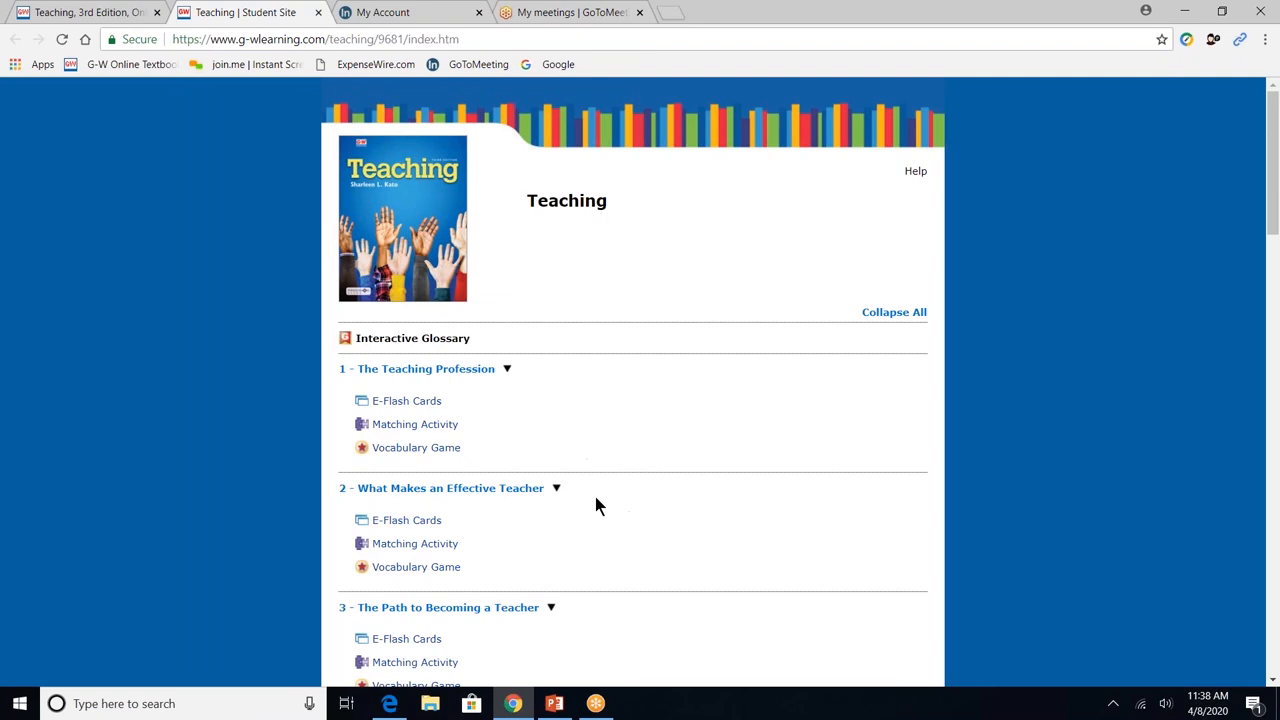
pyautogui.moveTo(596, 615)
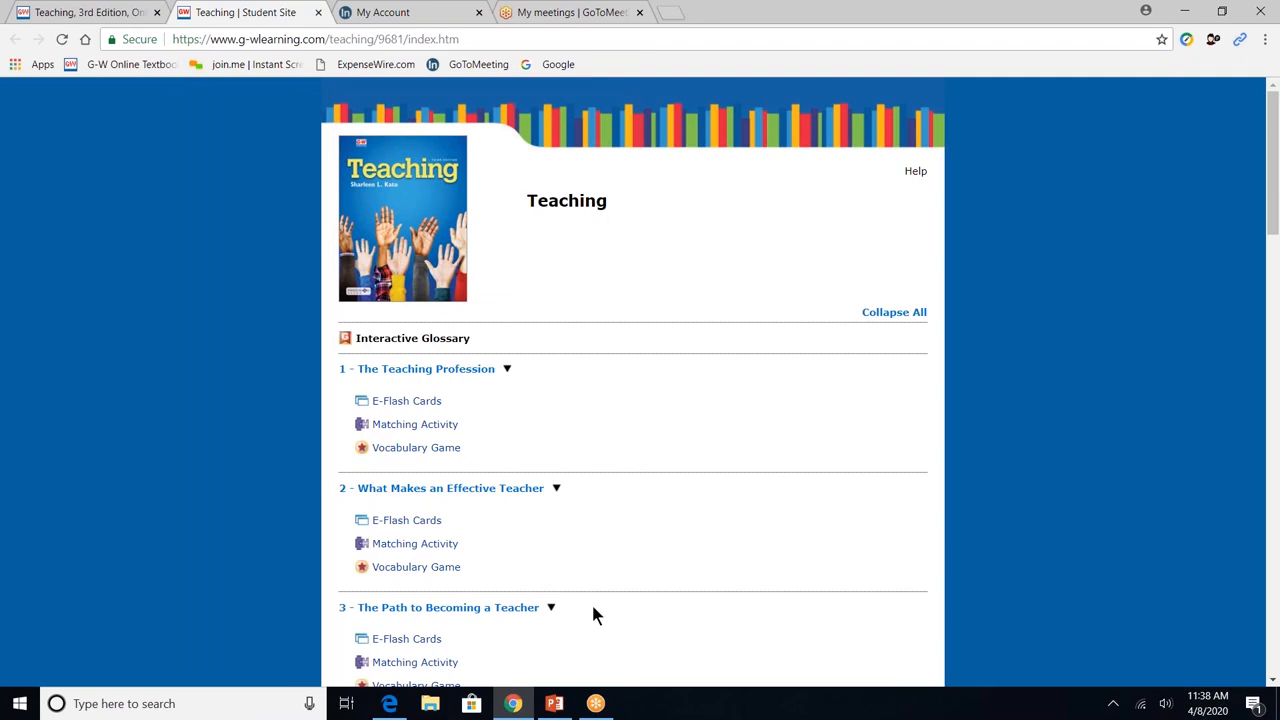
pyautogui.moveTo(568, 537)
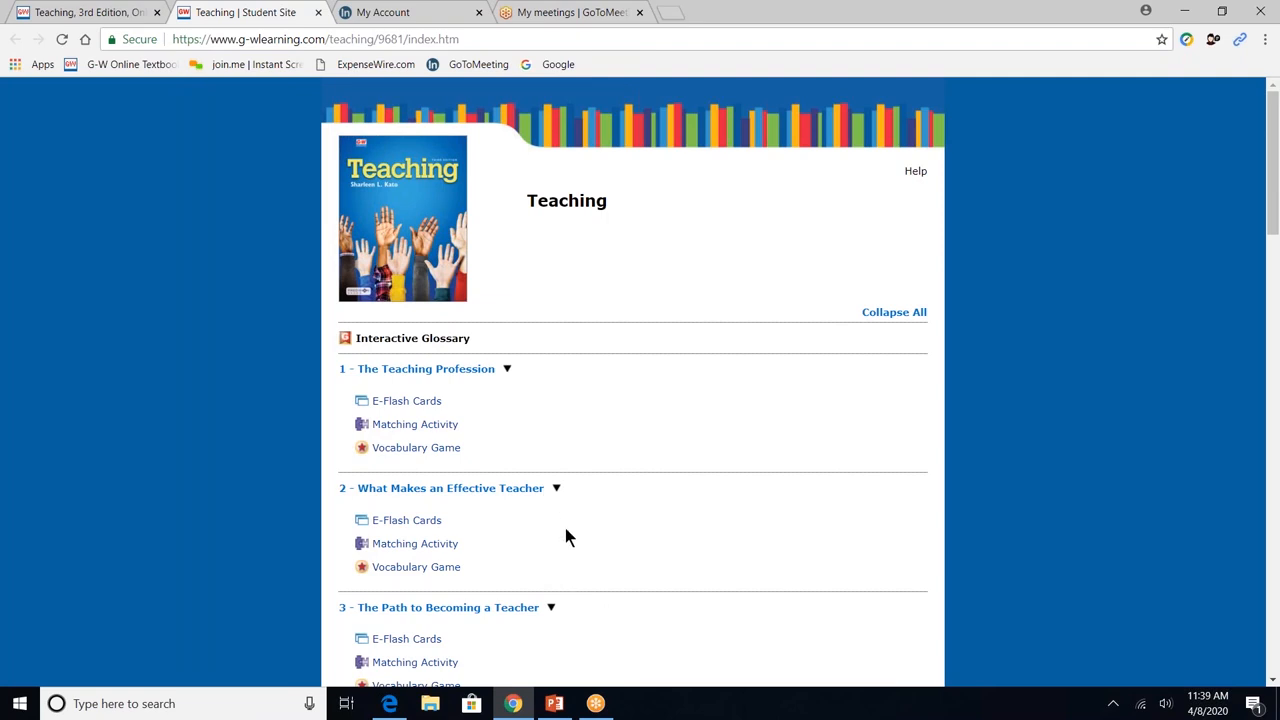
pyautogui.moveTo(406, 401)
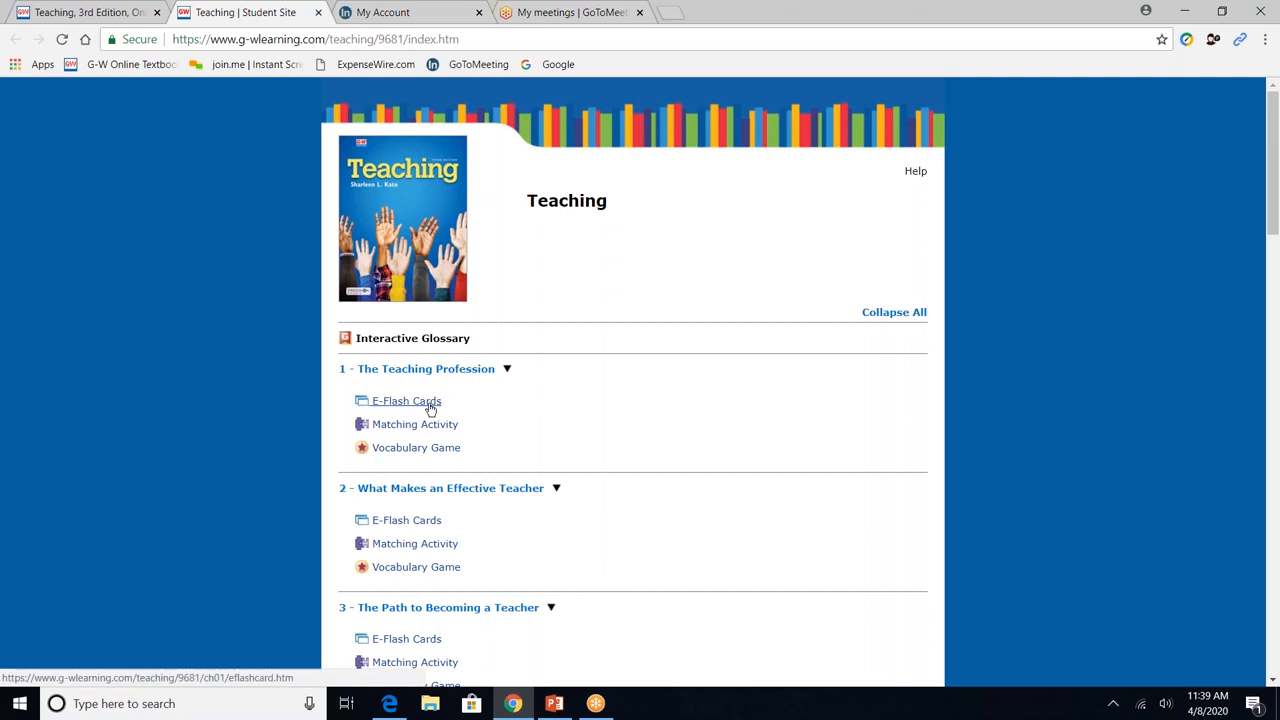
pyautogui.moveTo(416, 447)
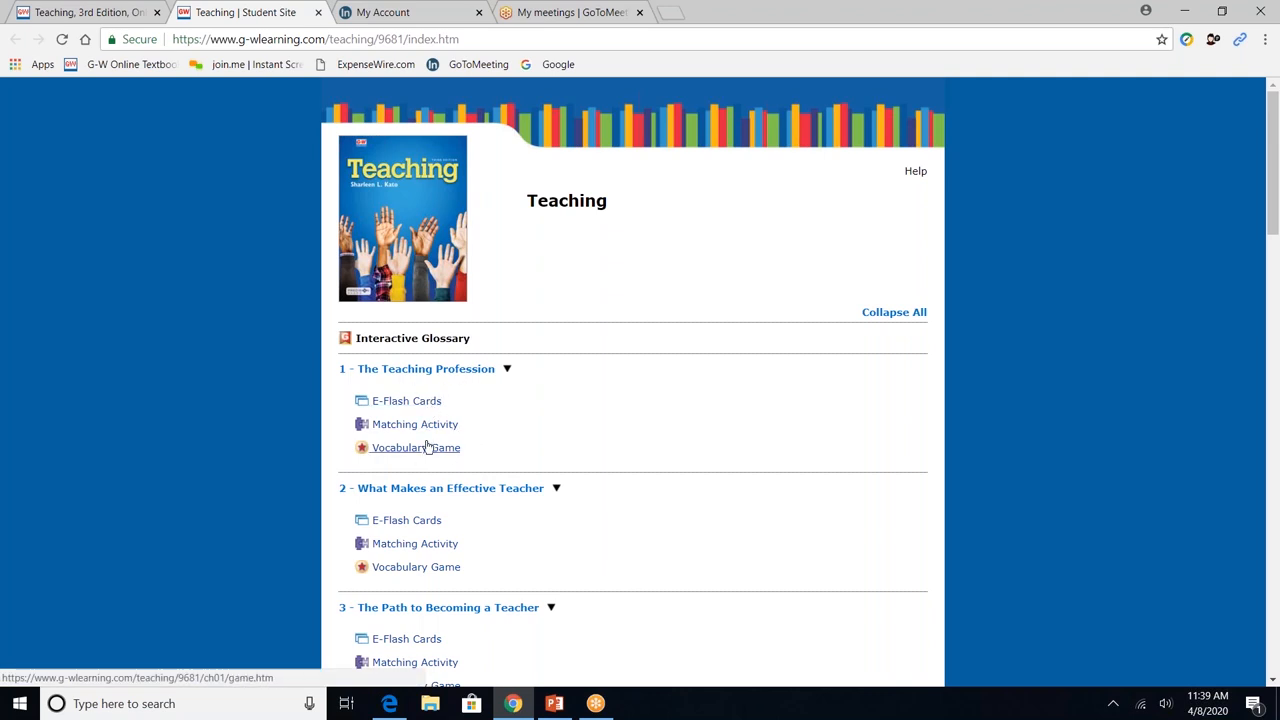
pyautogui.click(406, 400)
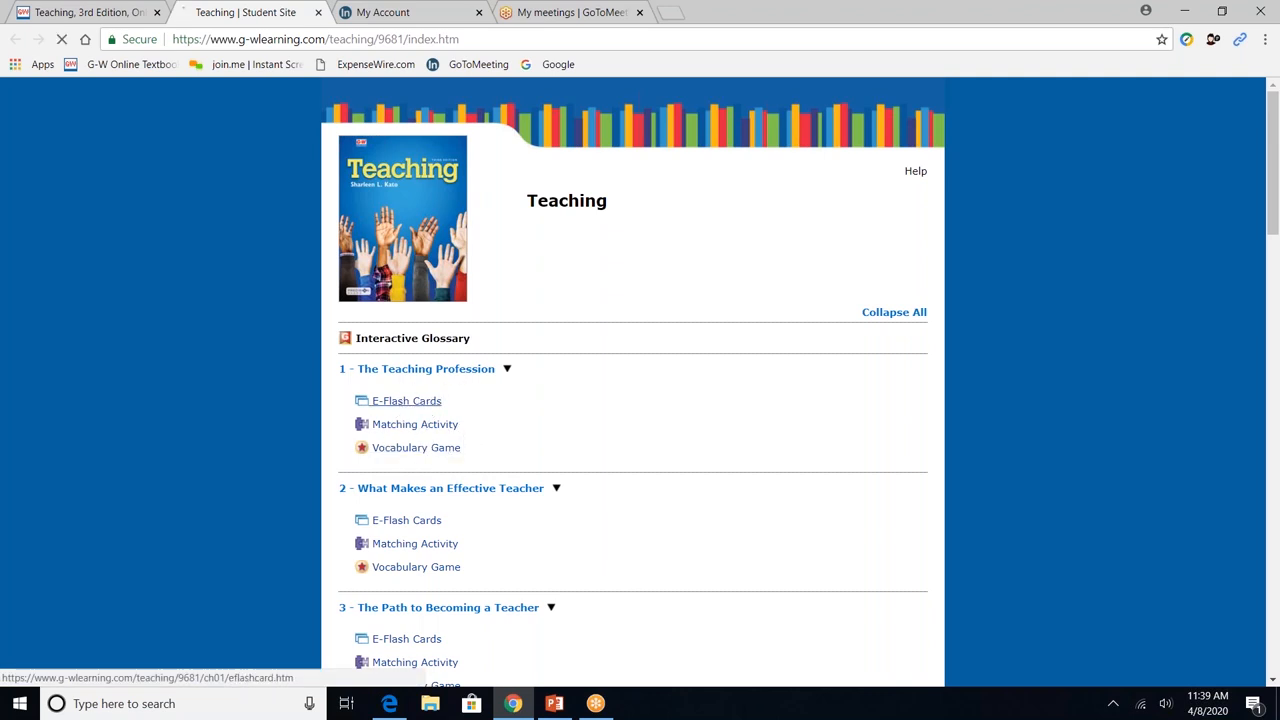
pyautogui.click(406, 400)
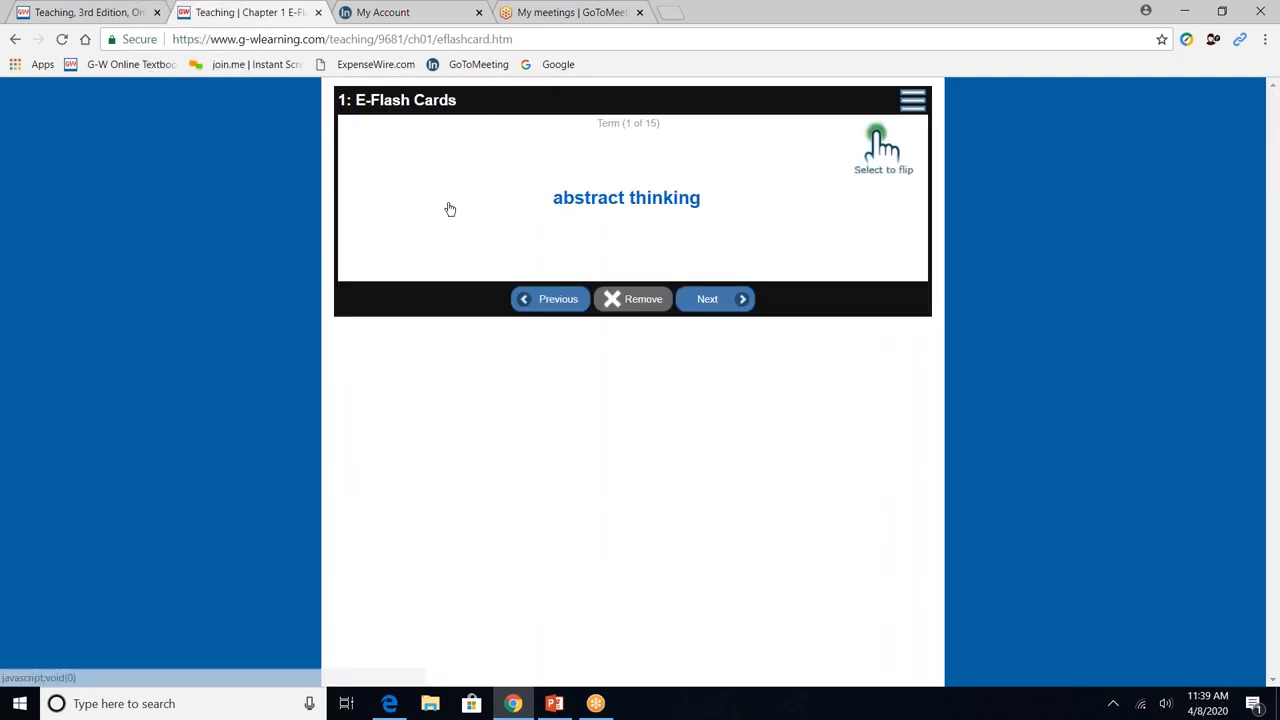
pyautogui.click(627, 197)
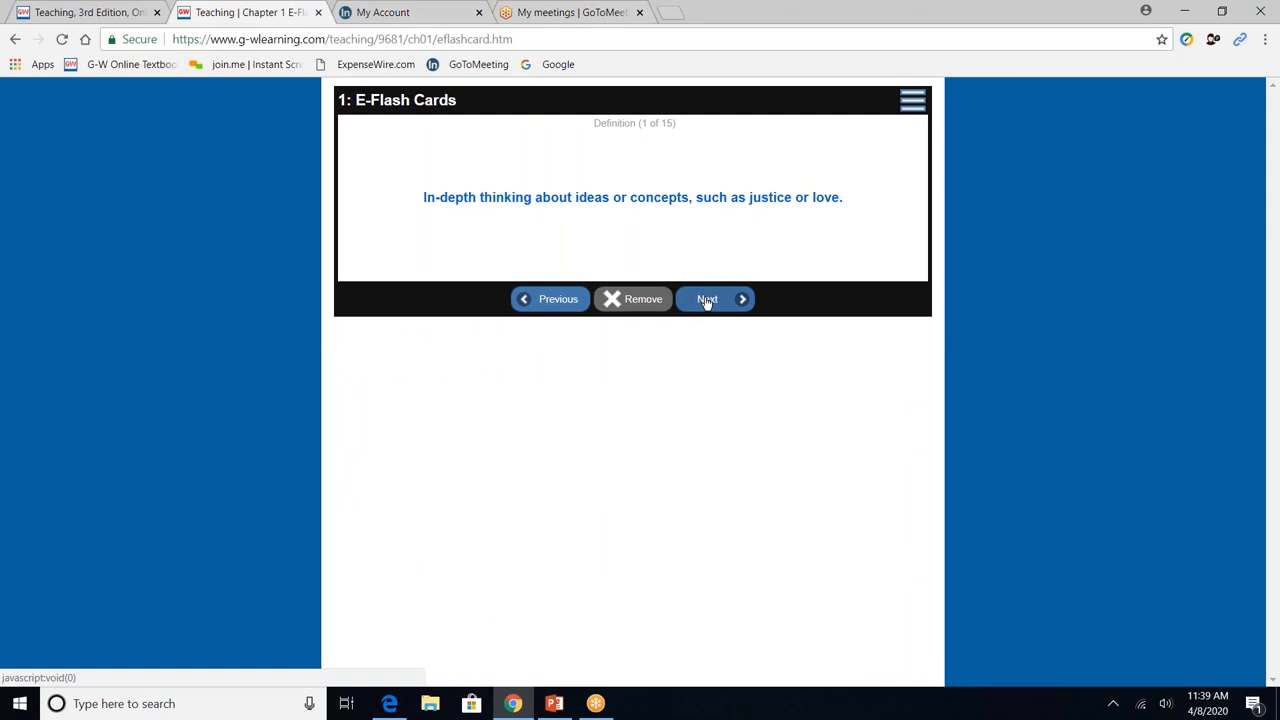
pyautogui.click(707, 299)
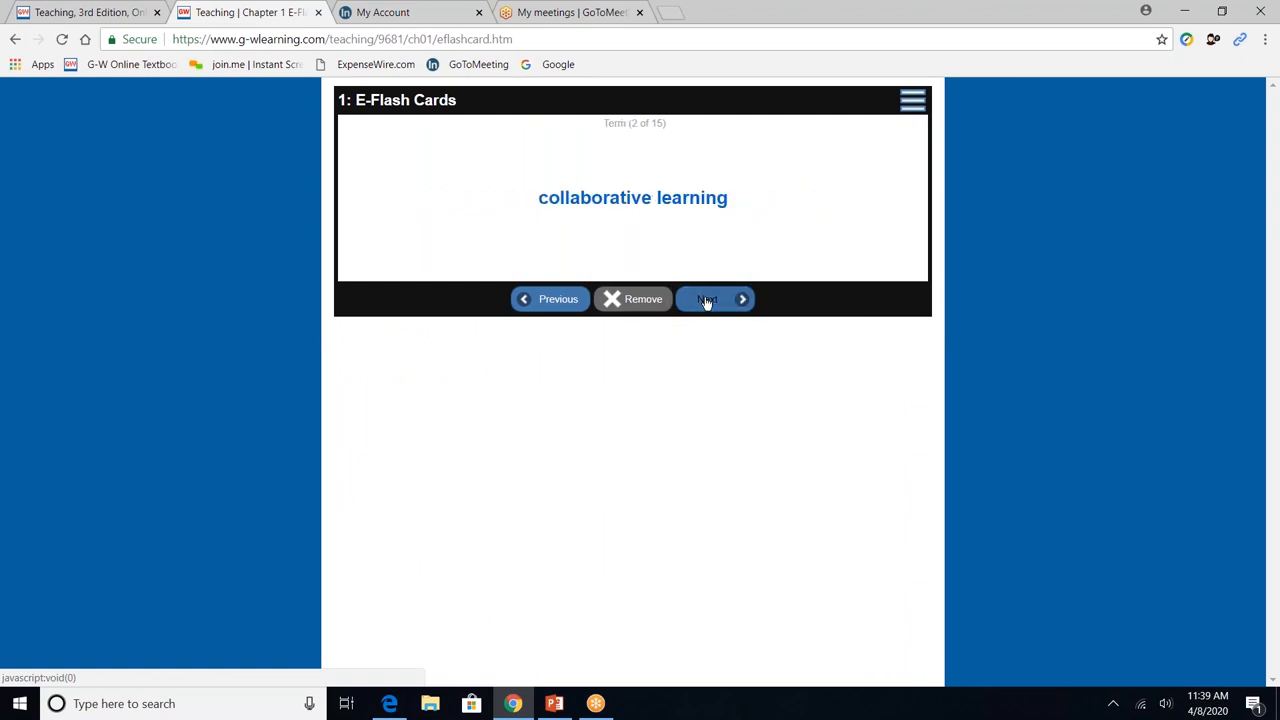
pyautogui.moveTo(913, 109)
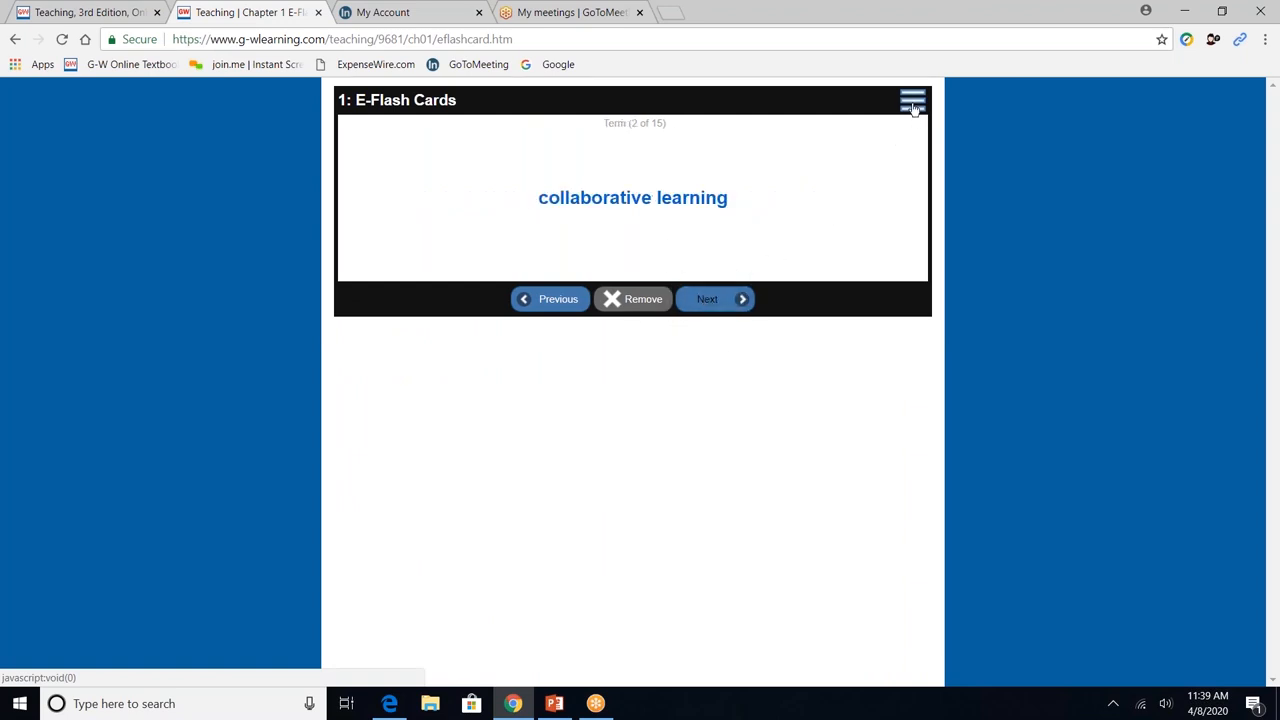
pyautogui.click(911, 100)
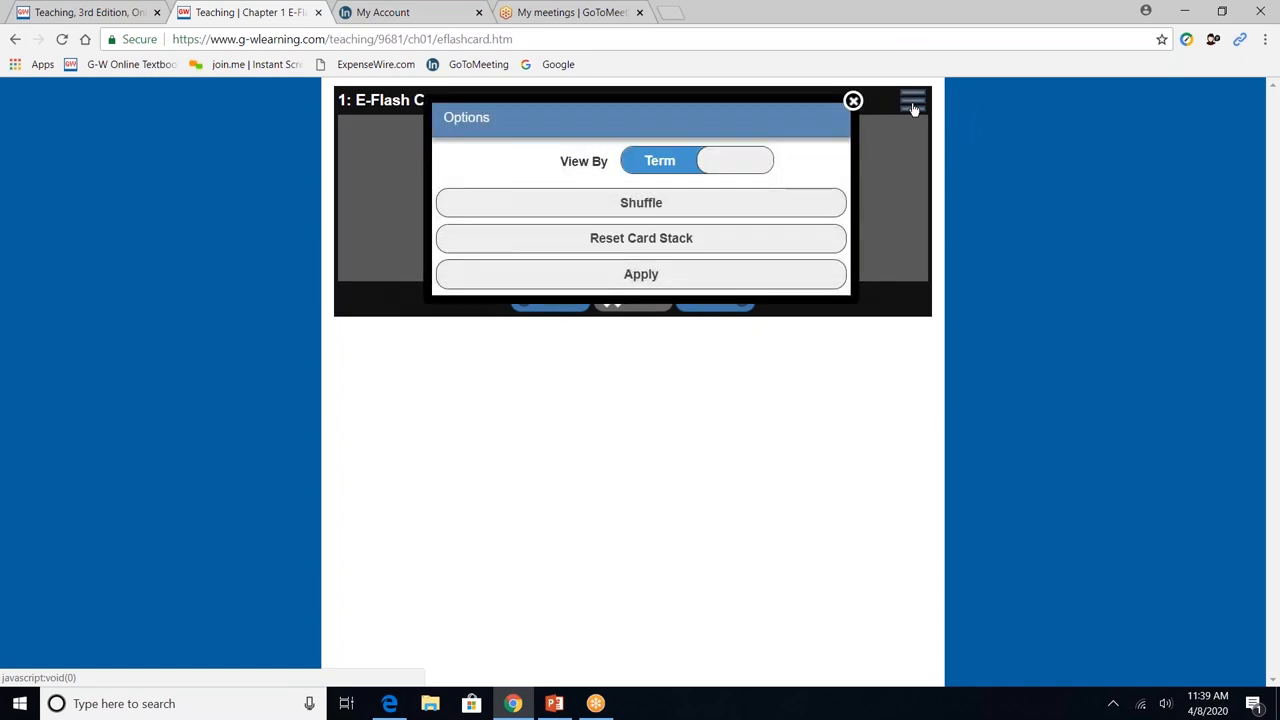
pyautogui.click(735, 160)
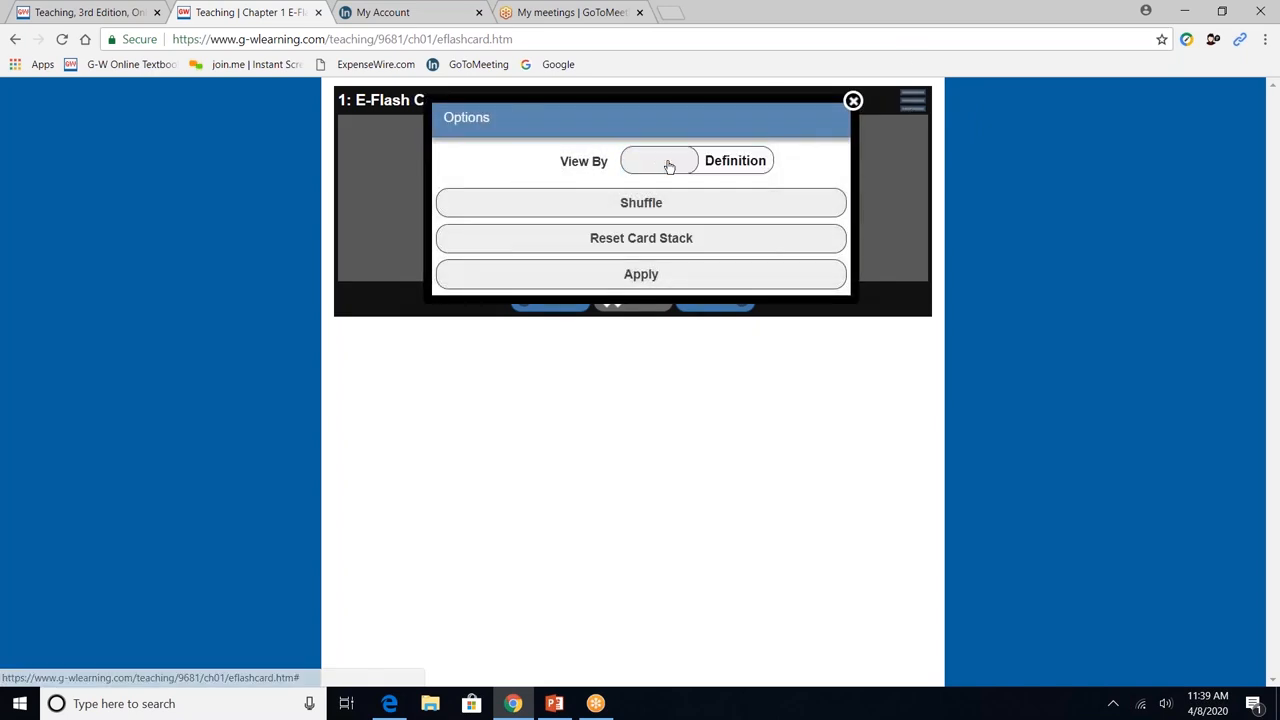
pyautogui.click(641, 274)
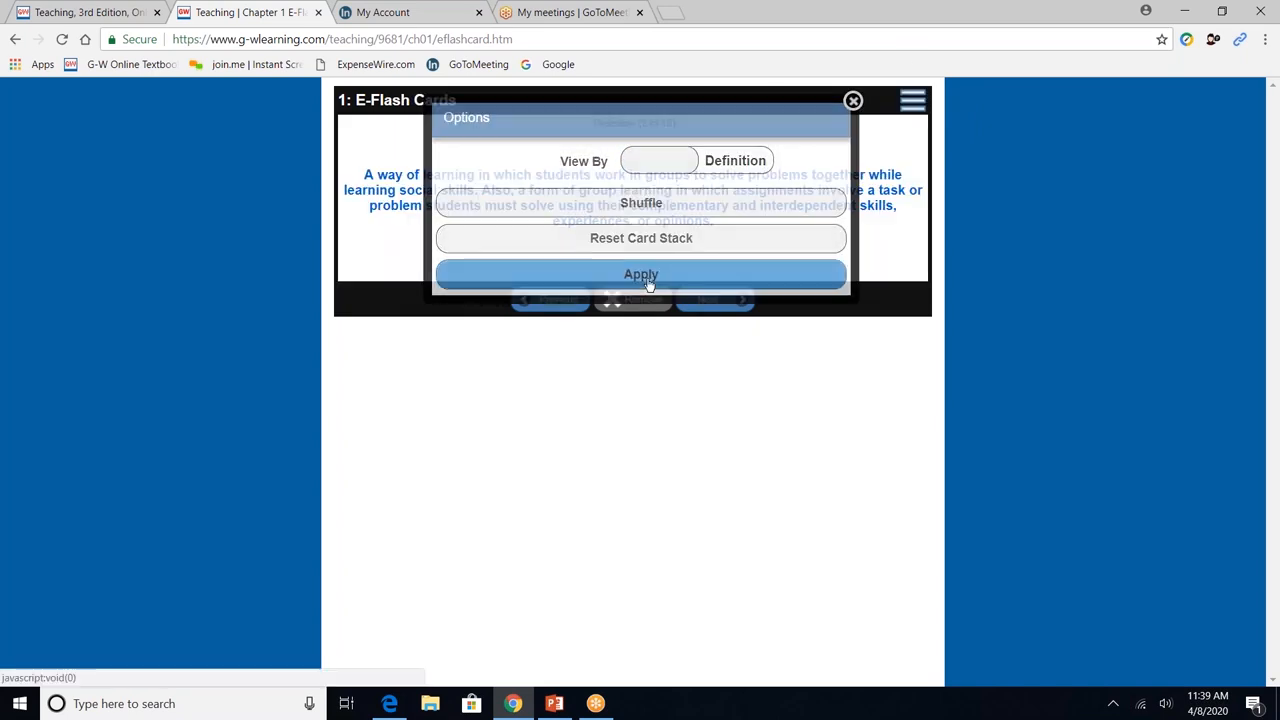
pyautogui.click(641, 274)
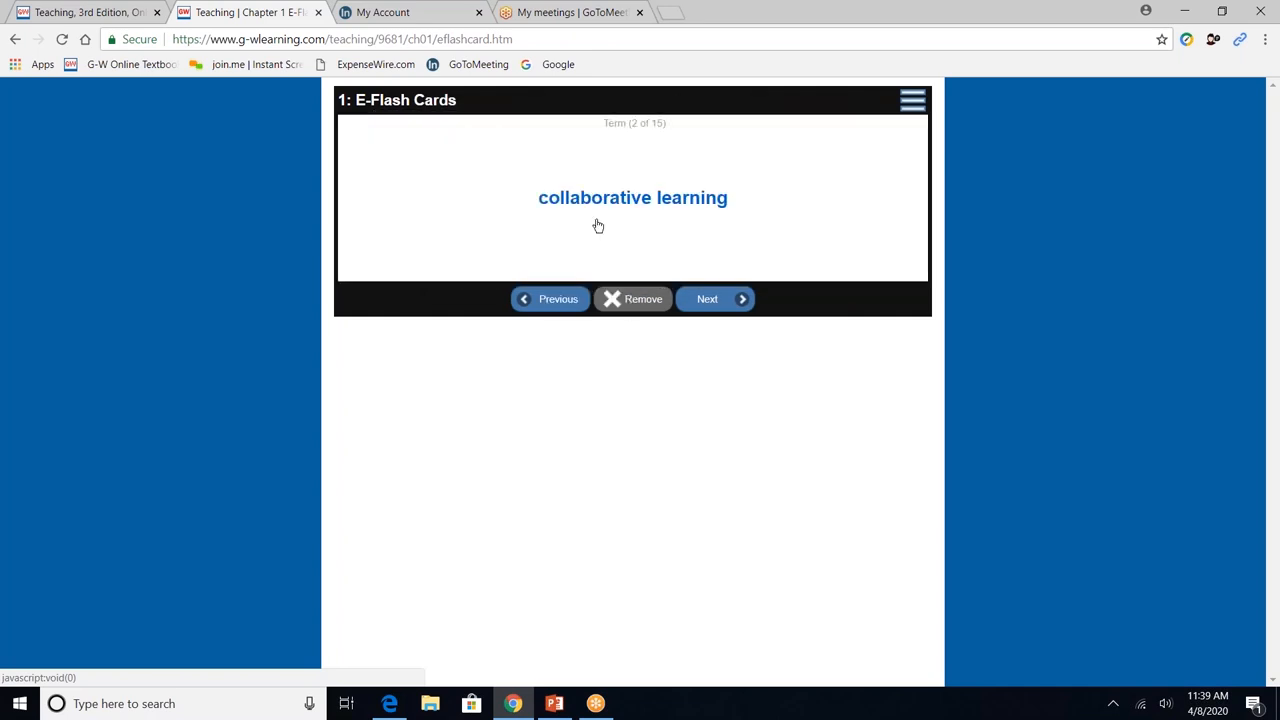
pyautogui.click(707, 299)
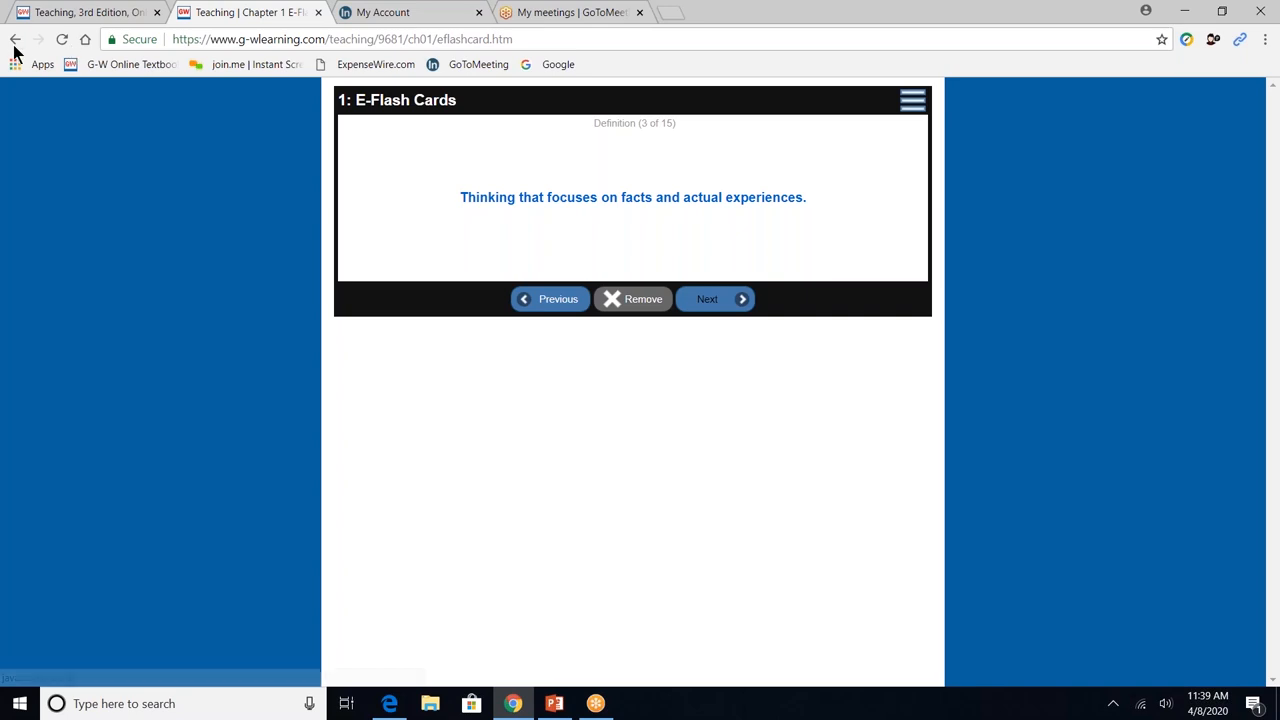
pyautogui.click(245, 12)
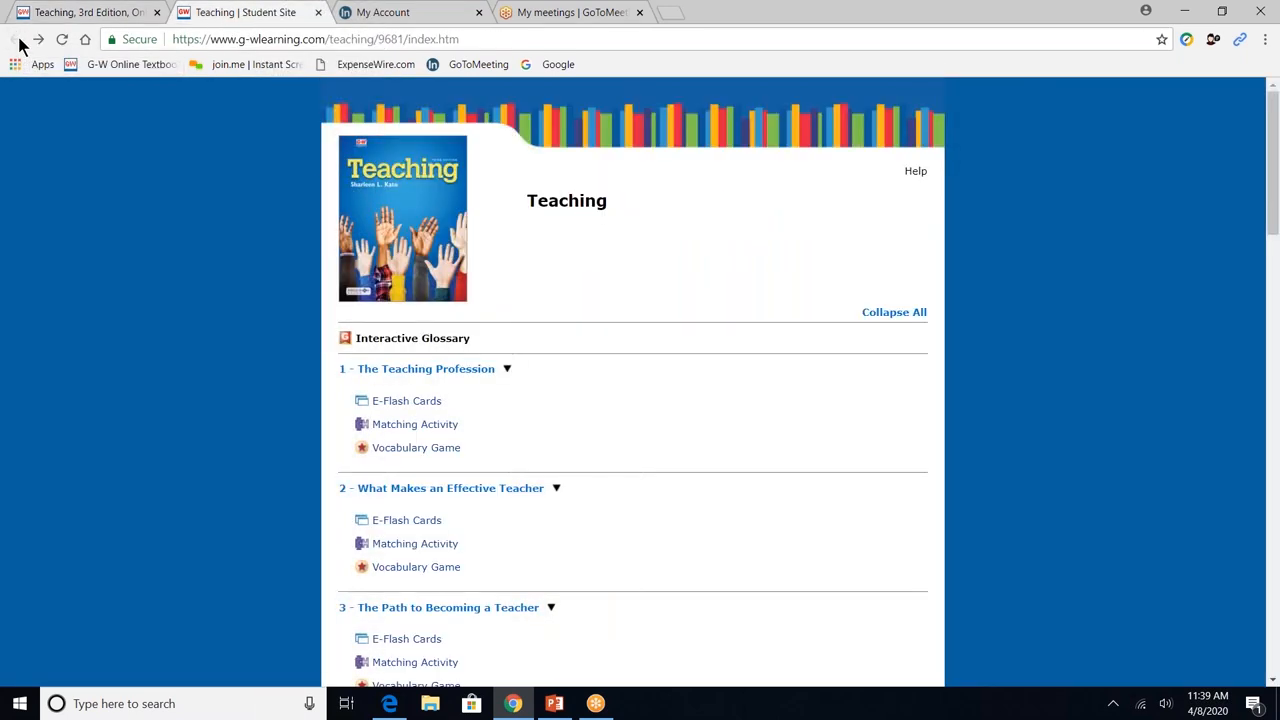
pyautogui.moveTo(414, 424)
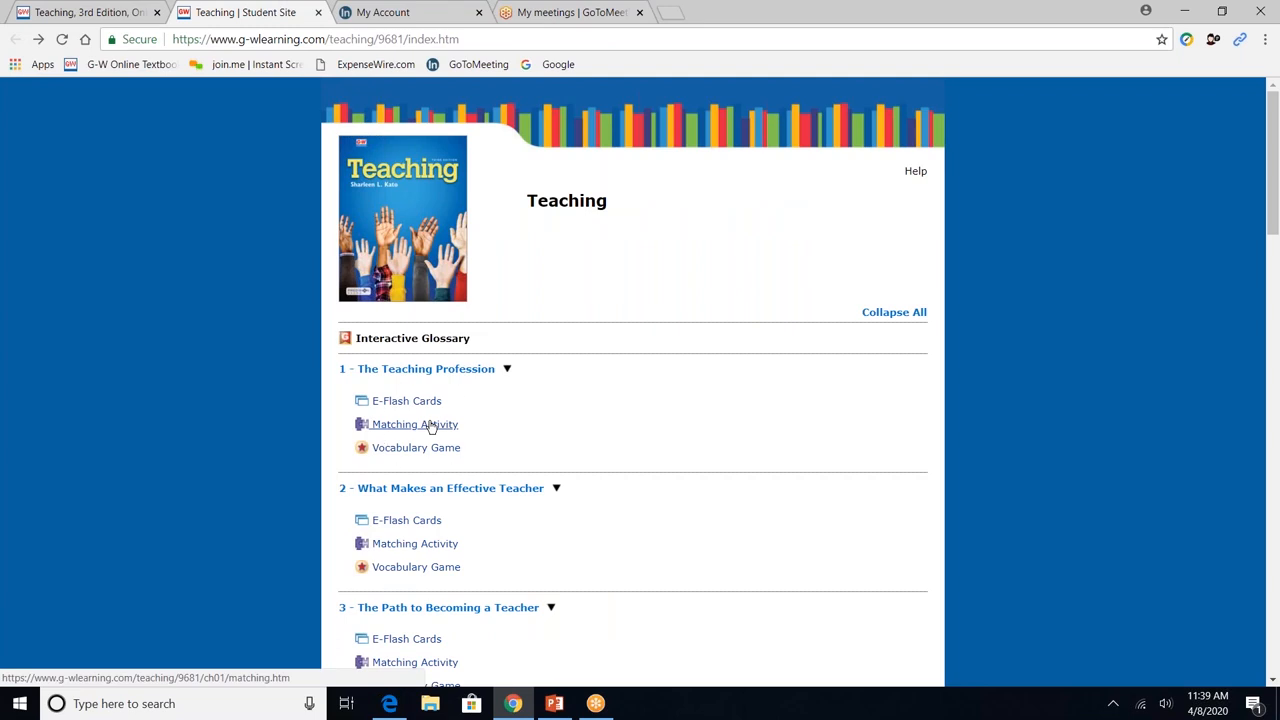
# In the Chapter 1 Matching Activity, enter B and A, then check answers.
pyautogui.click(413, 424)
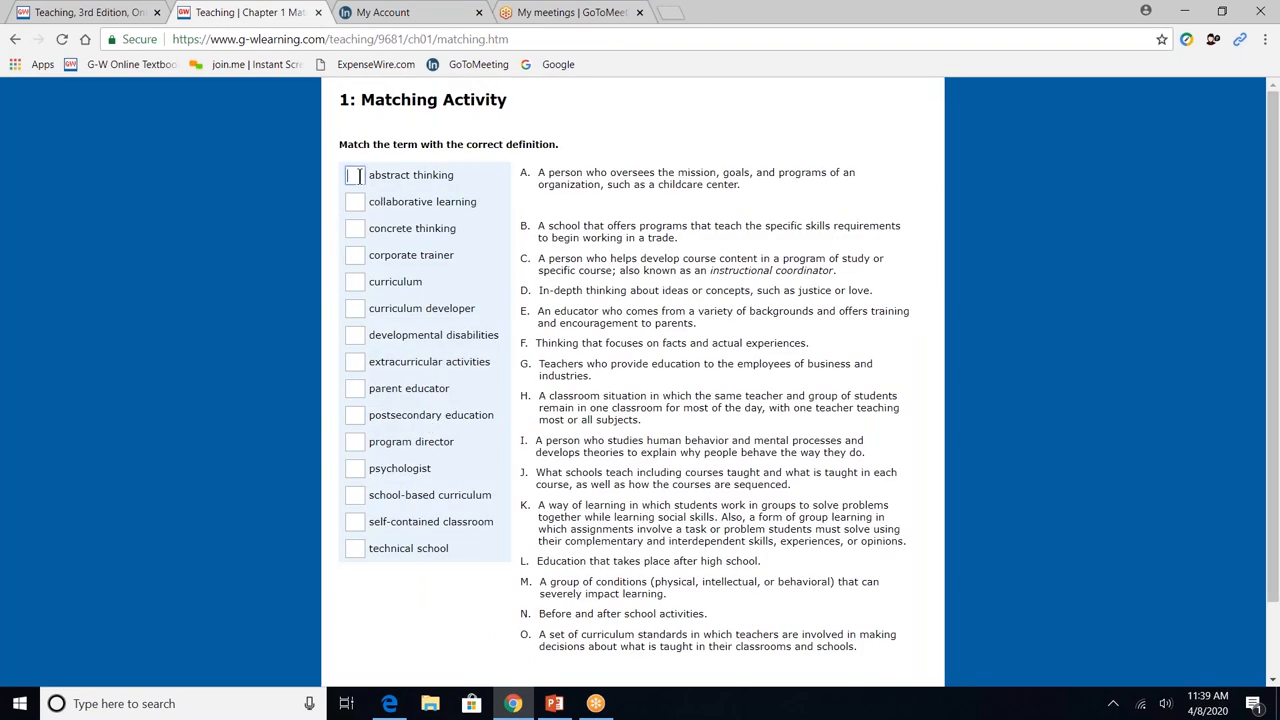
pyautogui.write('B')
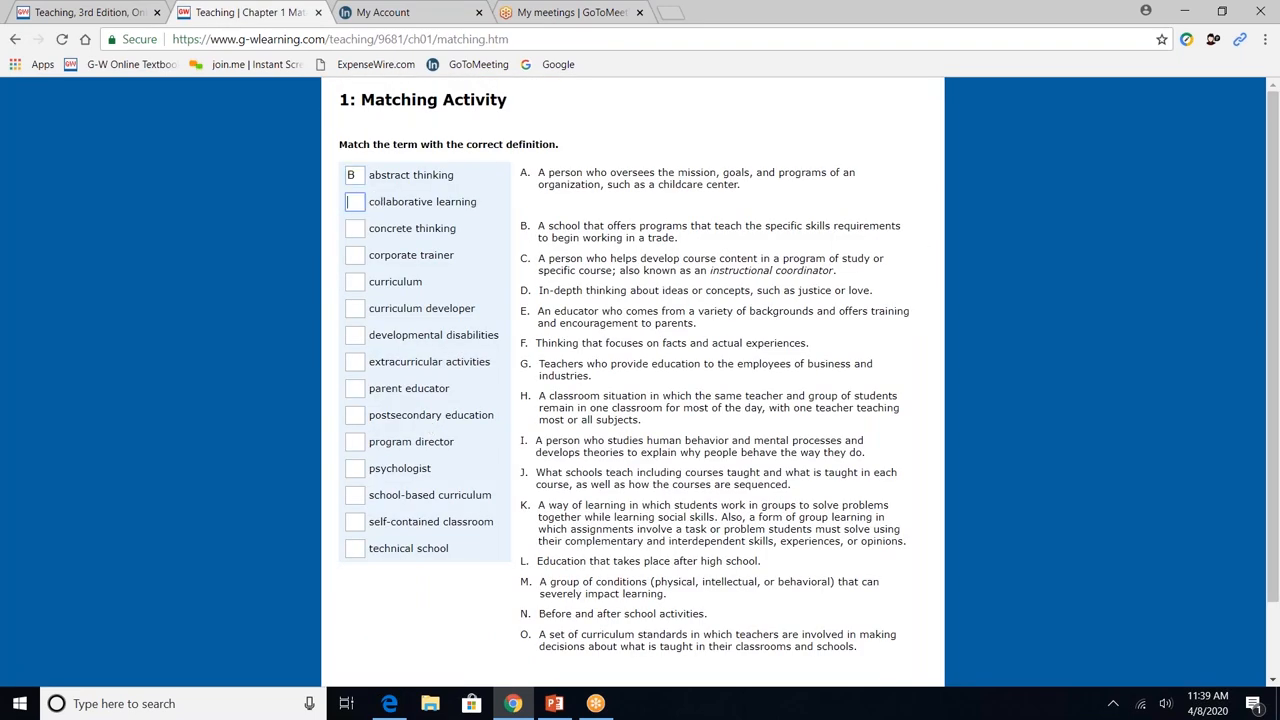
pyautogui.write('A')
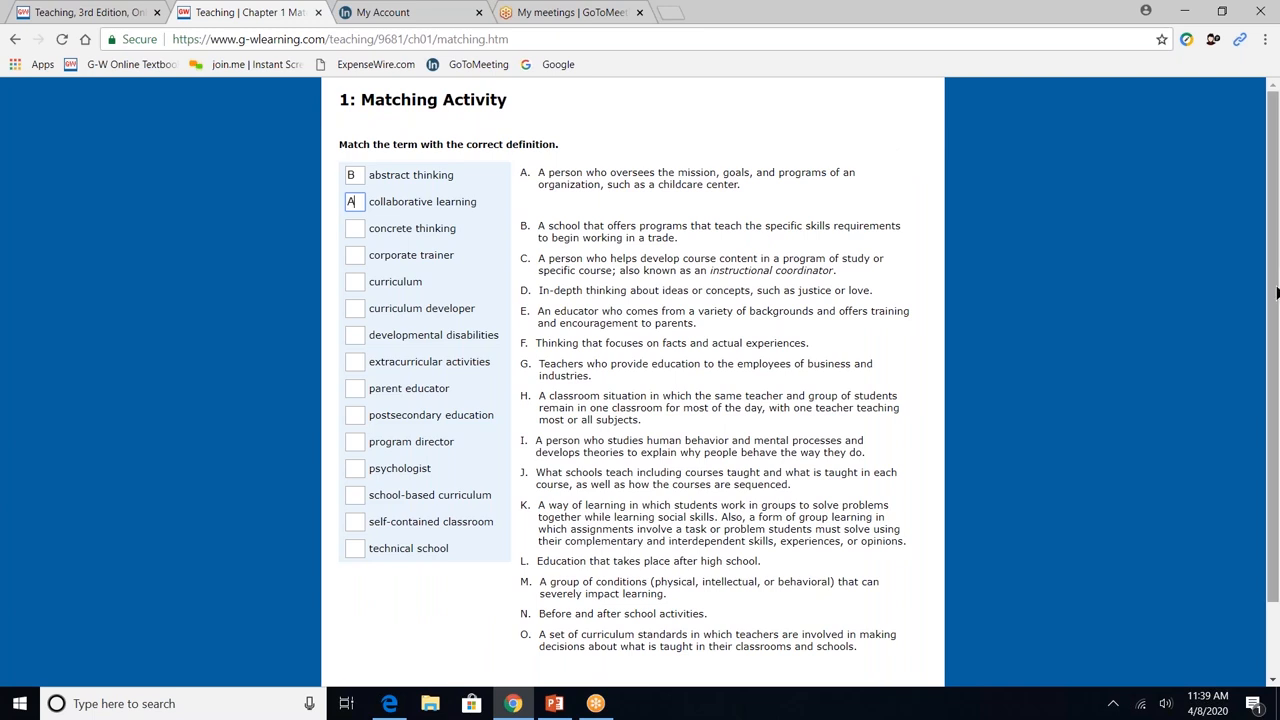
pyautogui.scroll(-3)
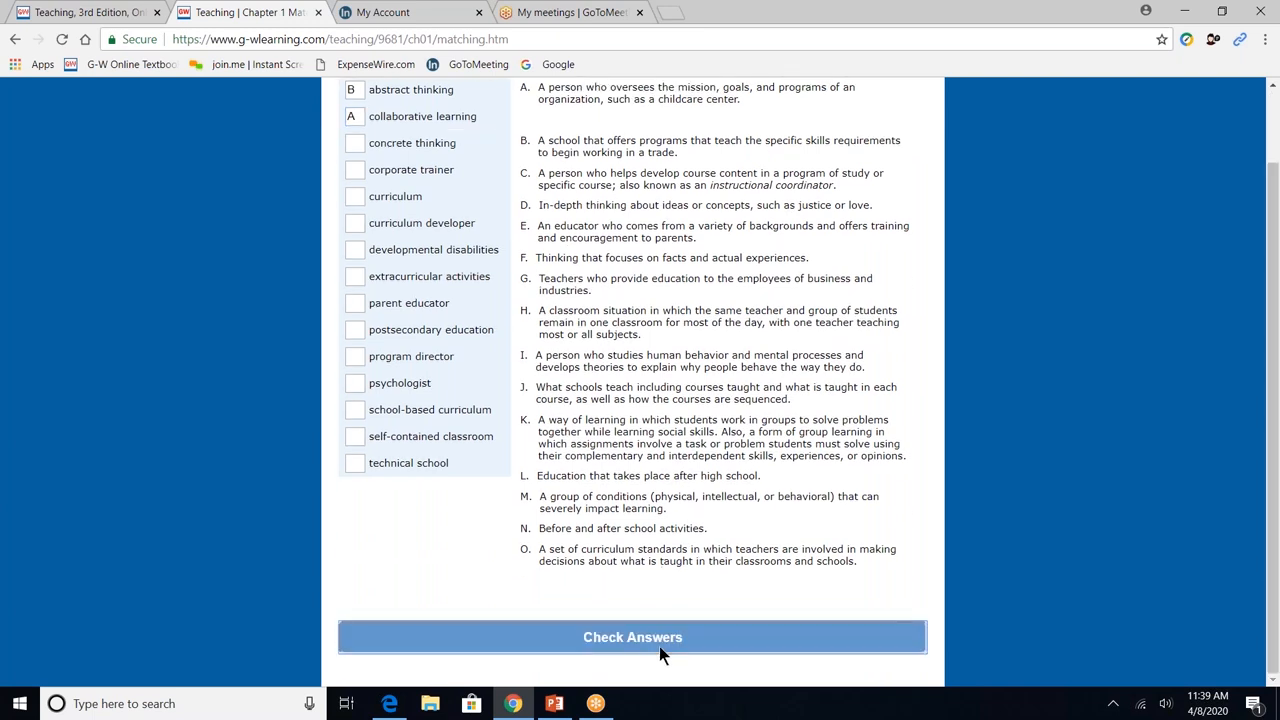
pyautogui.click(632, 637)
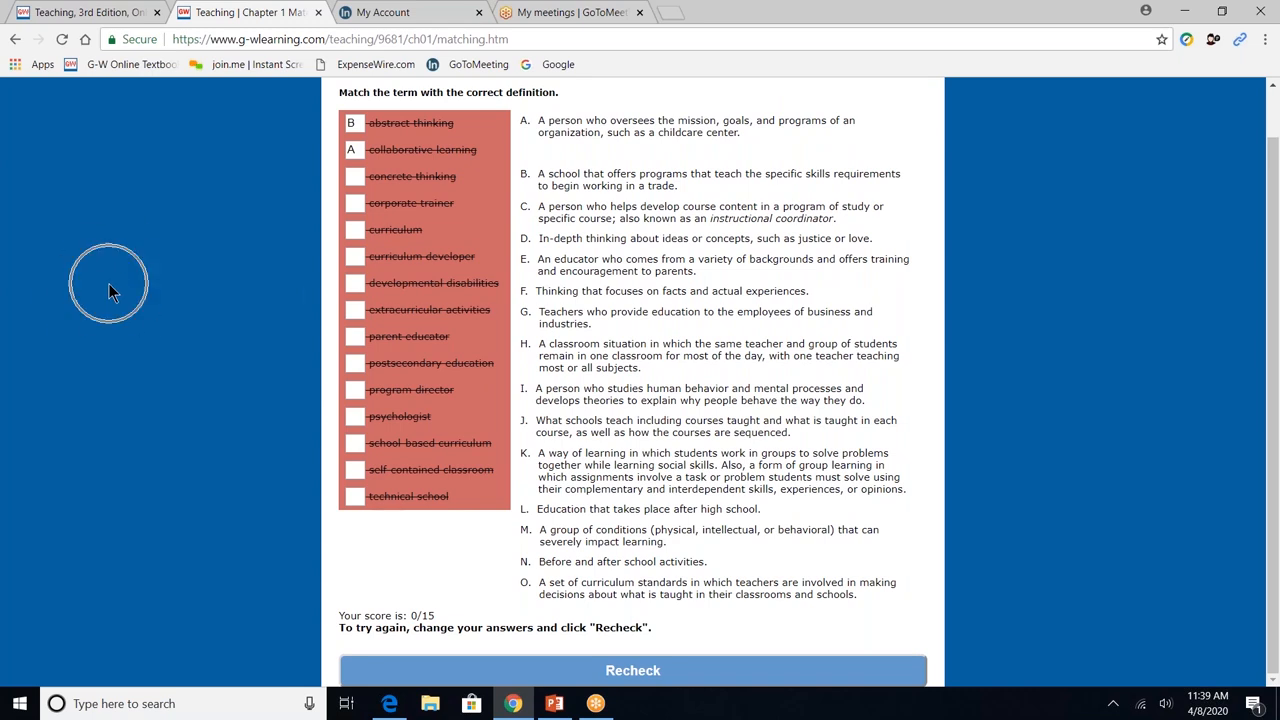
# Open the print preview for the matching activity, view destinations, then cancel.
pyautogui.rightClick(110, 290)
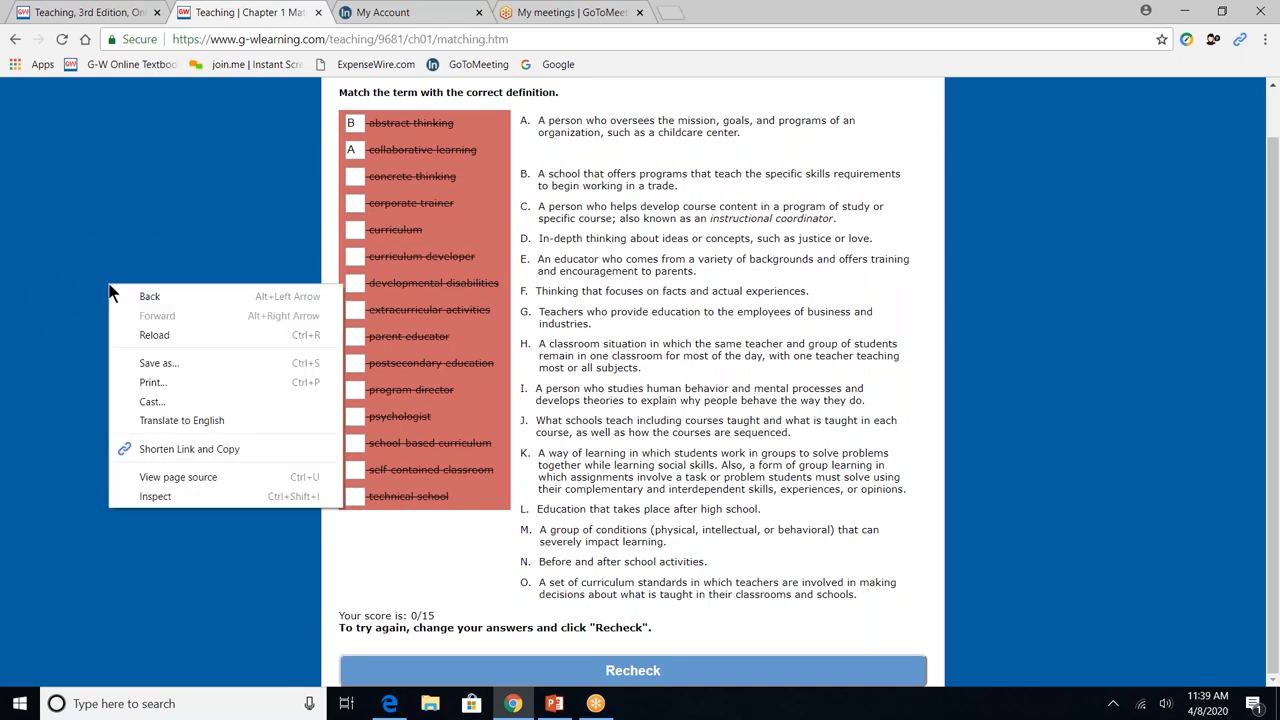
pyautogui.moveTo(158, 363)
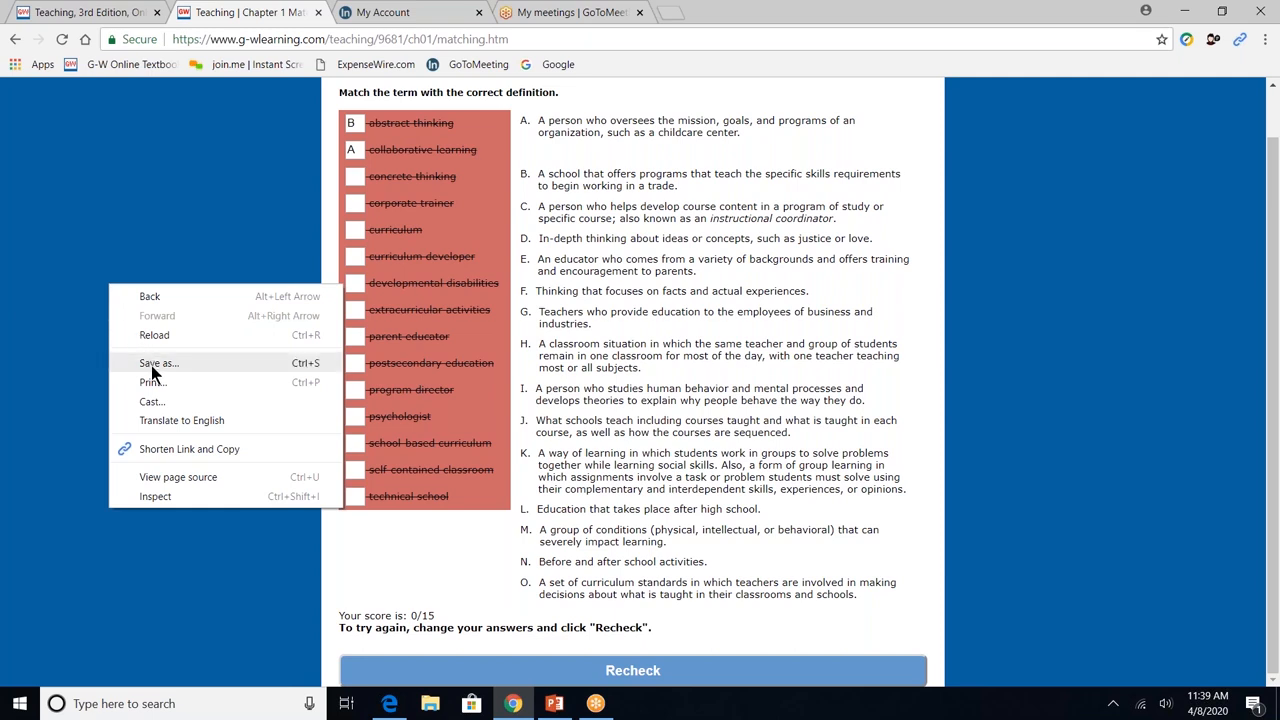
pyautogui.moveTo(152, 382)
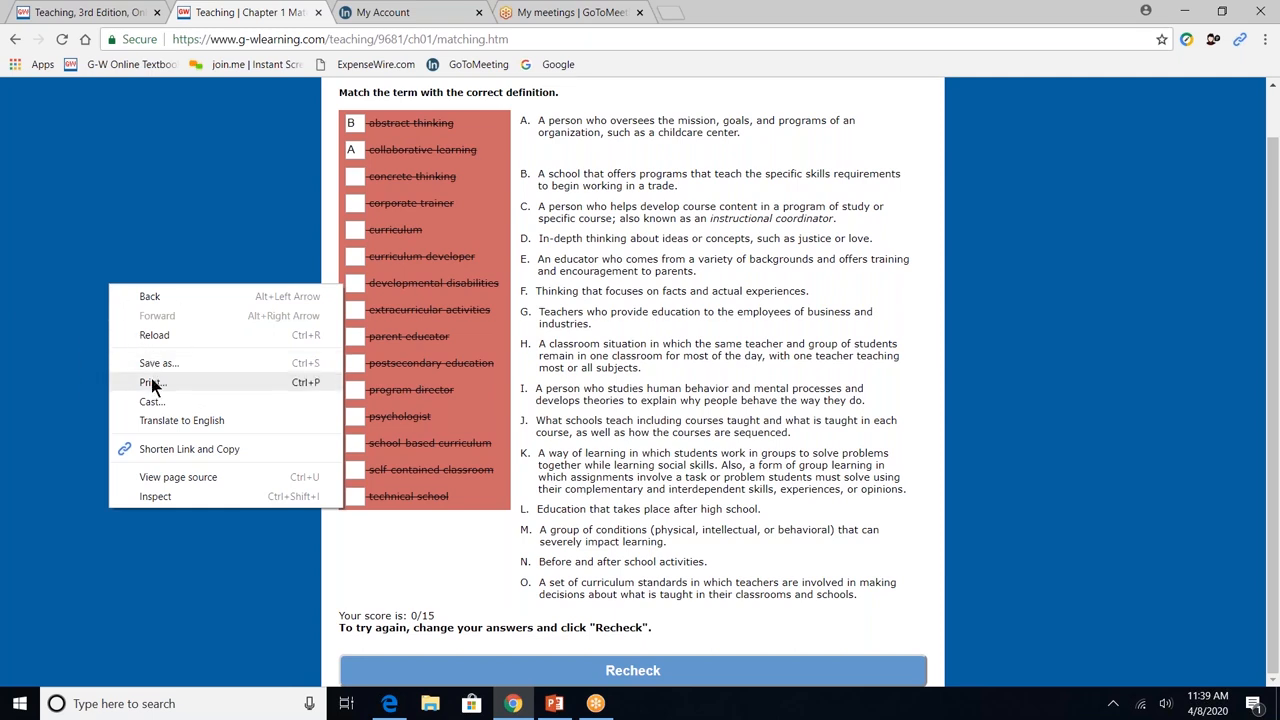
pyautogui.click(152, 382)
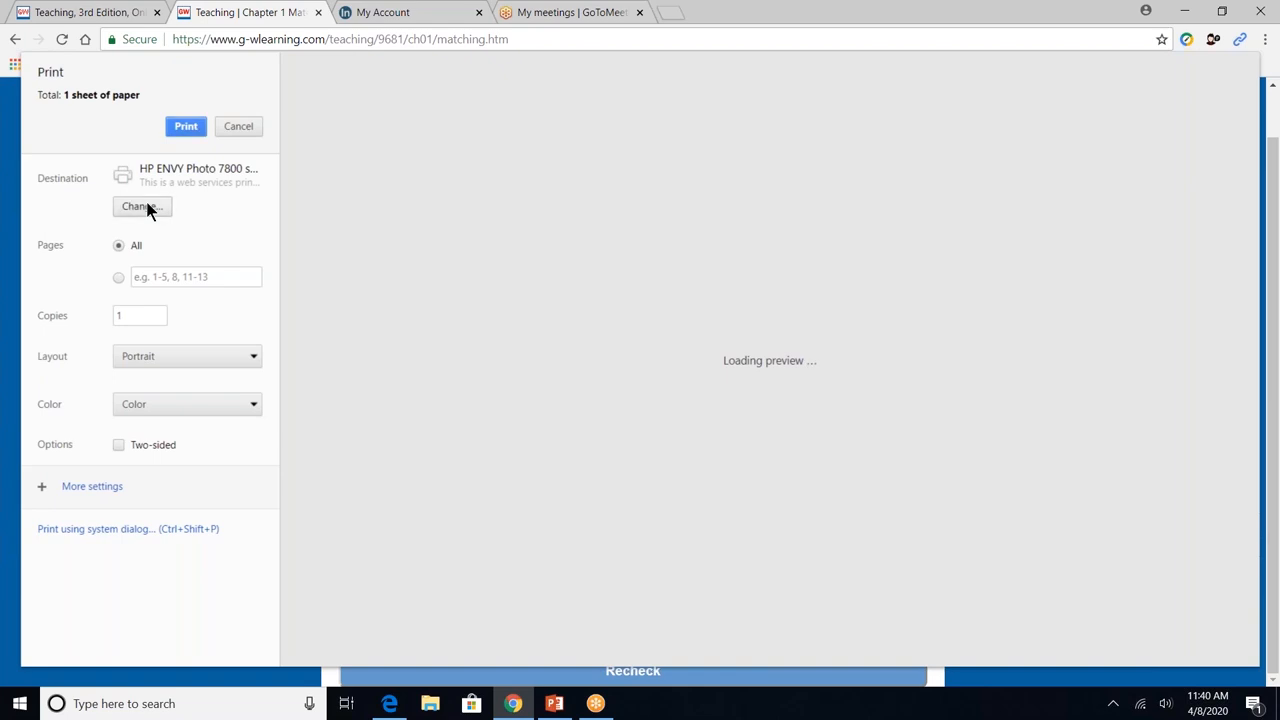
pyautogui.click(140, 206)
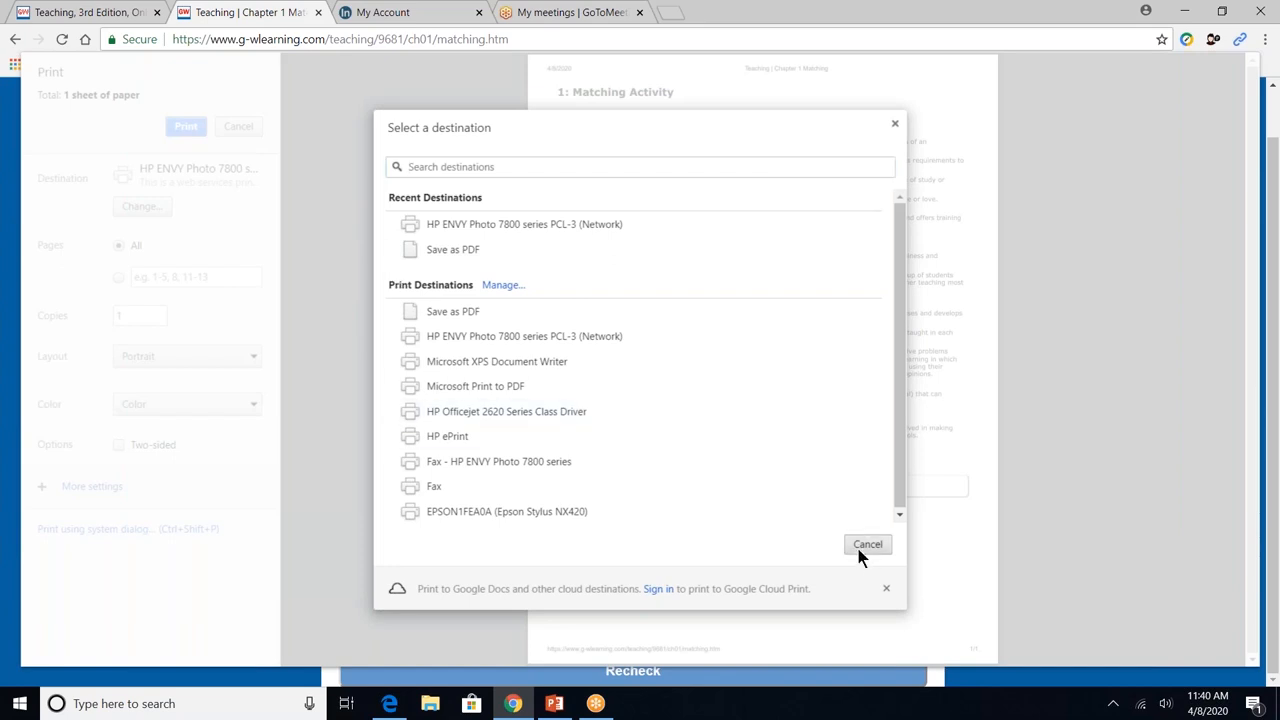
pyautogui.click(867, 544)
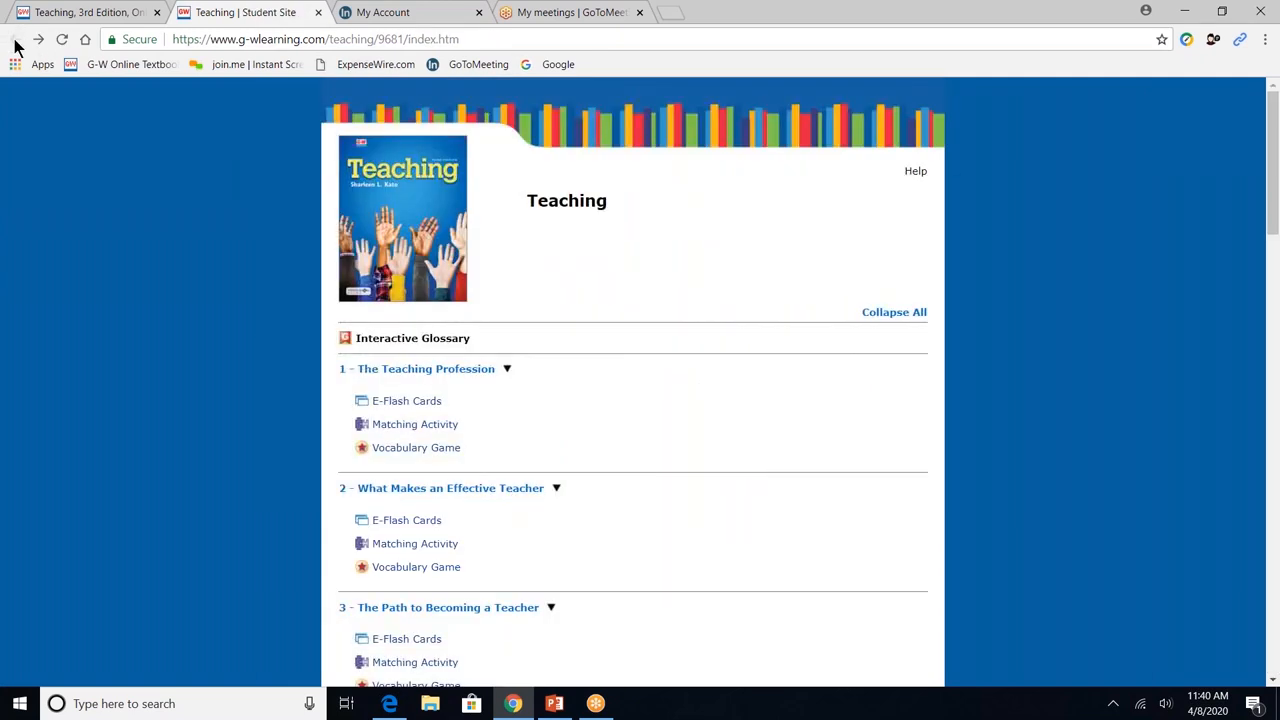
pyautogui.moveTo(567, 700)
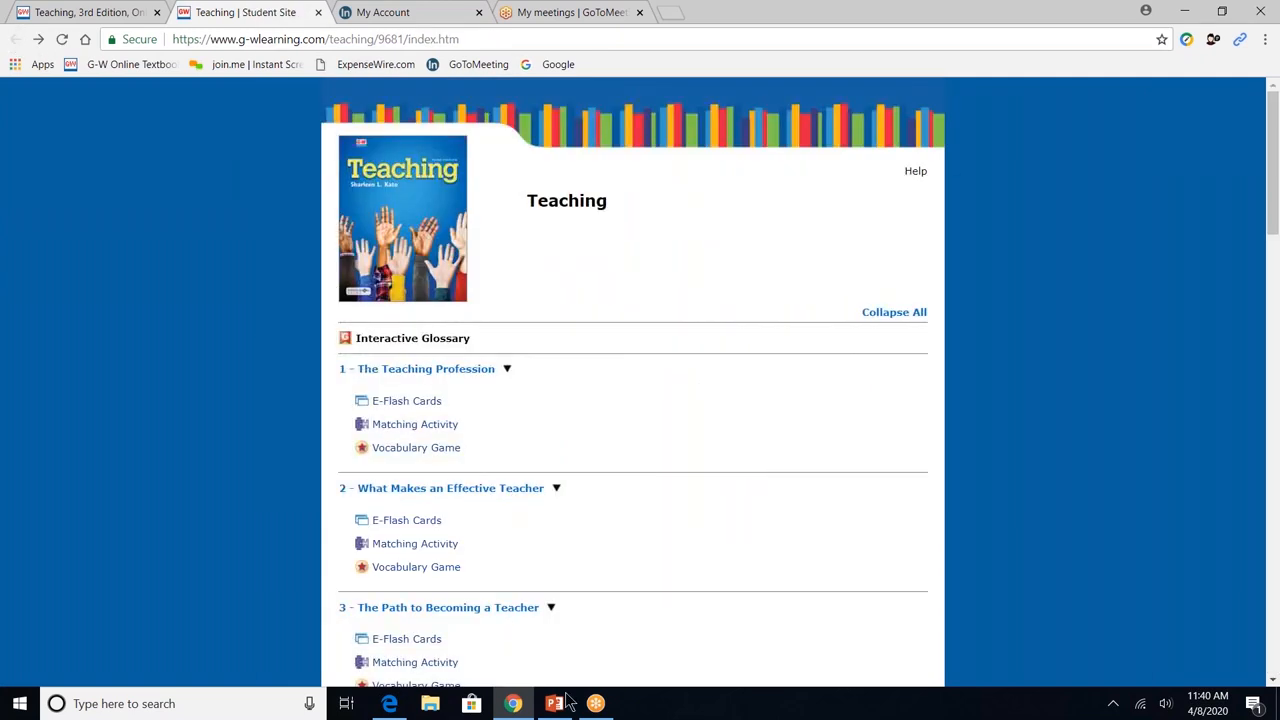
# Show slide 19 on workbook activities, then return to Chrome's resources suite.
pyautogui.click(553, 703)
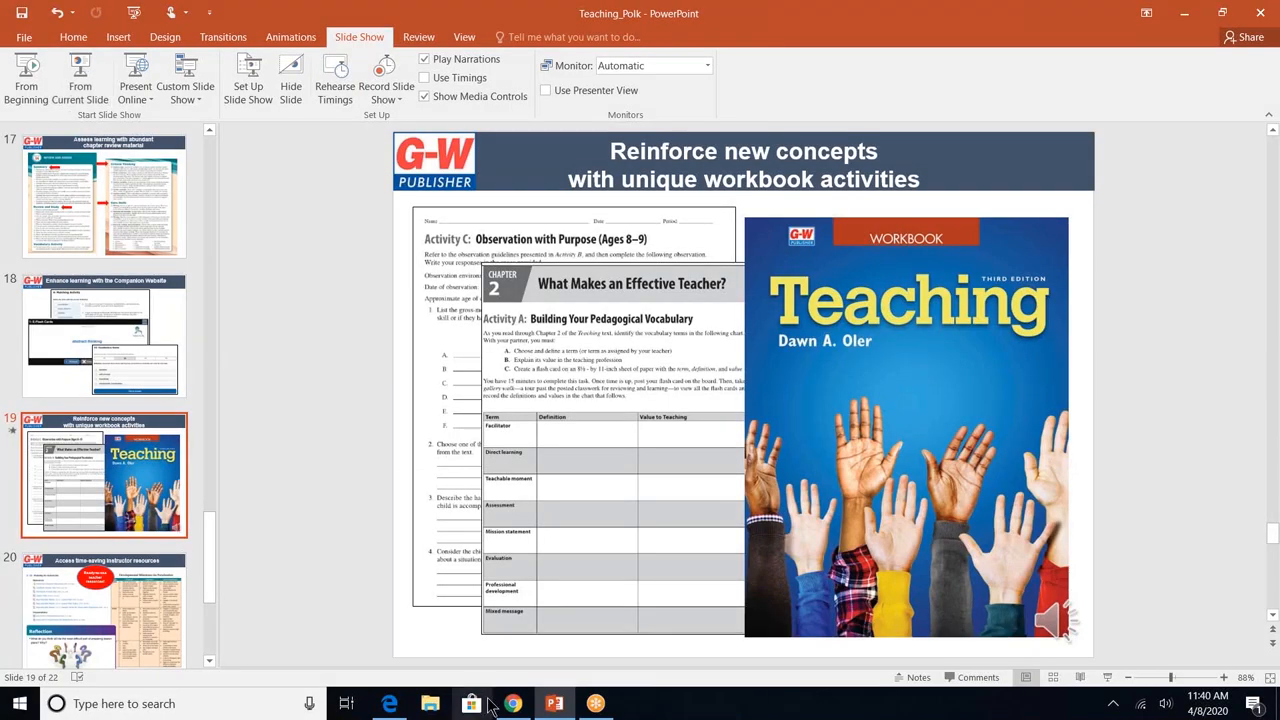
pyautogui.click(513, 703)
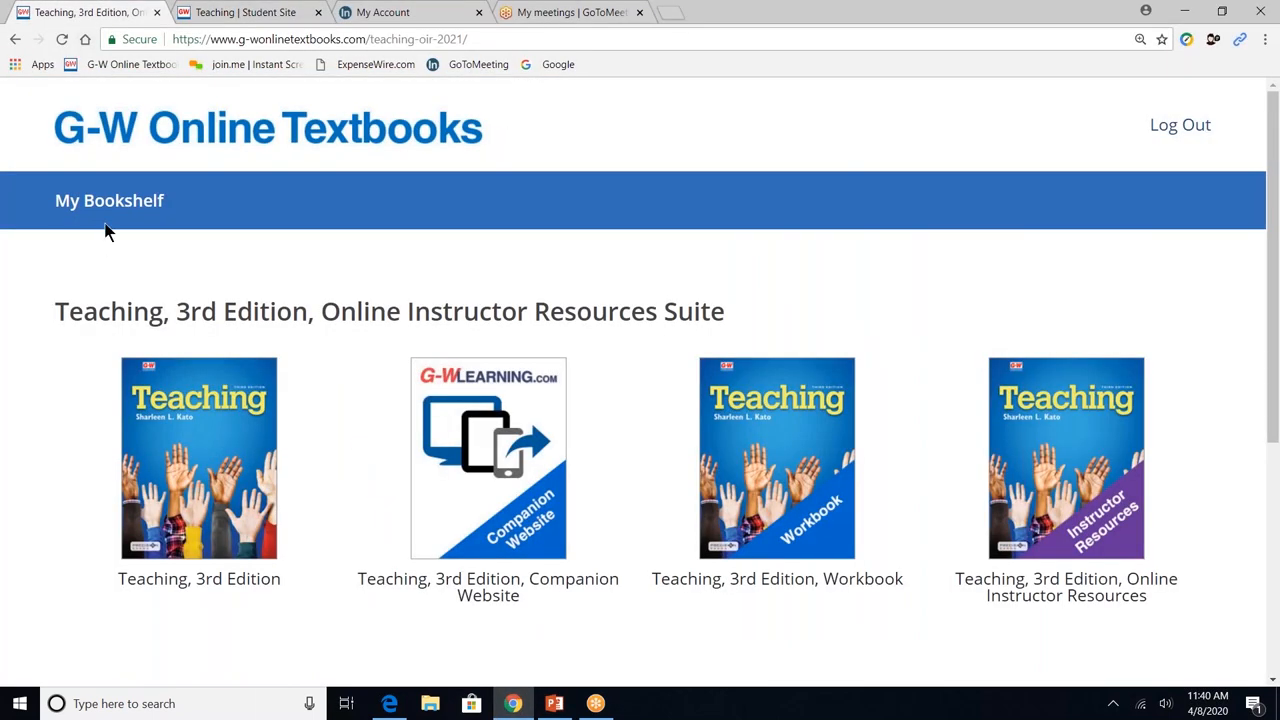
pyautogui.moveTo(108, 200)
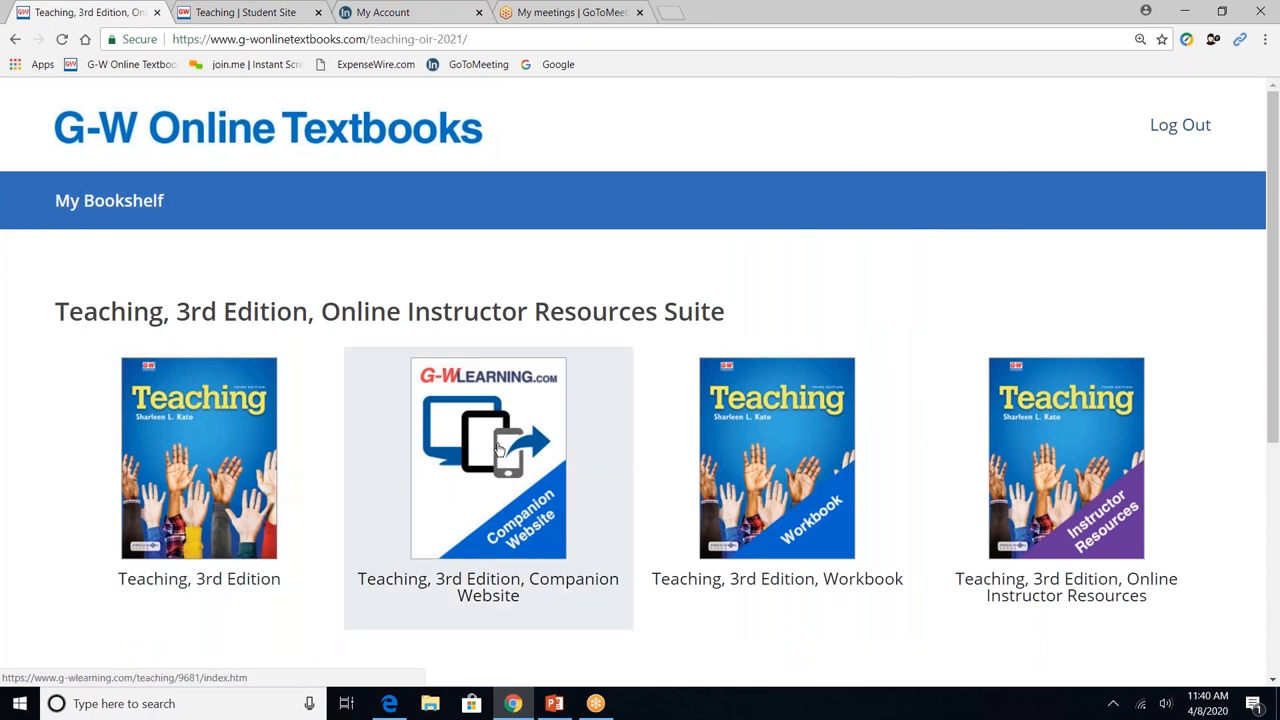
pyautogui.moveTo(777, 470)
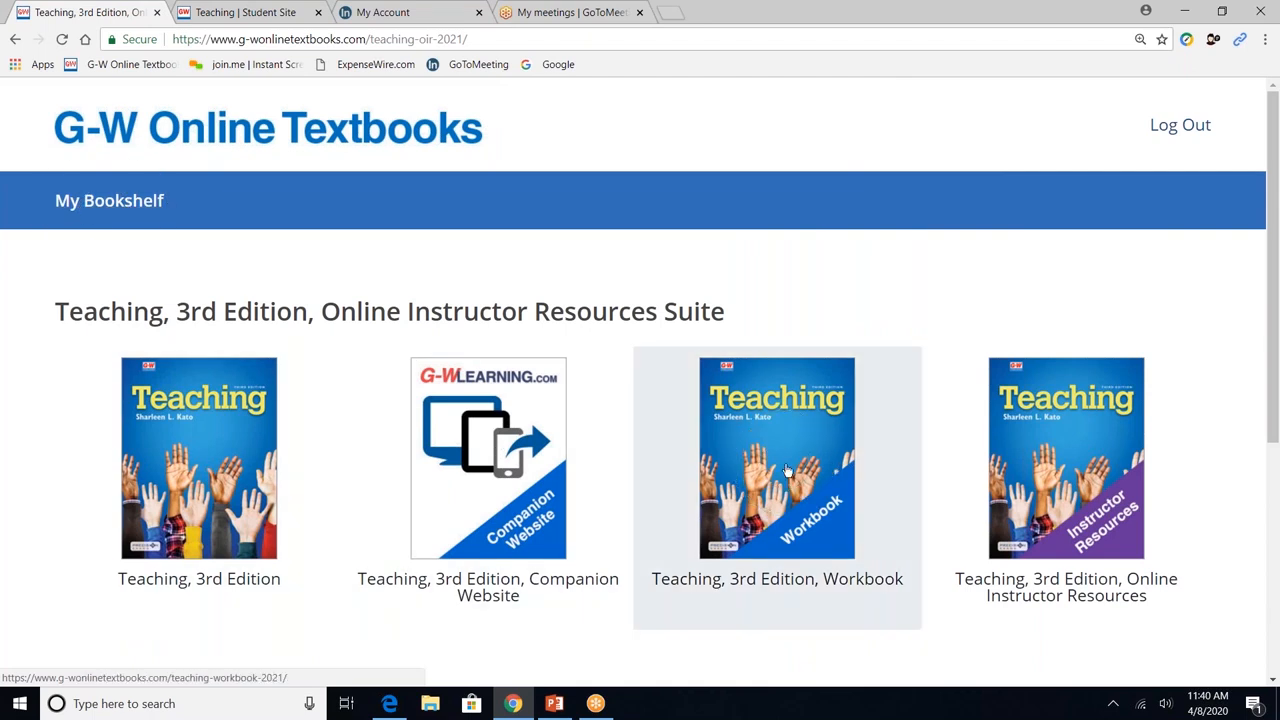
# Open the Teaching, 3rd Edition Workbook at Chapter 2's Activity A on page 11.
pyautogui.click(777, 457)
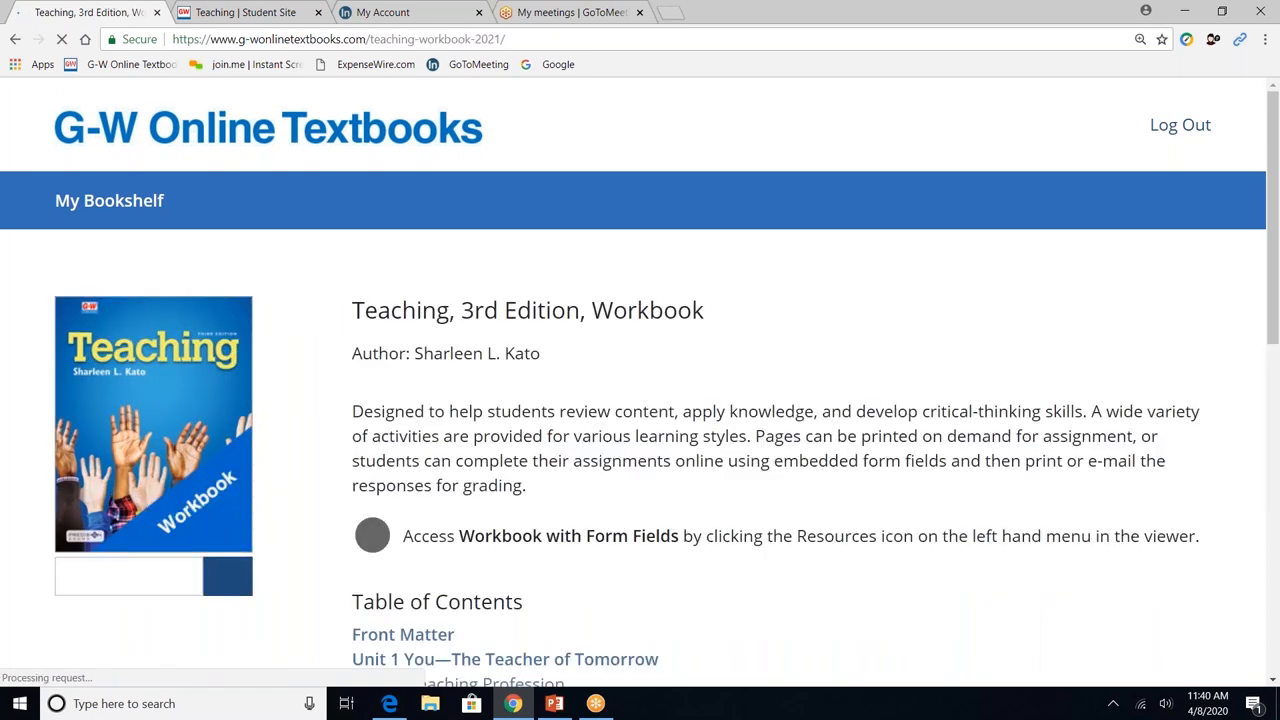
pyautogui.scroll(-3)
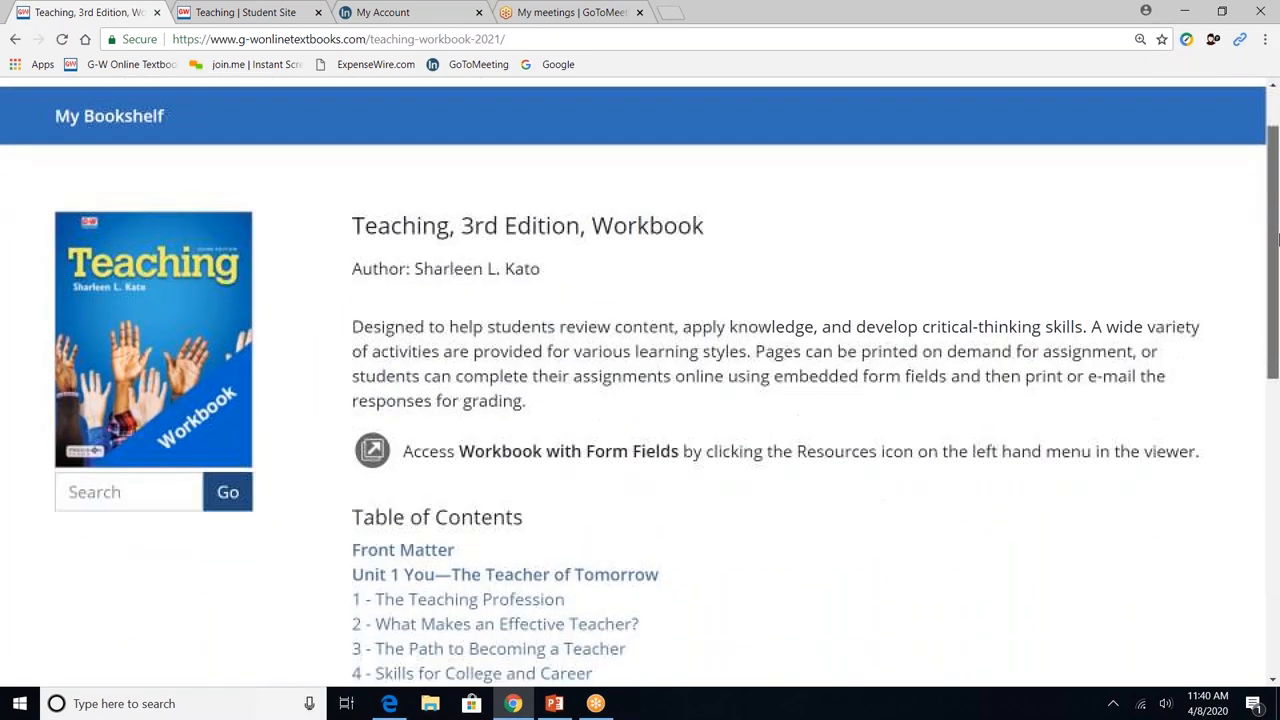
pyautogui.scroll(-3)
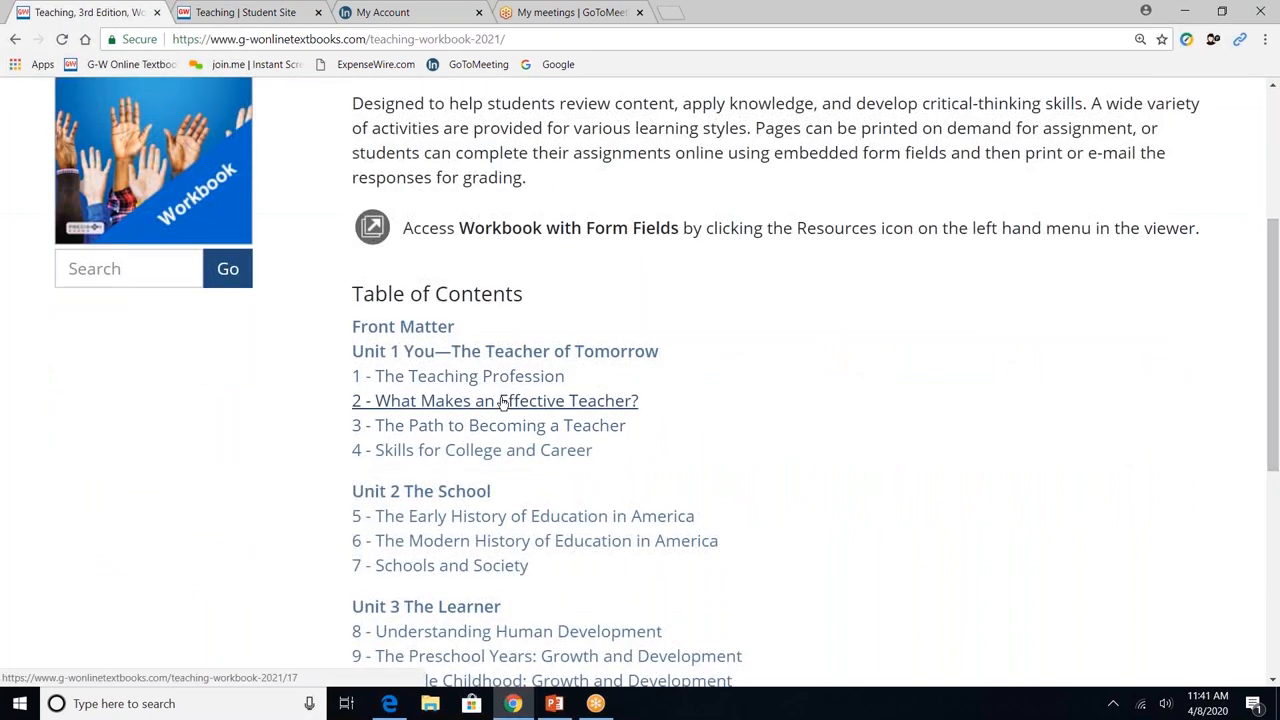
pyautogui.click(494, 400)
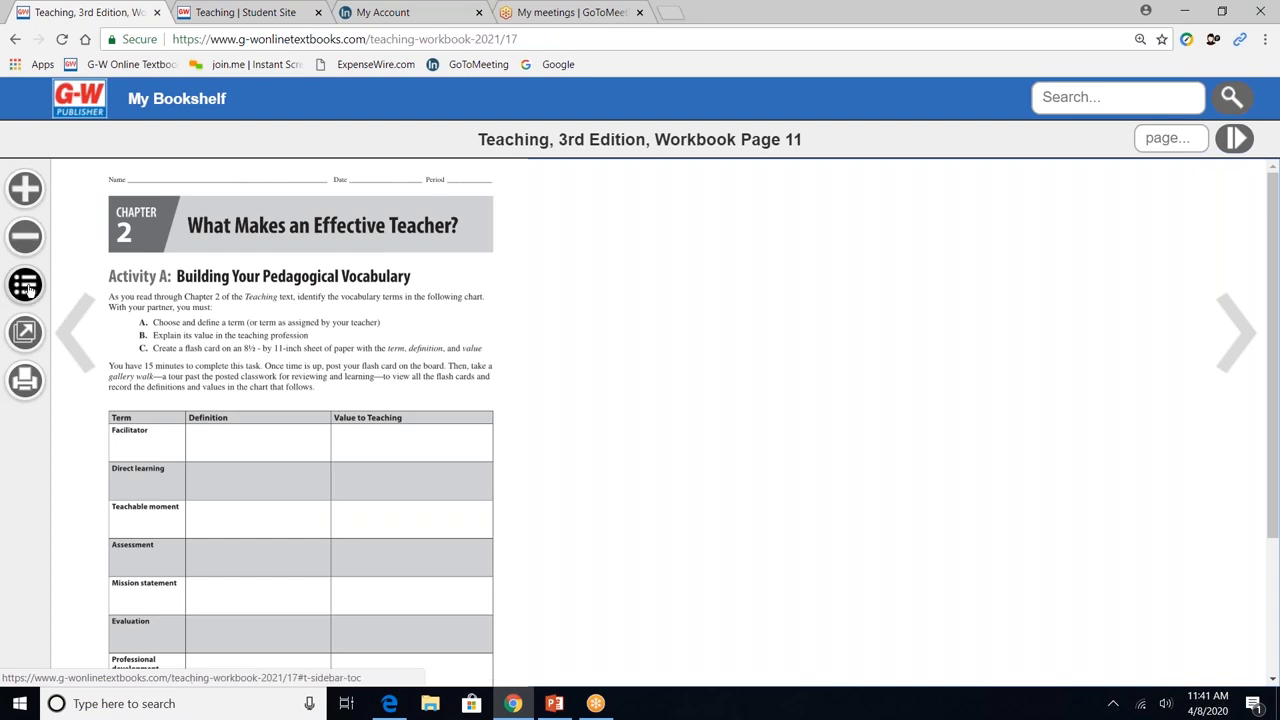
pyautogui.click(24, 285)
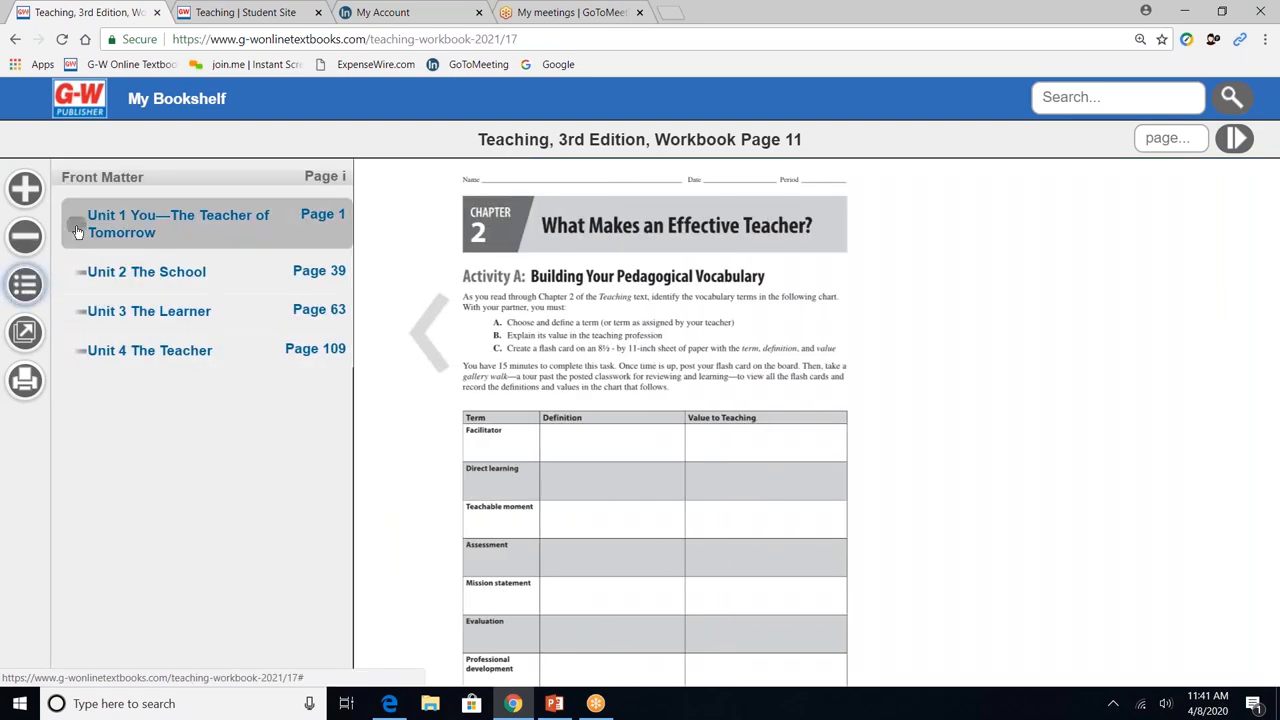
pyautogui.click(177, 223)
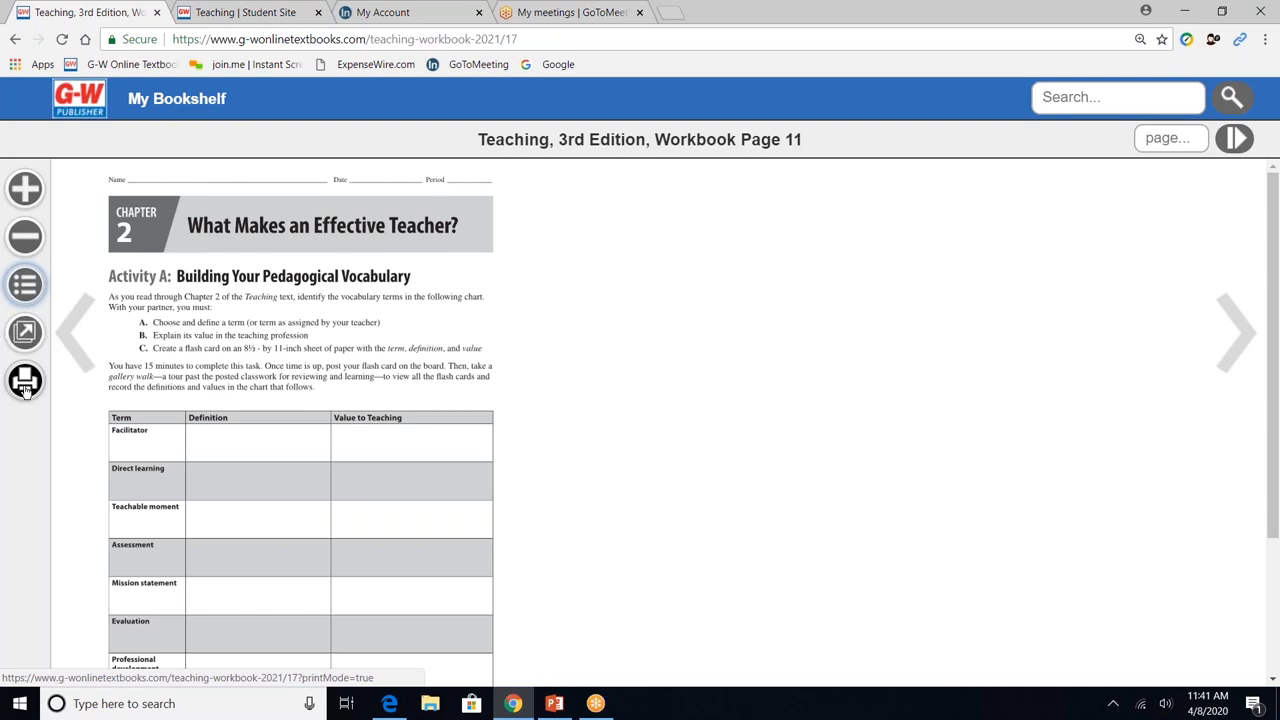
# Open the Workbook with Form Fields resources and scroll down to the chapter 2 activities.
pyautogui.click(25, 332)
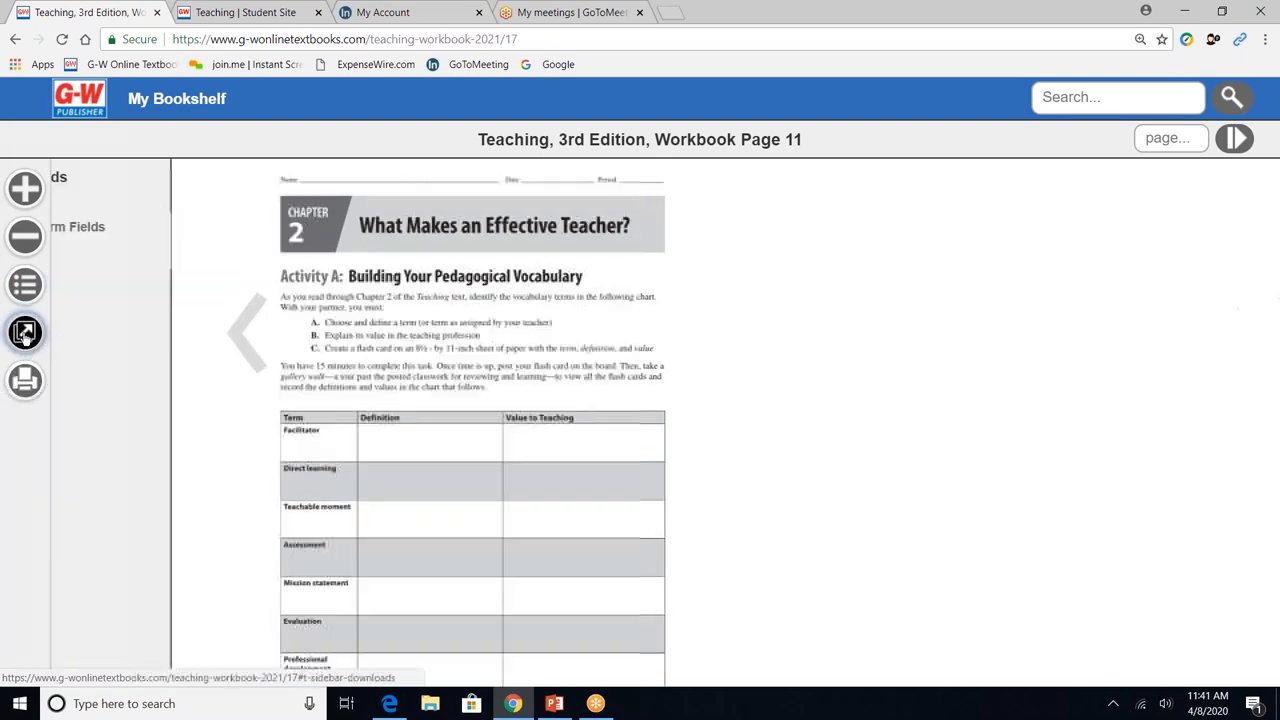
pyautogui.click(25, 332)
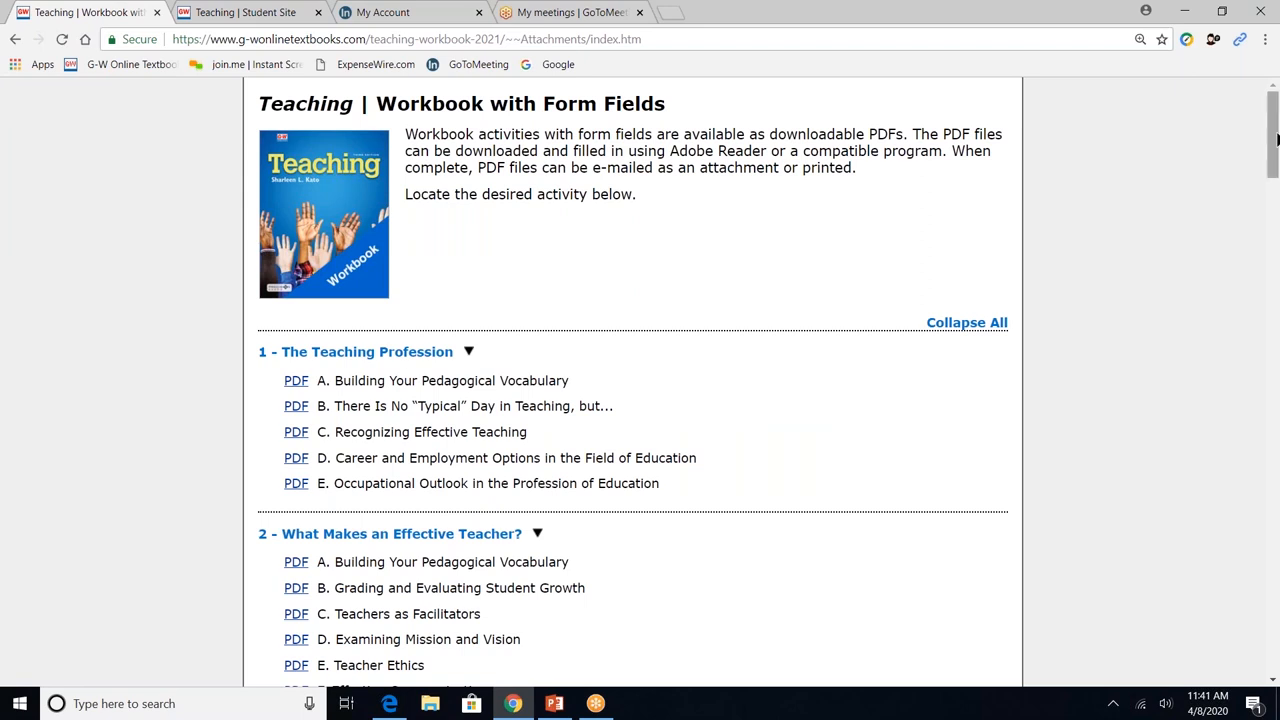
pyautogui.scroll(-3)
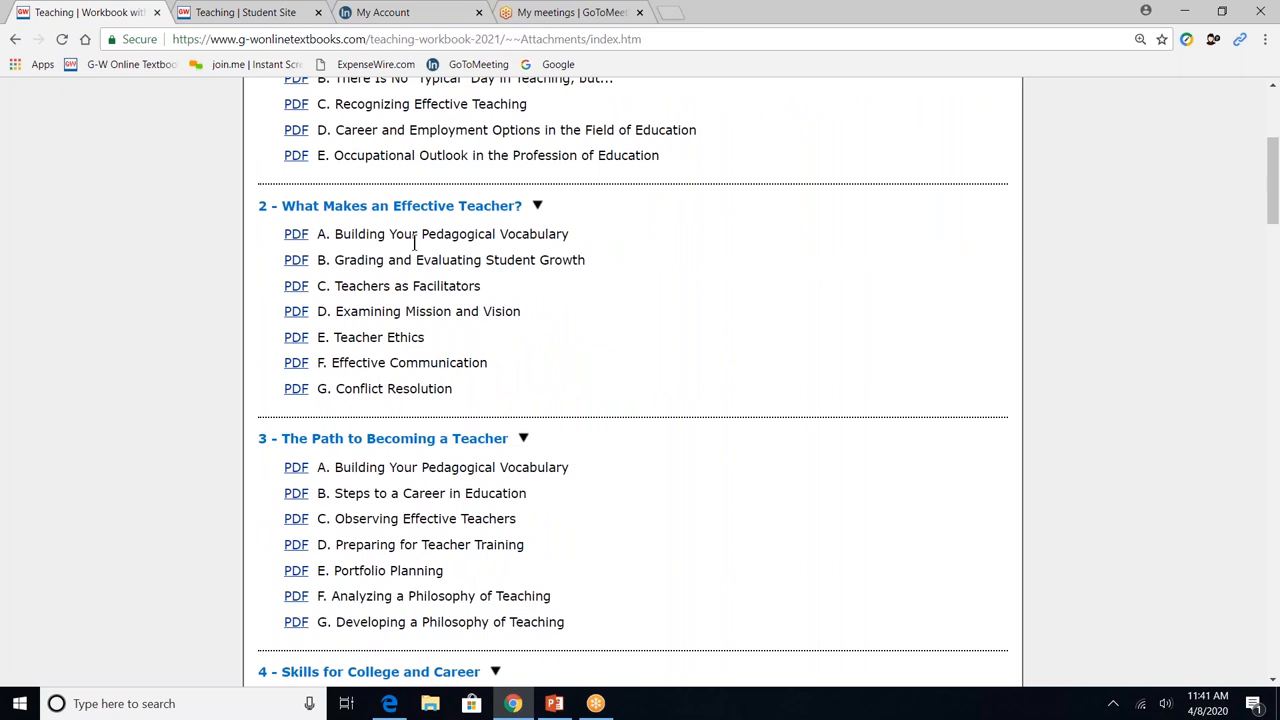
pyautogui.moveTo(296, 234)
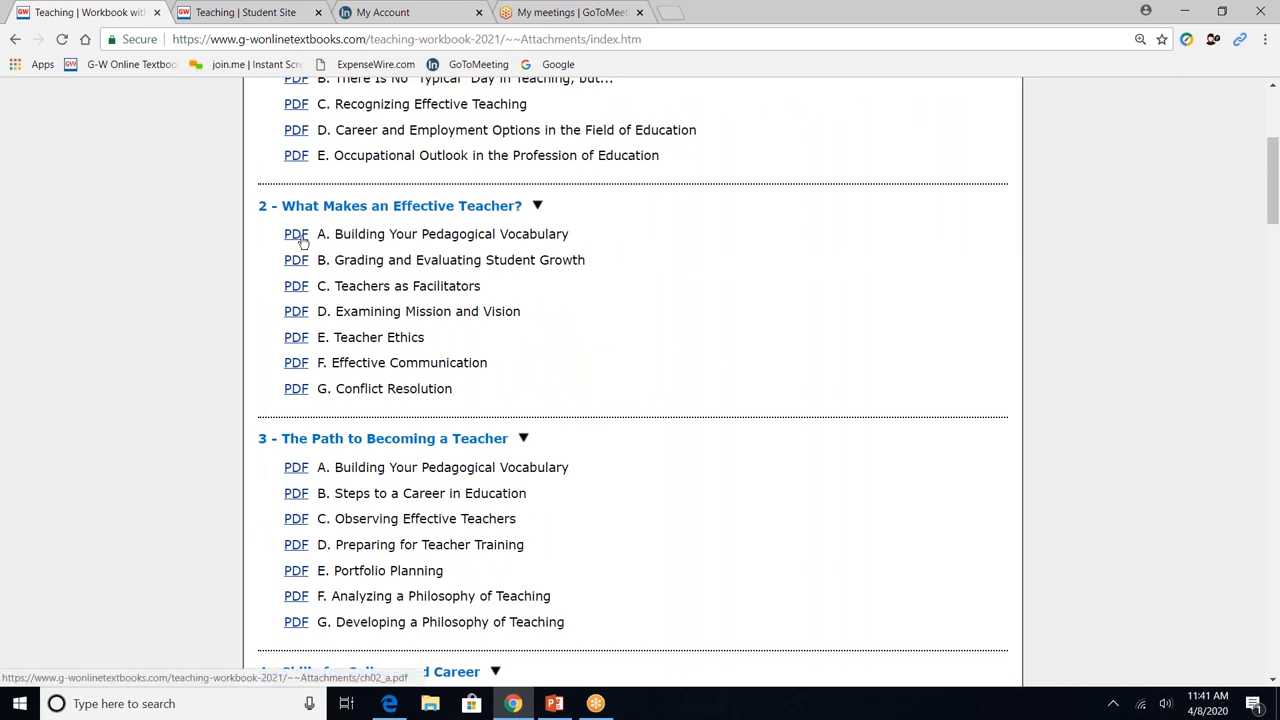
# Open the Chapter 2 Activity A vocabulary PDF, preview its printing, then return to the workbook tab.
pyautogui.click(296, 234)
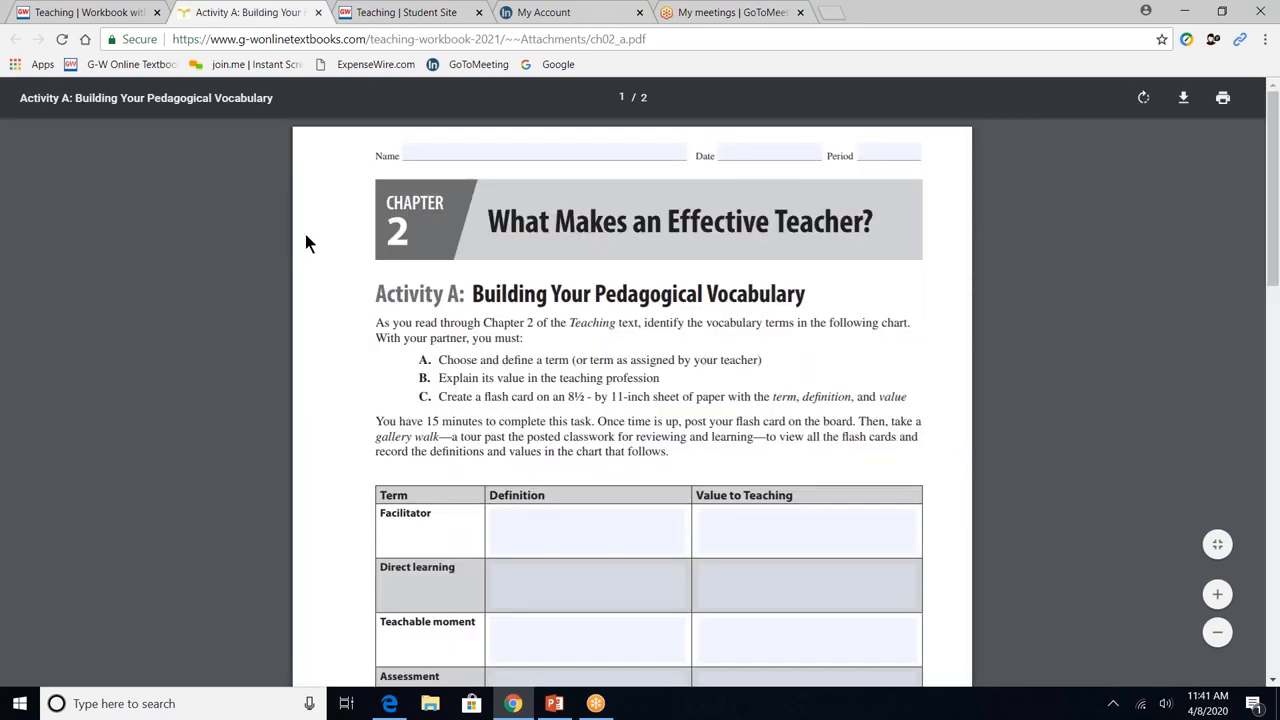
pyautogui.click(543, 155)
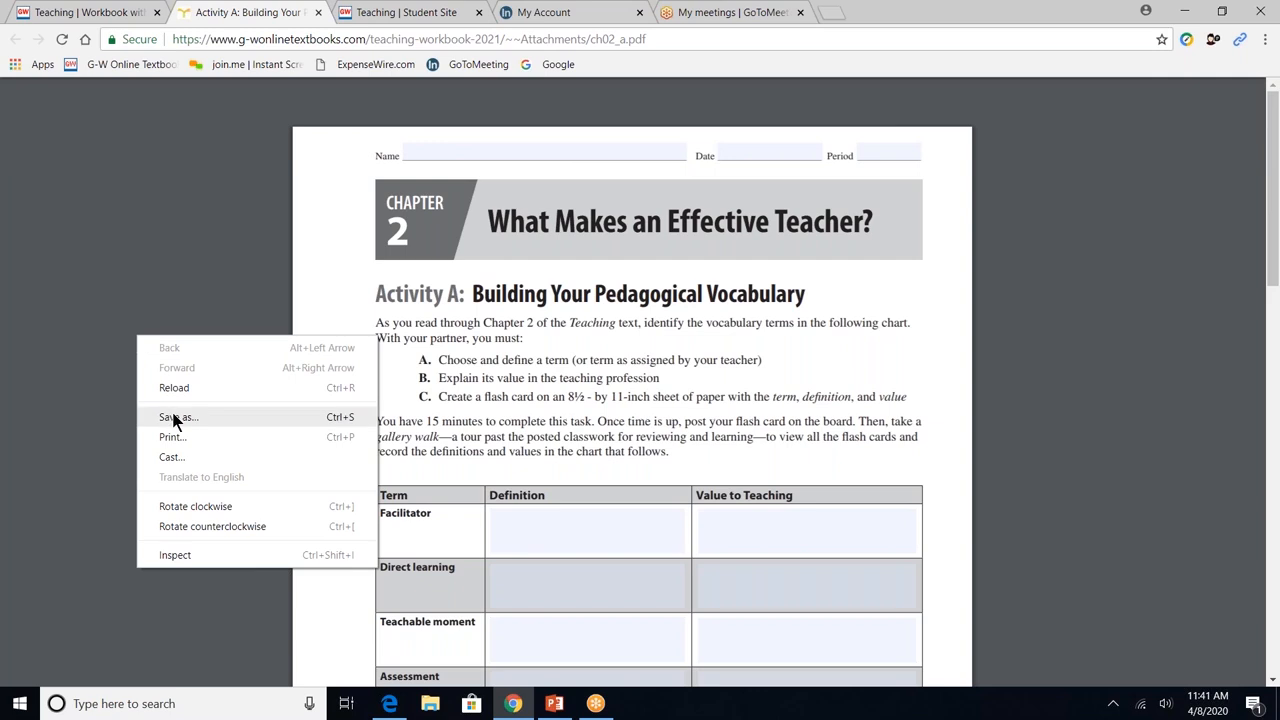
pyautogui.moveTo(178, 425)
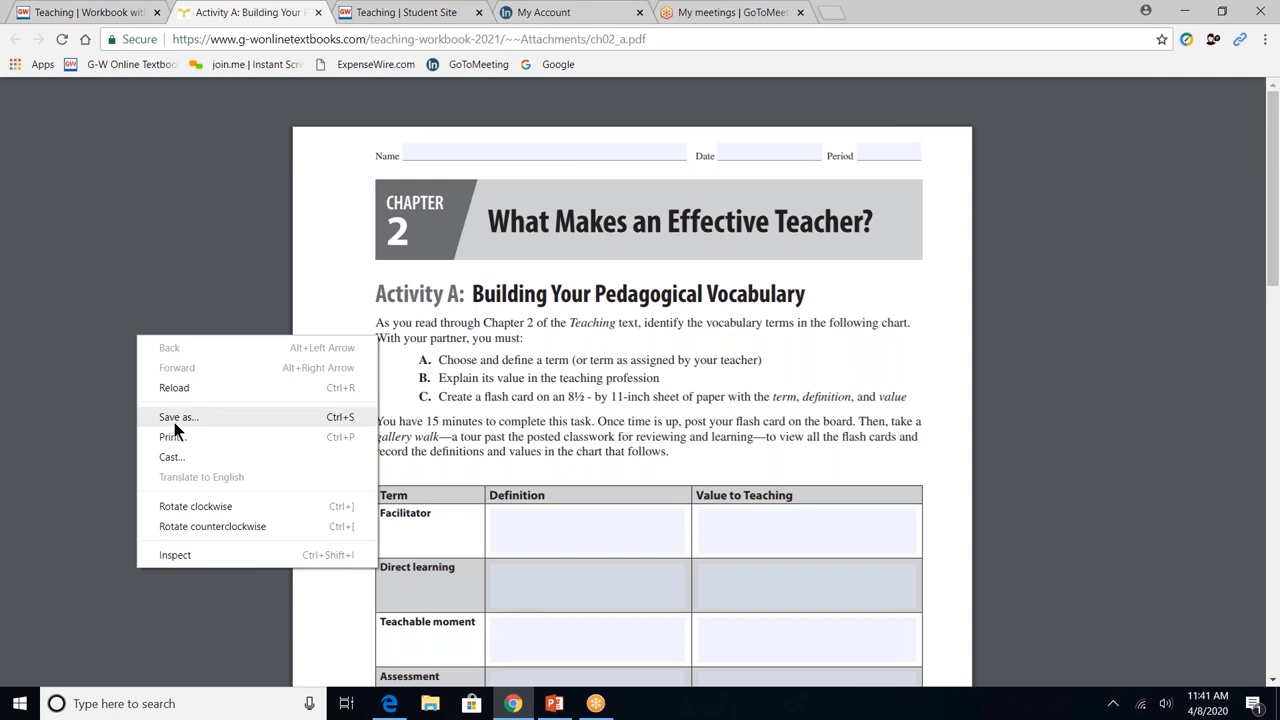
pyautogui.moveTo(170, 437)
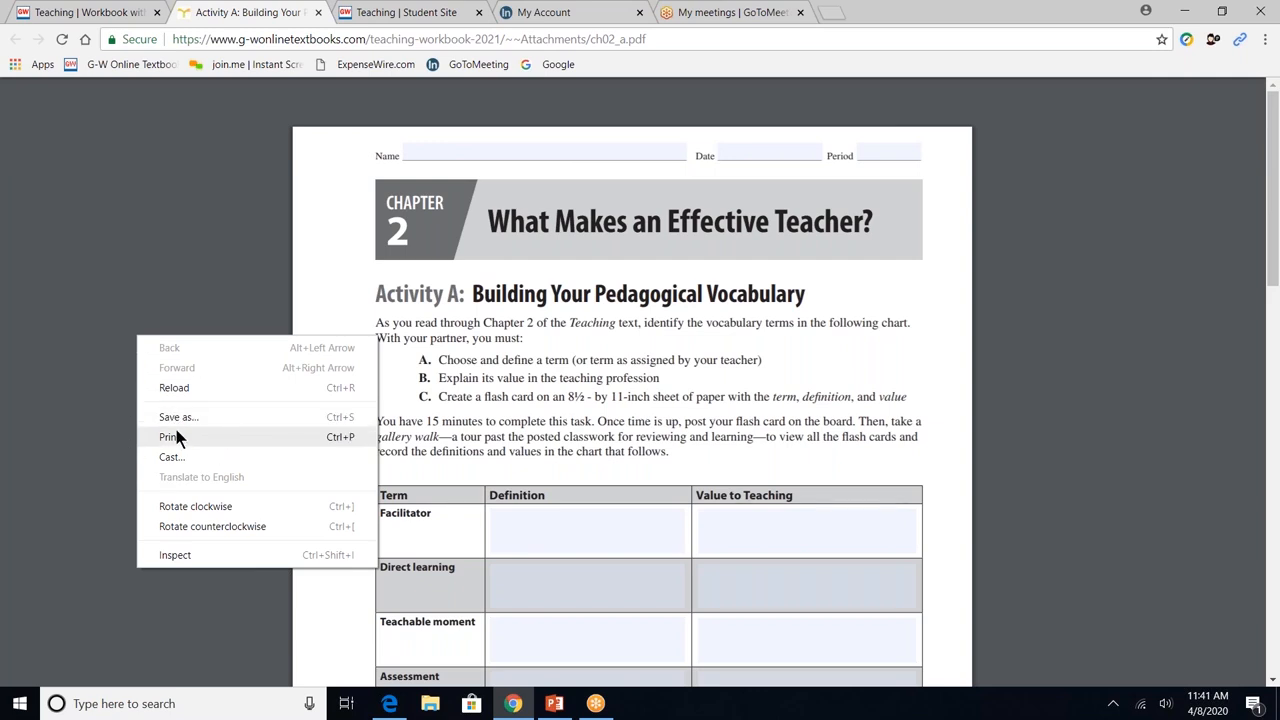
pyautogui.click(166, 437)
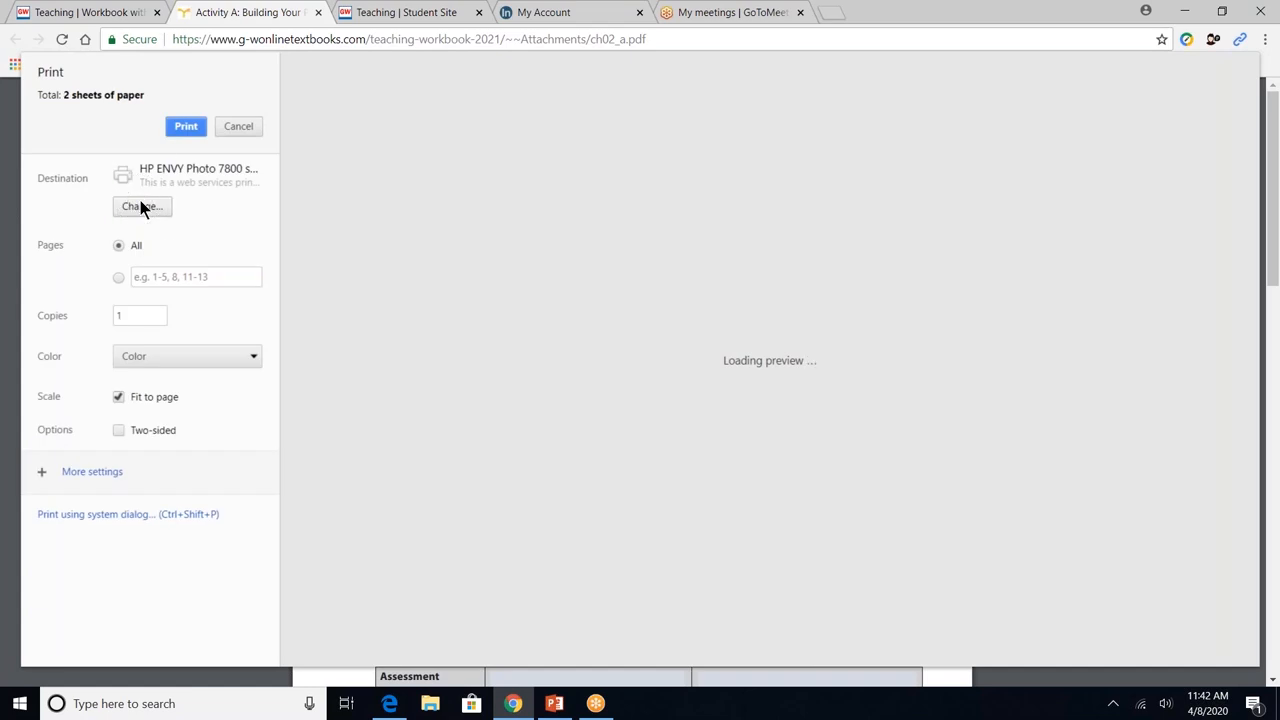
pyautogui.click(142, 206)
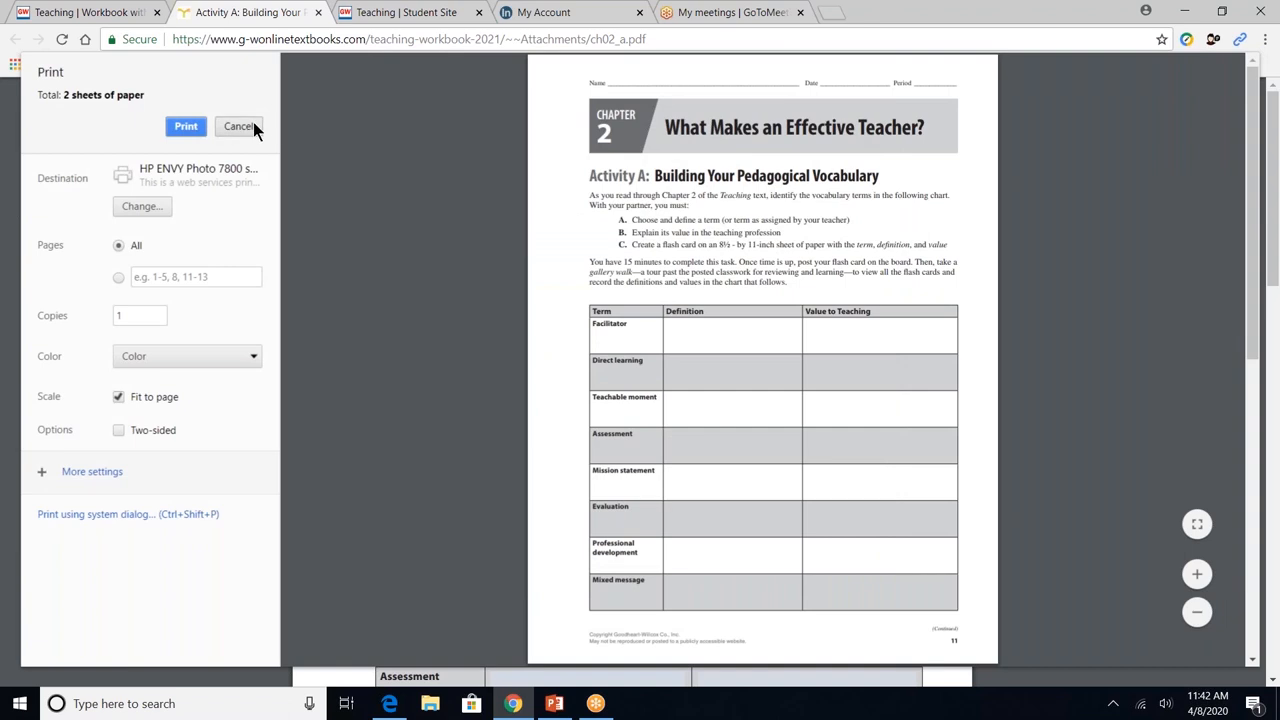
pyautogui.click(238, 126)
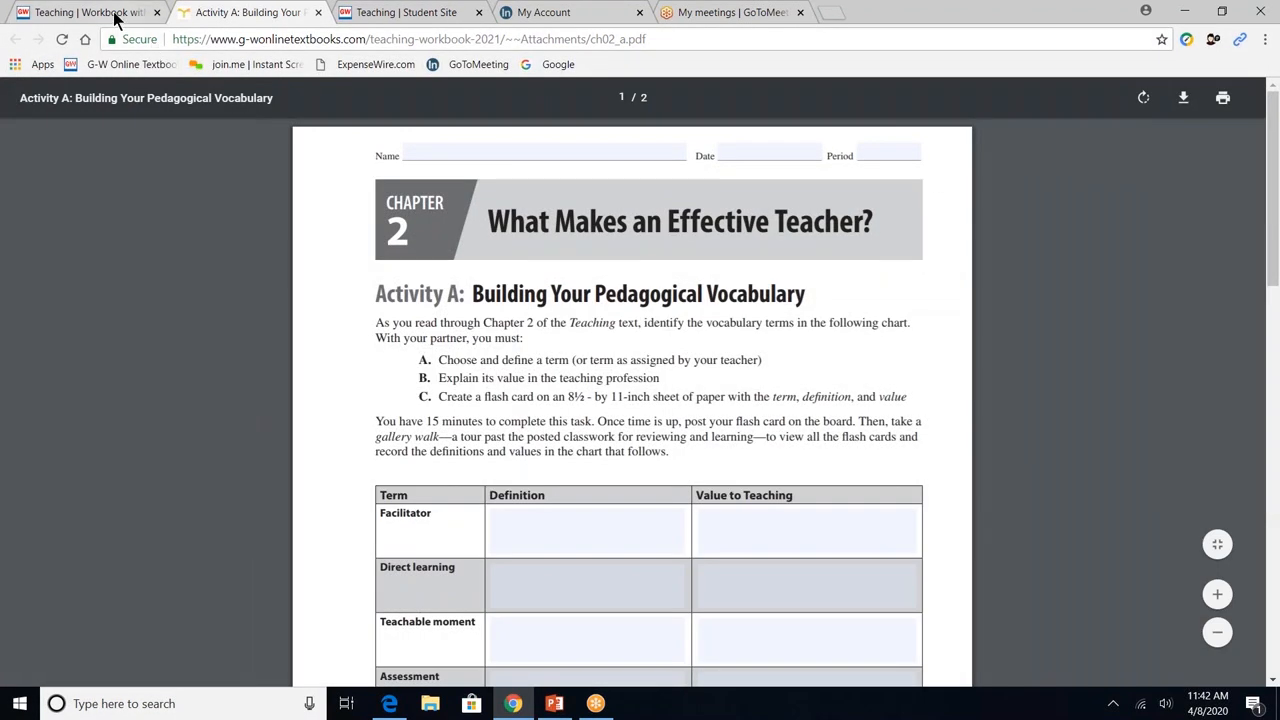
# Go back twice in the browser and show PowerPoint slide 20 on instructor resources.
pyautogui.click(15, 39)
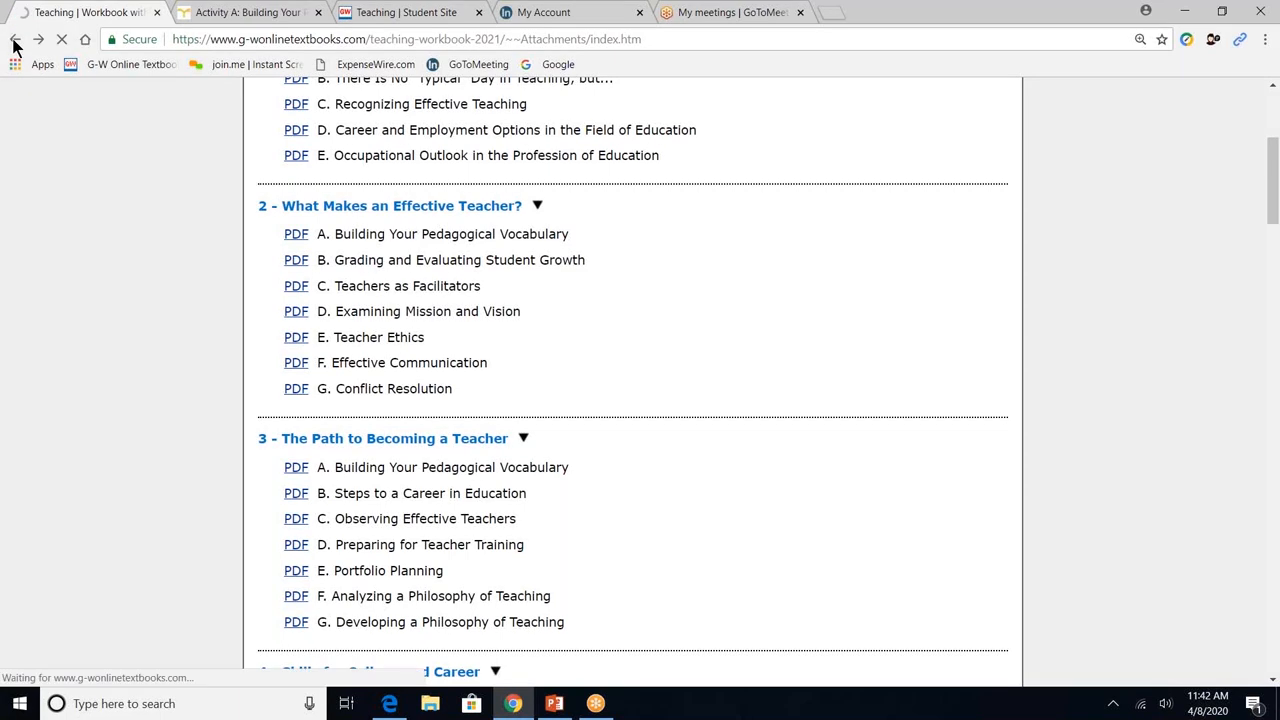
pyautogui.click(15, 39)
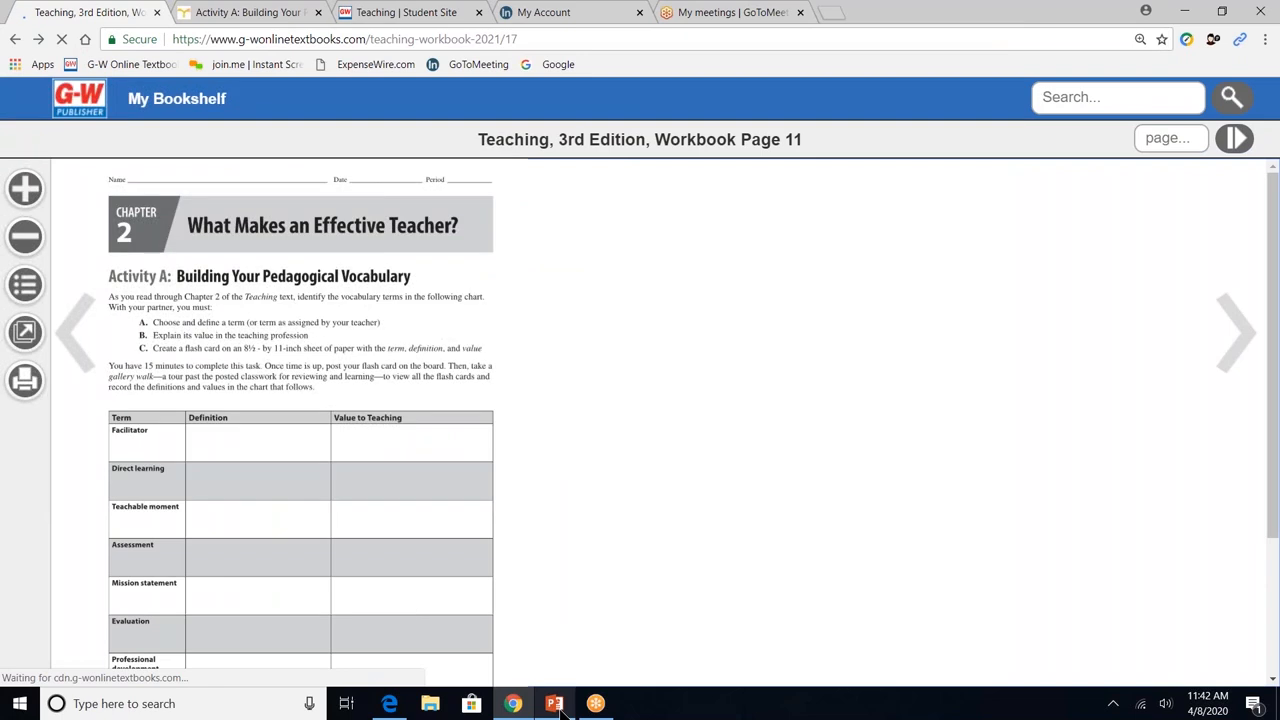
pyautogui.click(554, 703)
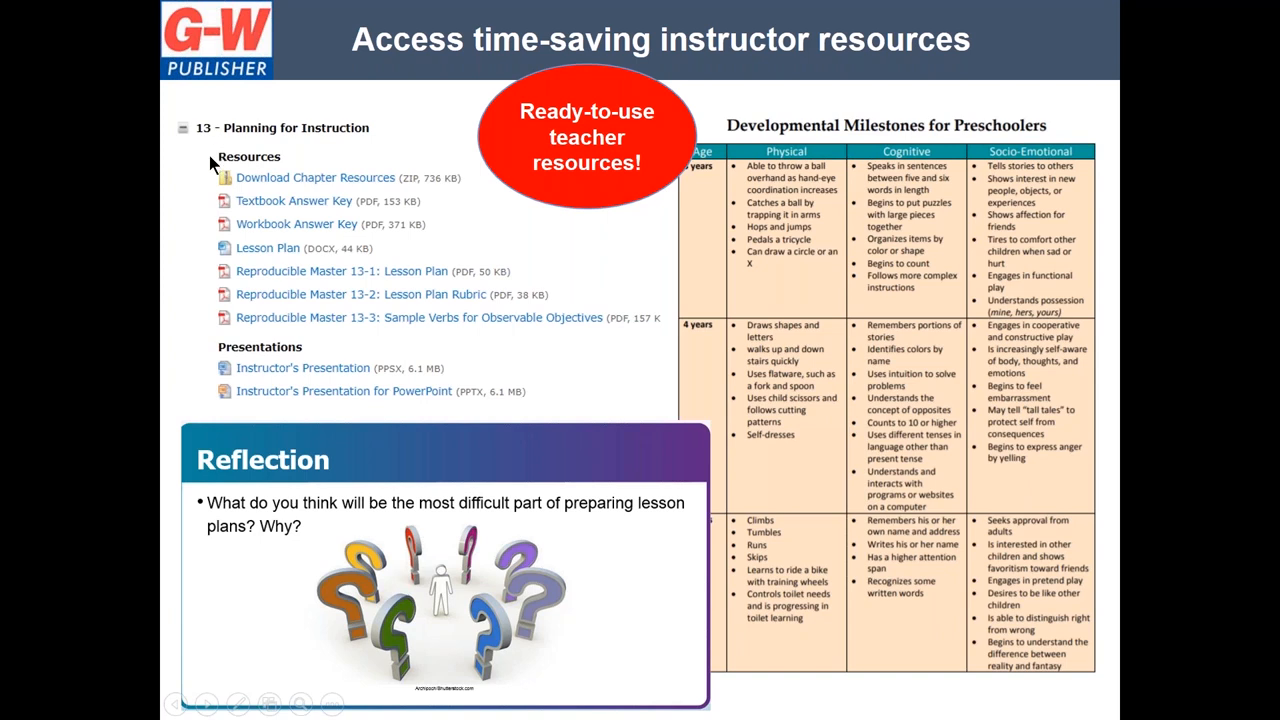
pyautogui.moveTo(212, 245)
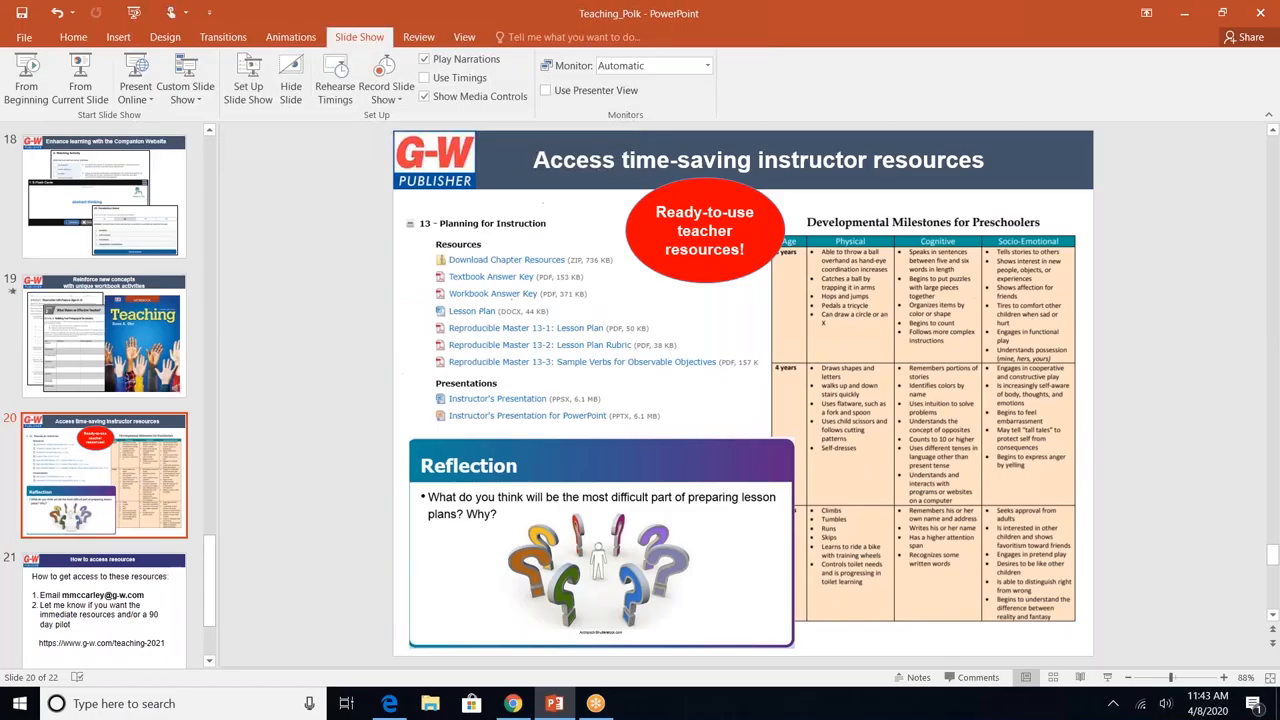
# Open Teaching, 3rd Edition Online Instructor Resources via My Bookshelf and the Instructor Resources Suite.
pyautogui.click(512, 703)
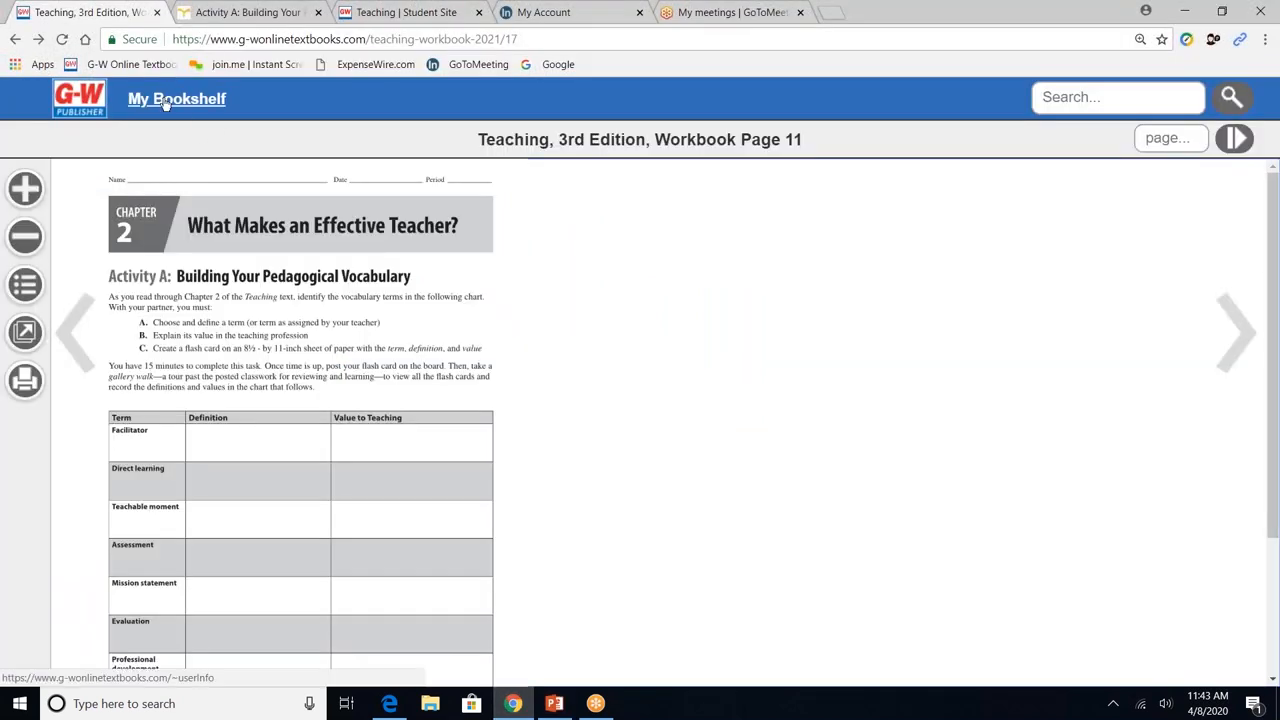
pyautogui.click(176, 98)
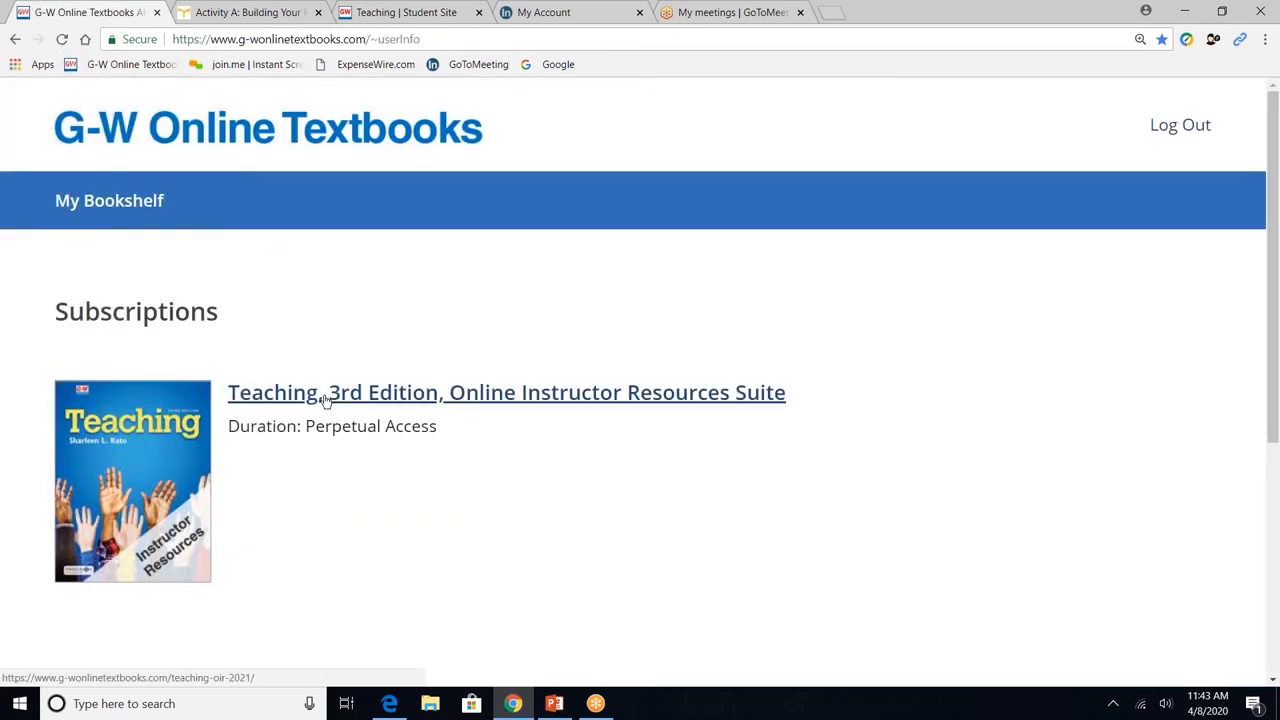
pyautogui.click(506, 392)
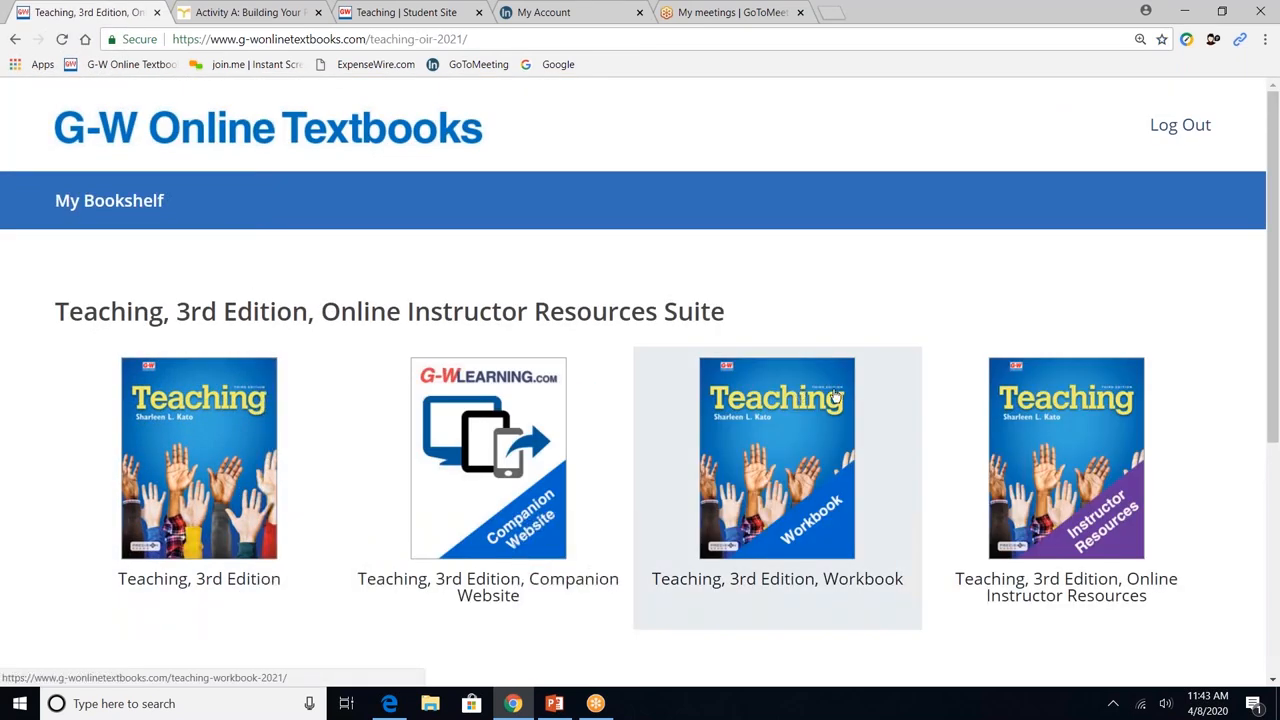
pyautogui.moveTo(1053, 430)
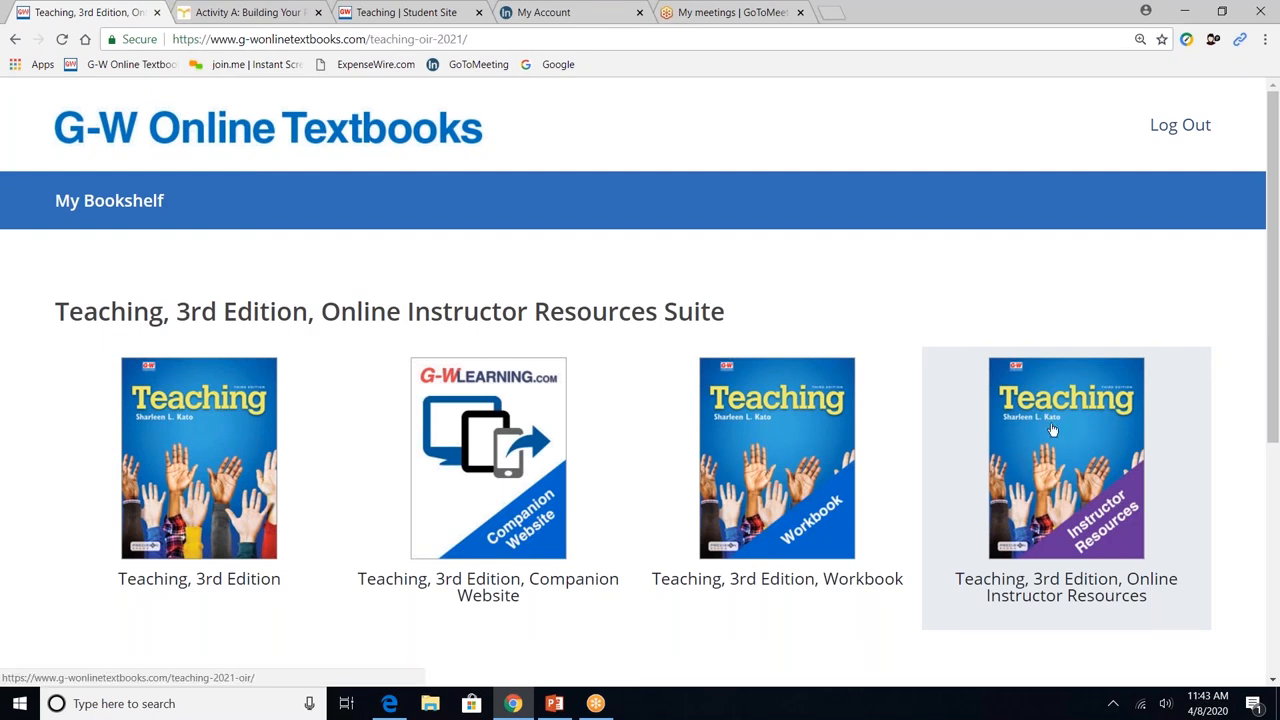
pyautogui.click(1065, 457)
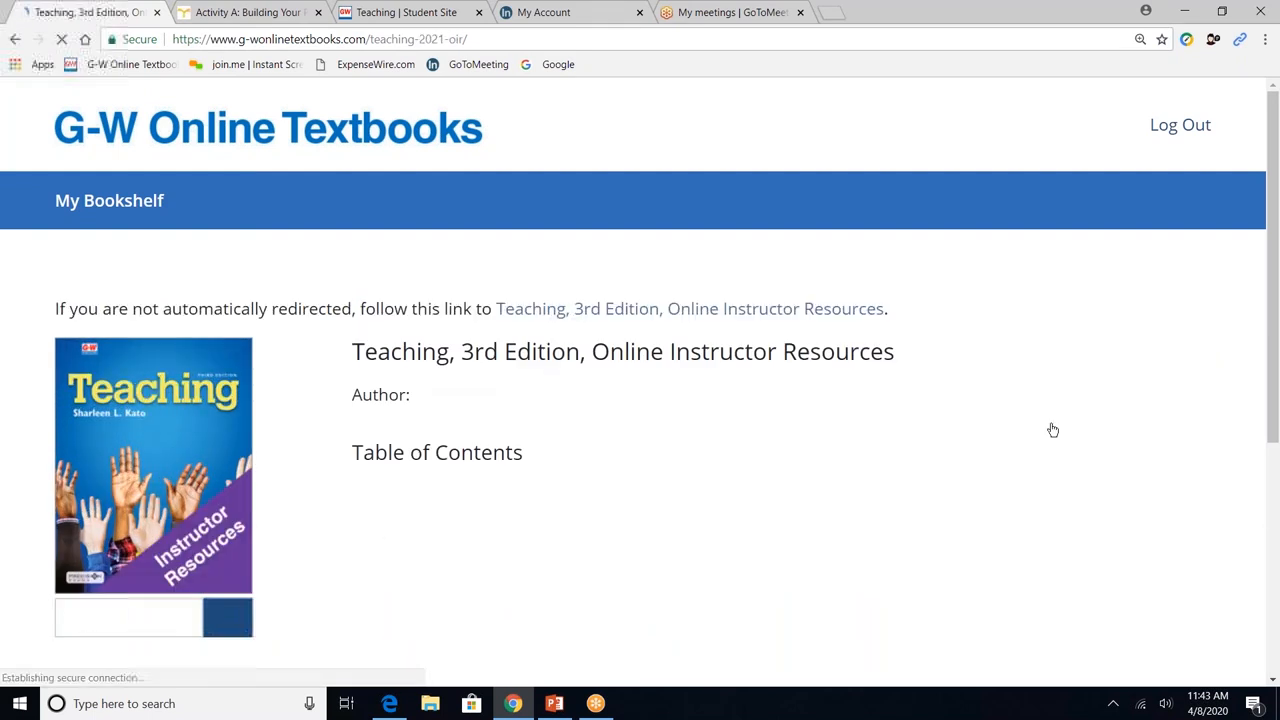
pyautogui.click(689, 308)
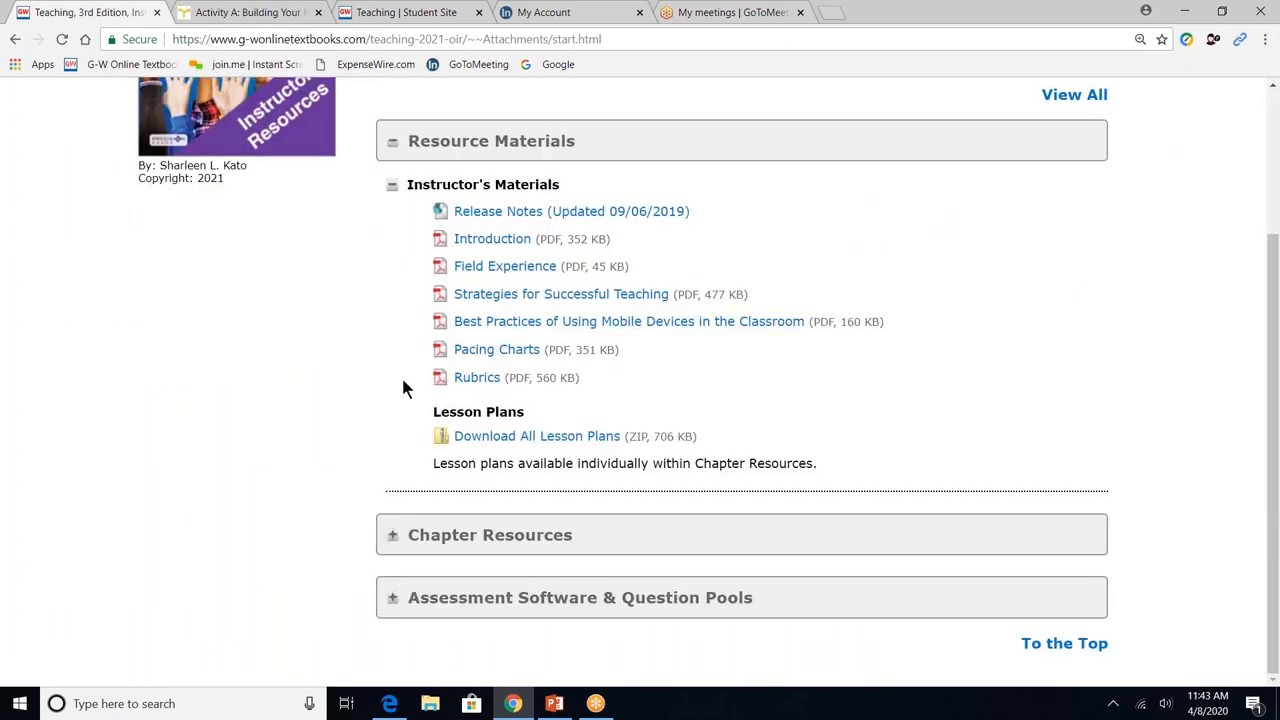
pyautogui.moveTo(405, 370)
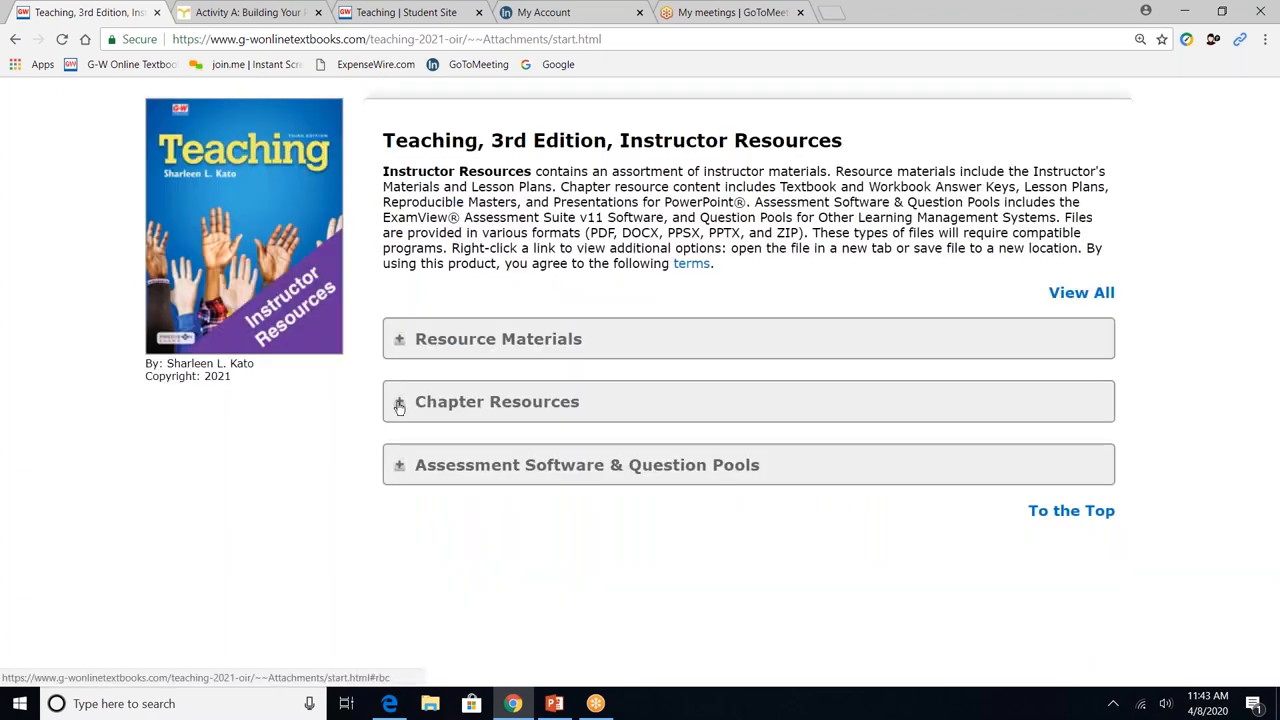
pyautogui.click(497, 401)
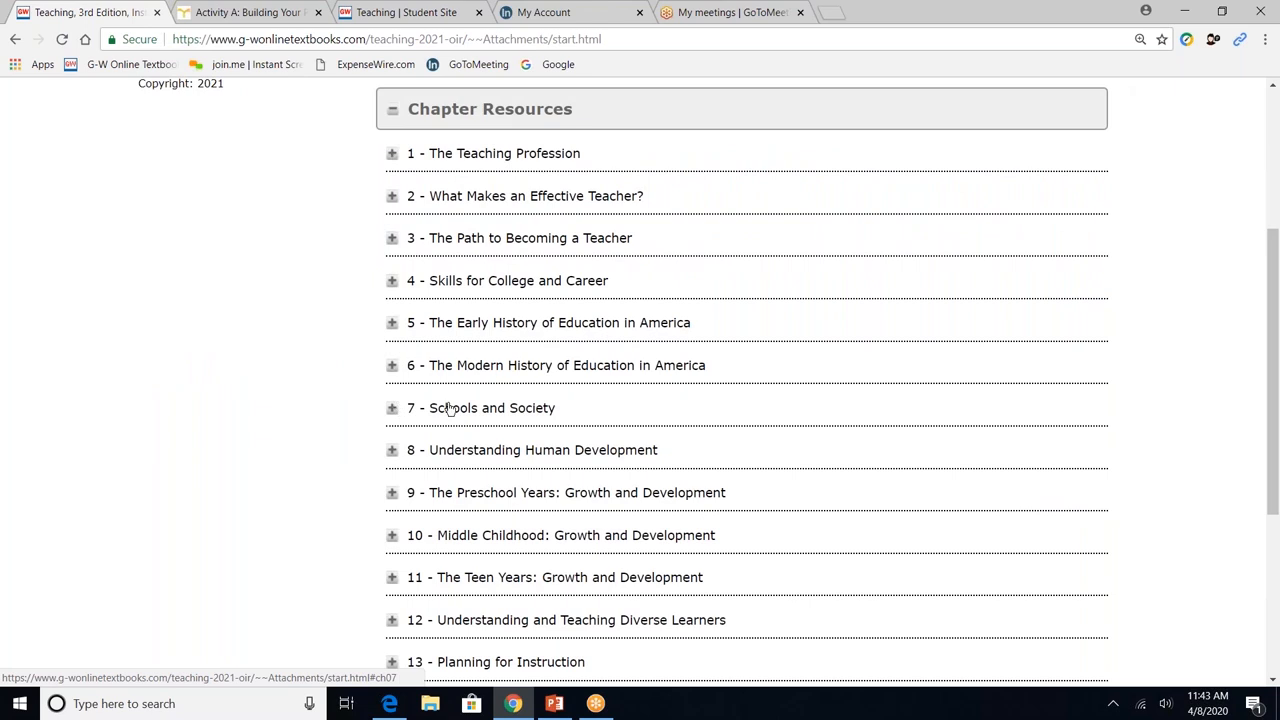
pyautogui.click(392, 408)
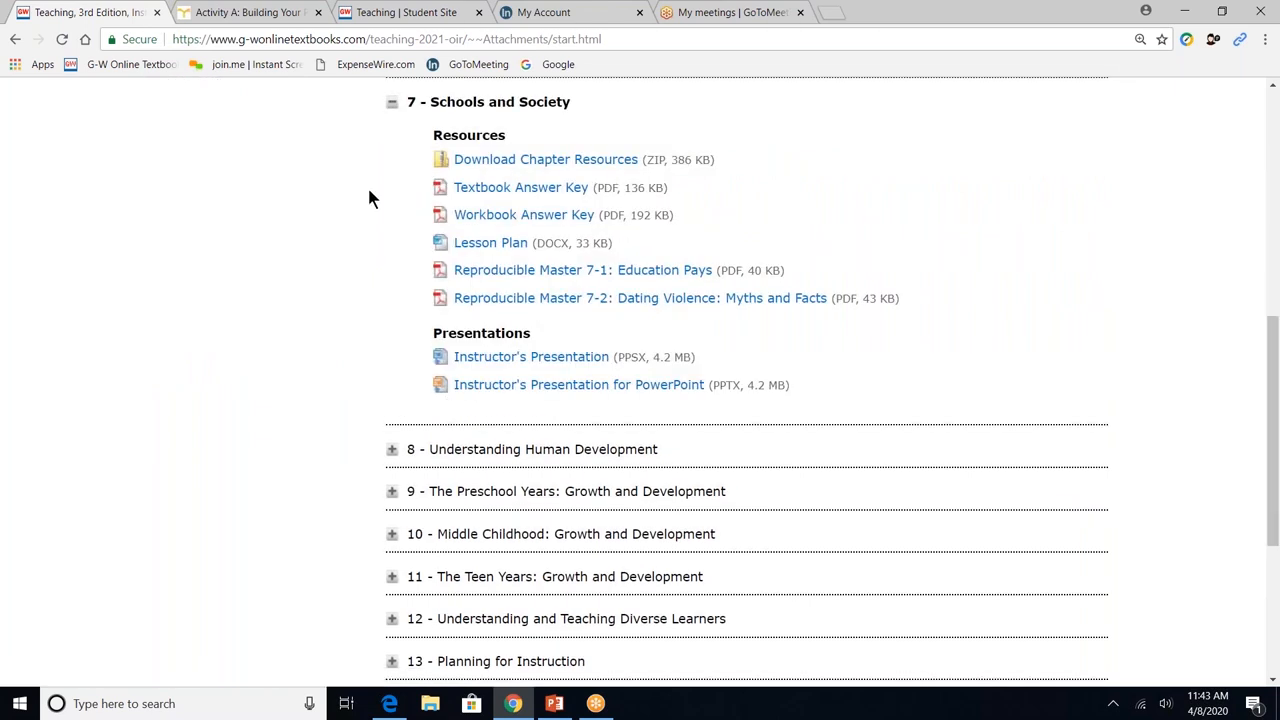
pyautogui.moveTo(417, 195)
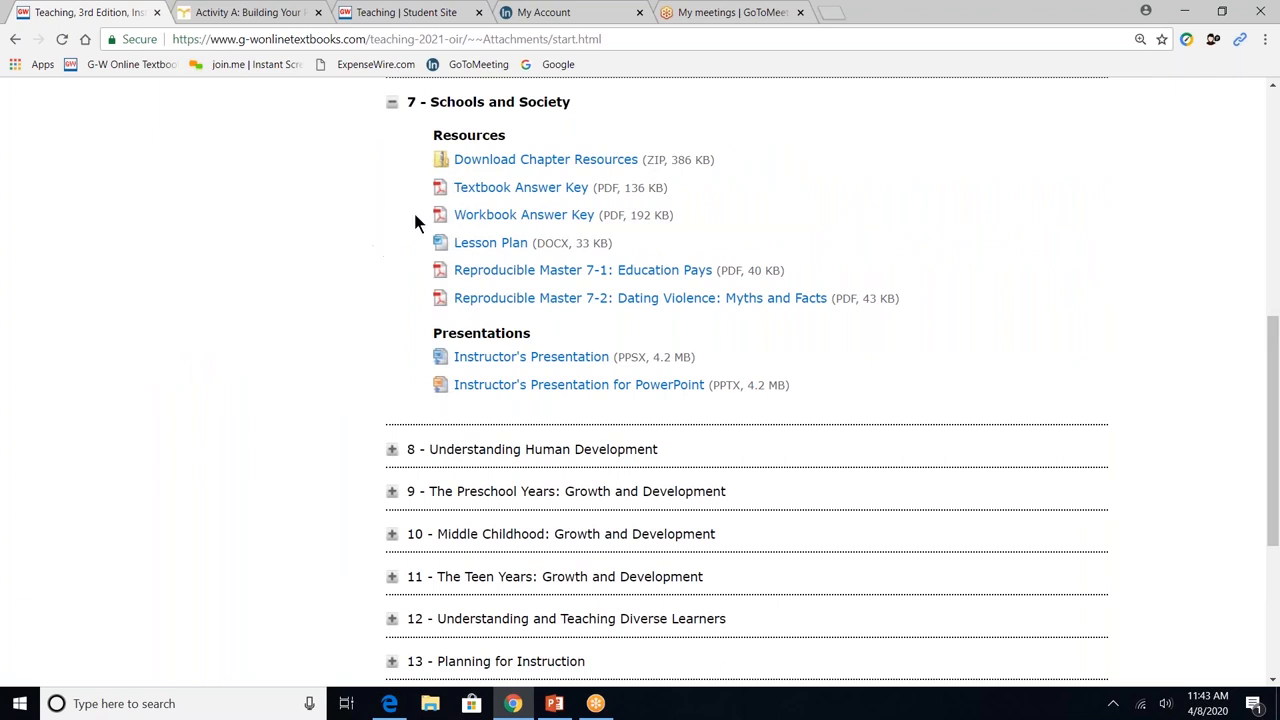
pyautogui.moveTo(420, 260)
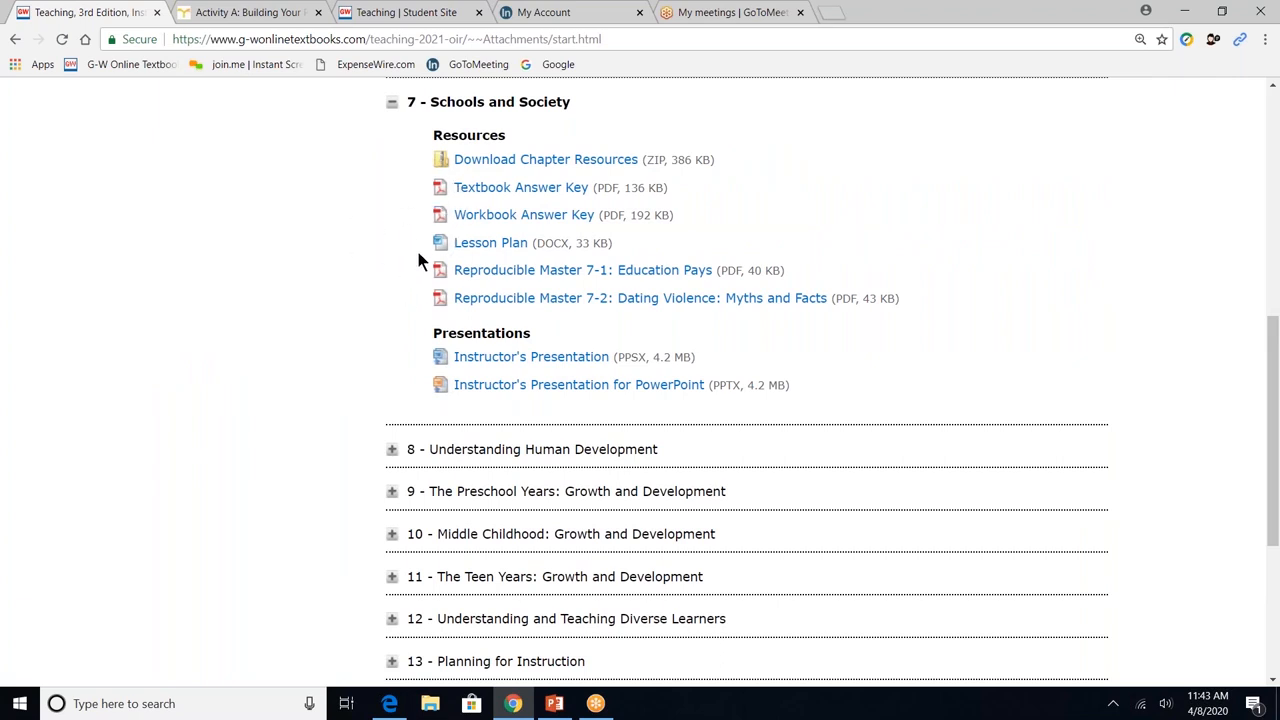
pyautogui.moveTo(423, 387)
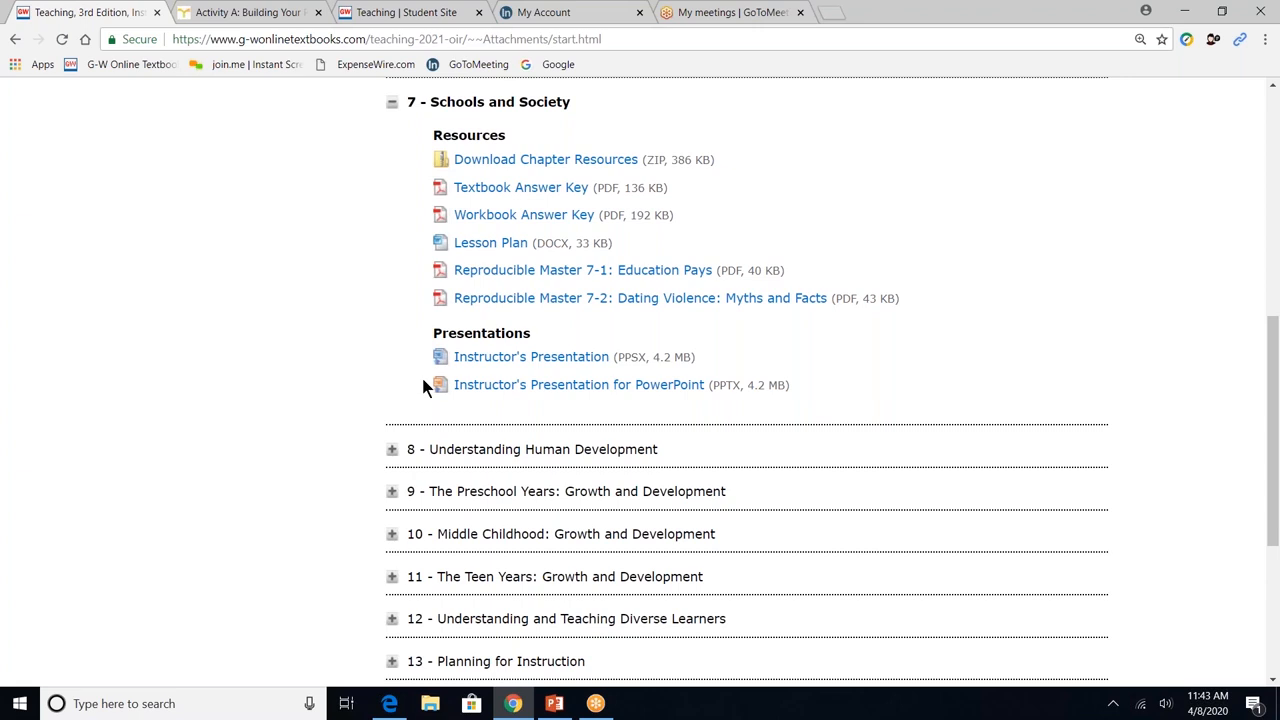
pyautogui.moveTo(432, 448)
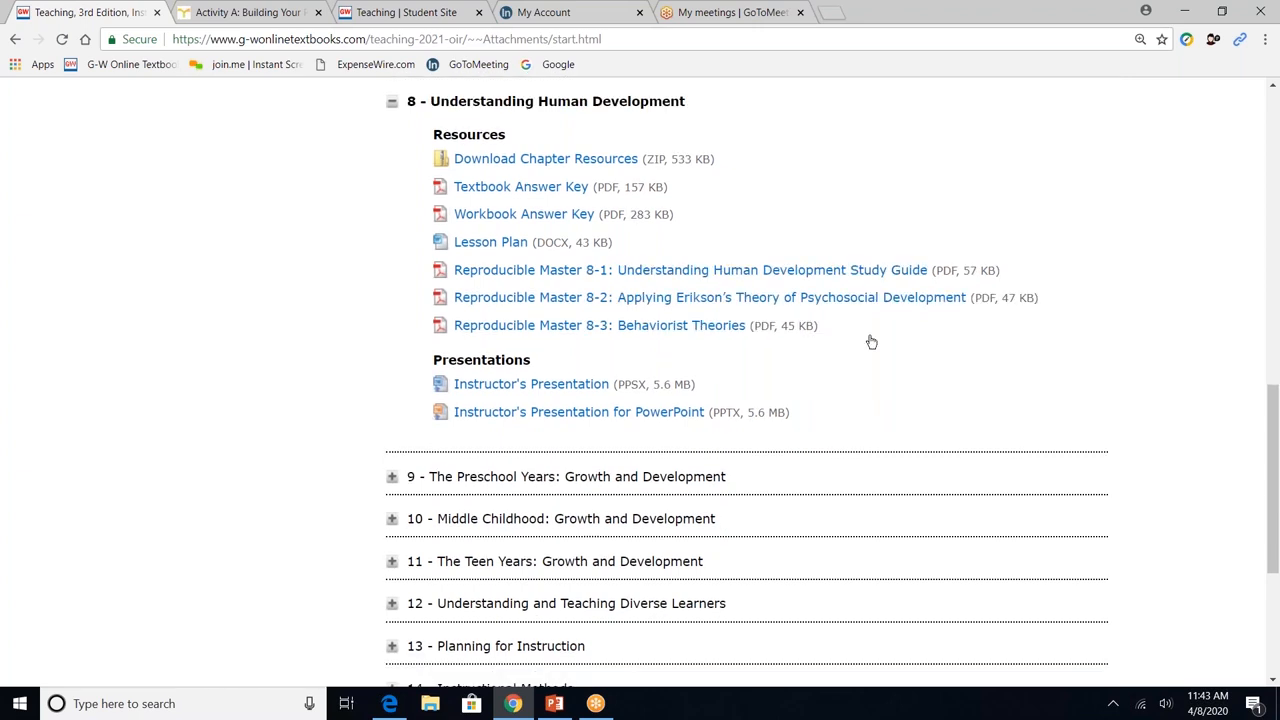
pyautogui.scroll(-3)
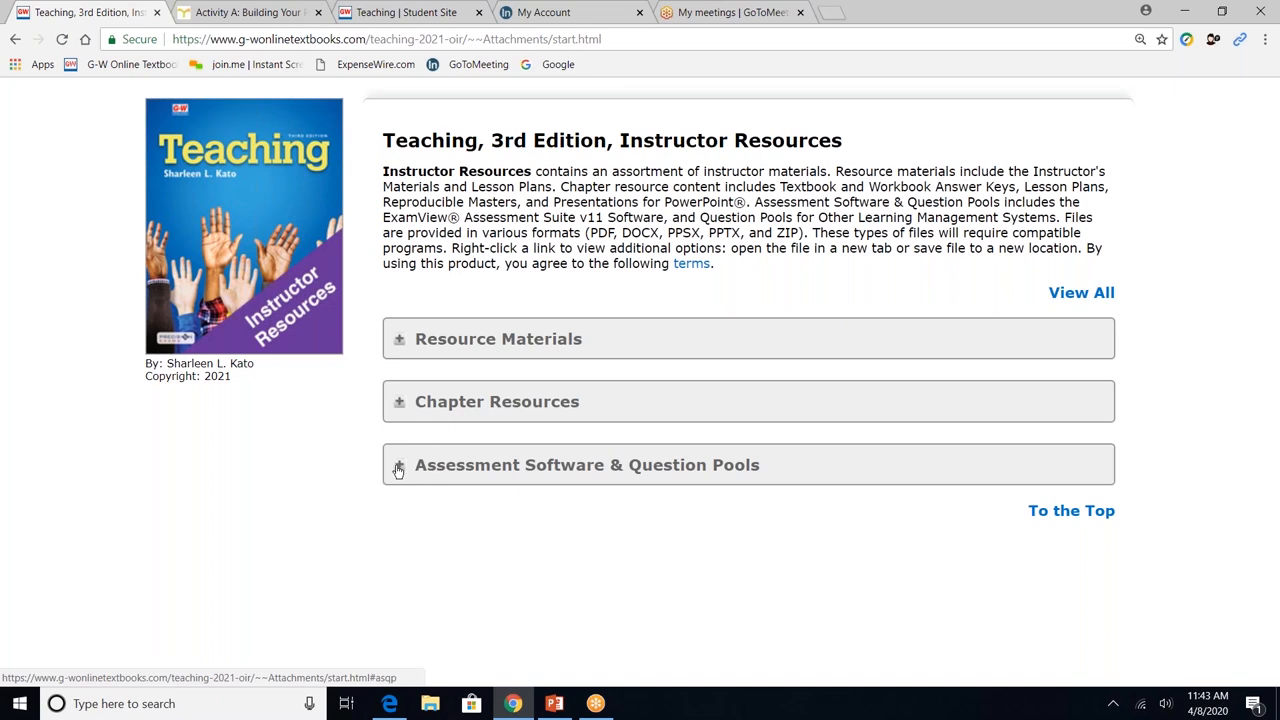
# Expand Assessment Software & Question Pools to show the ExamView Windows and Macintosh downloads.
pyautogui.click(398, 464)
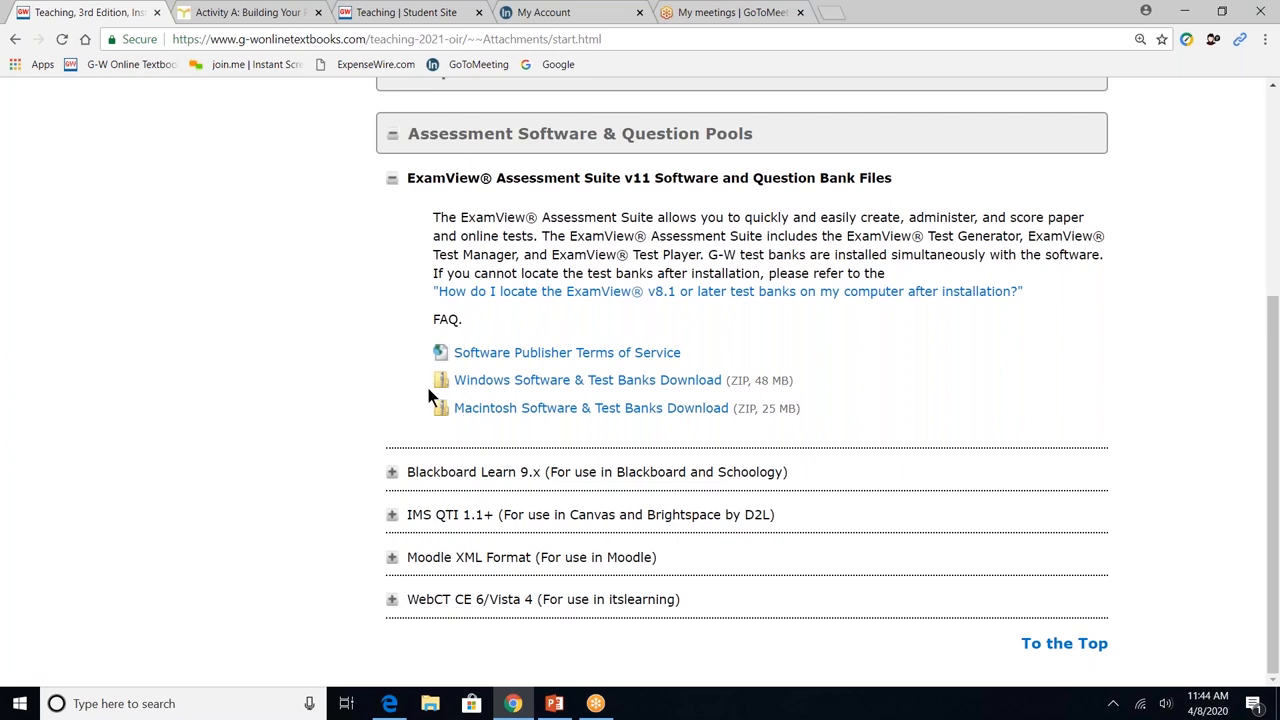
pyautogui.moveTo(430, 415)
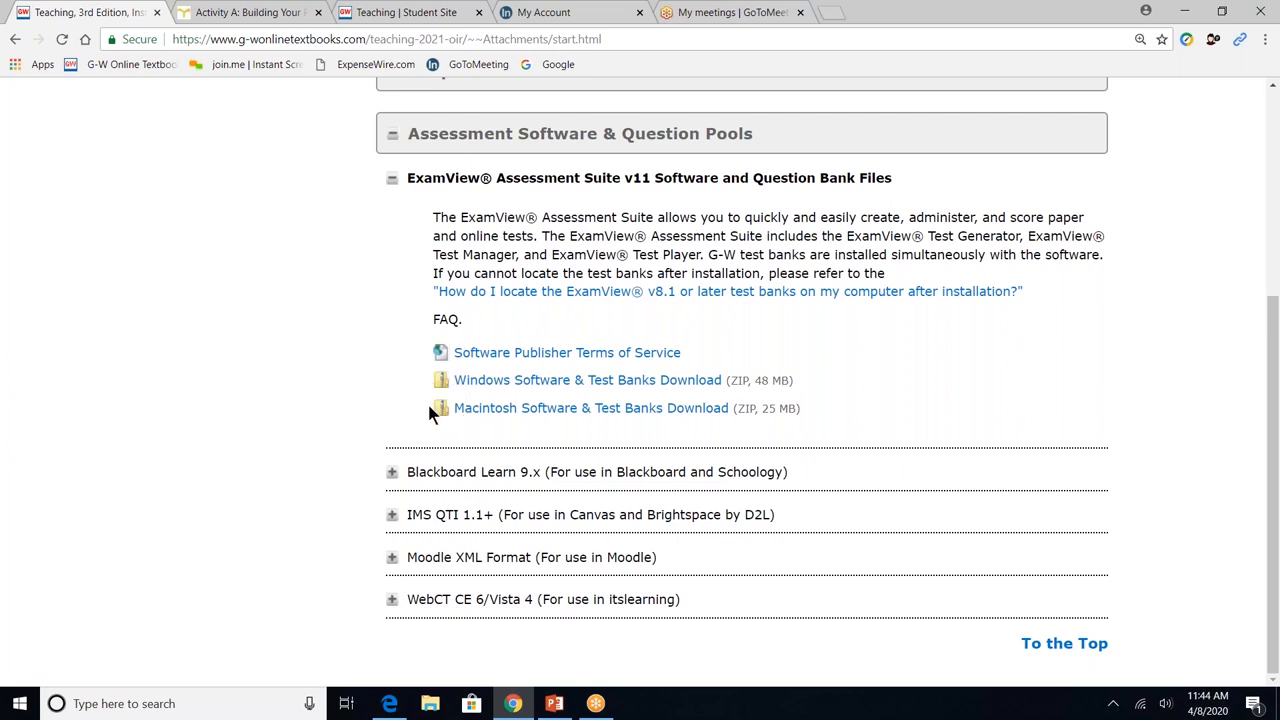
pyautogui.moveTo(308, 528)
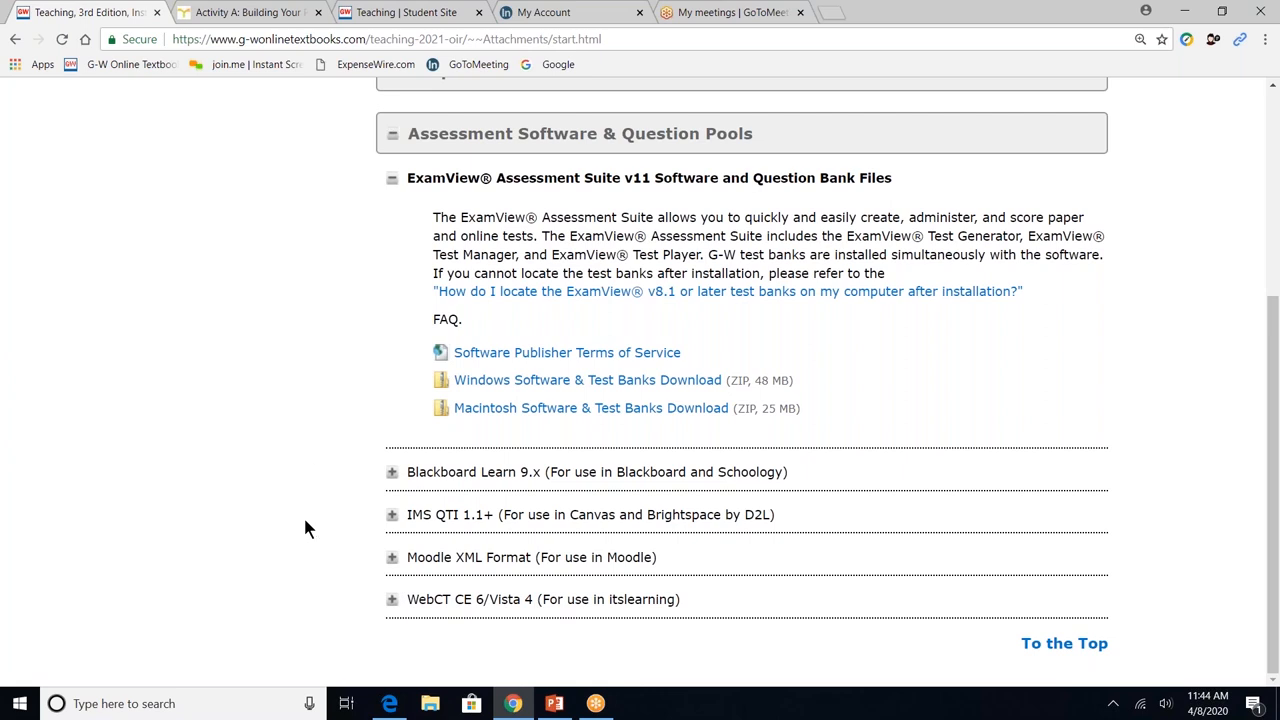
pyautogui.moveTo(342, 578)
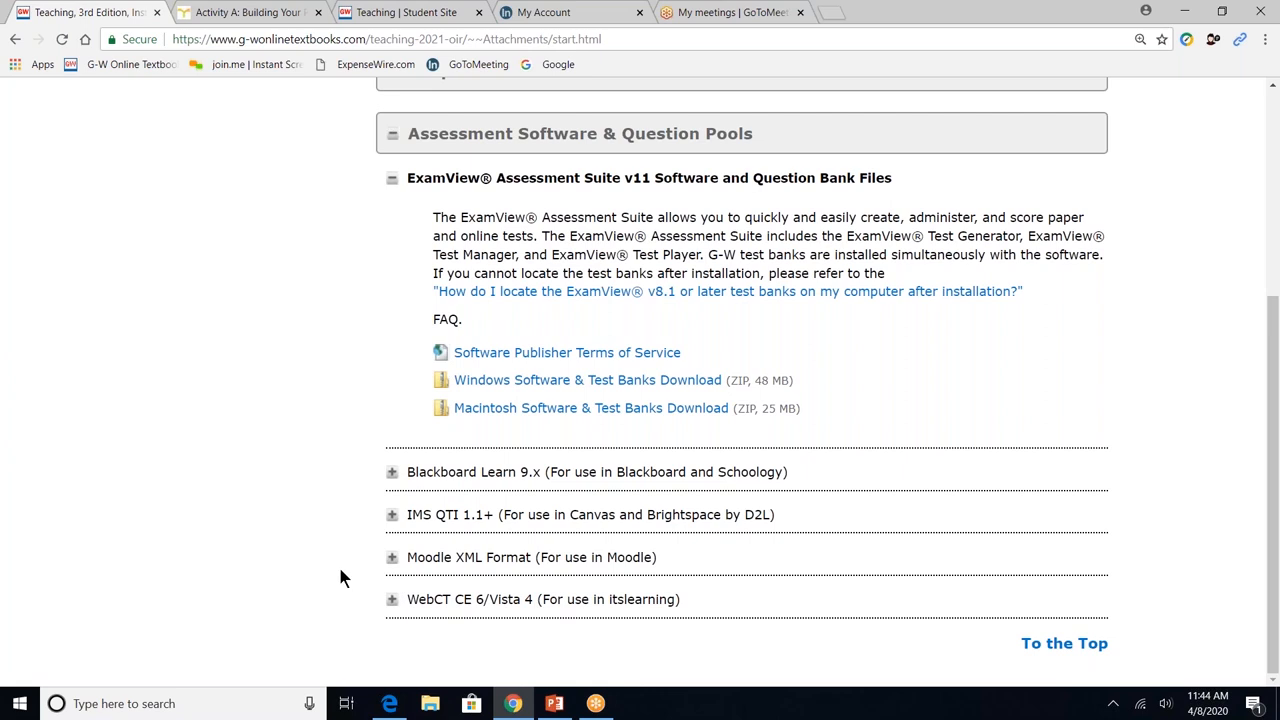